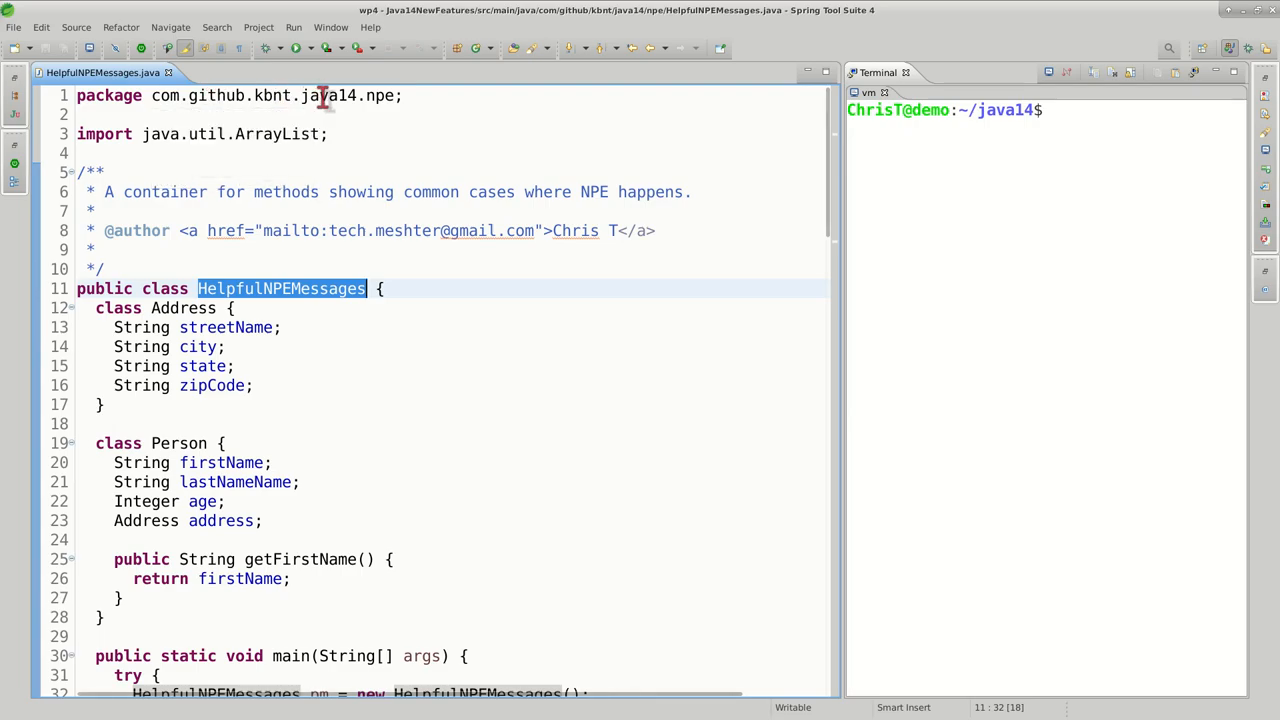
# - Review HelpfulNPEMessages.java main method, the example00SimpleNullVariable call and the printStackTrace catch block
pyautogui.click(348, 288)
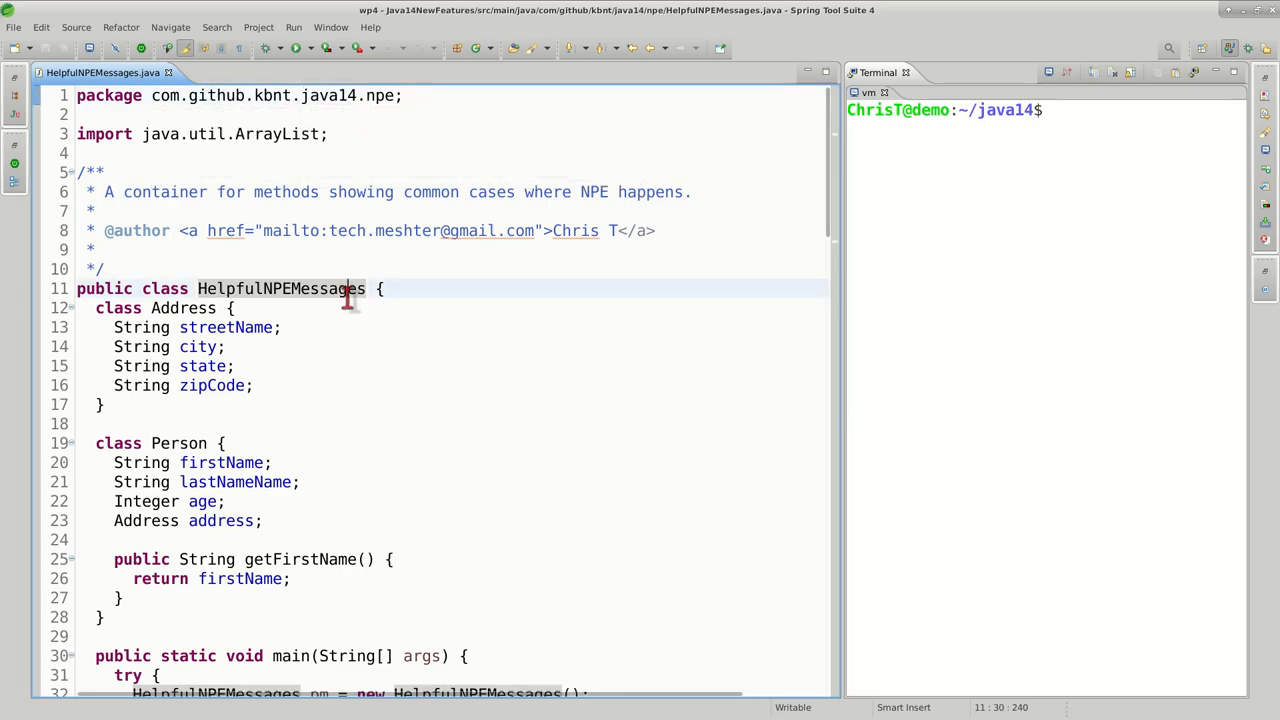
pyautogui.moveTo(384, 374)
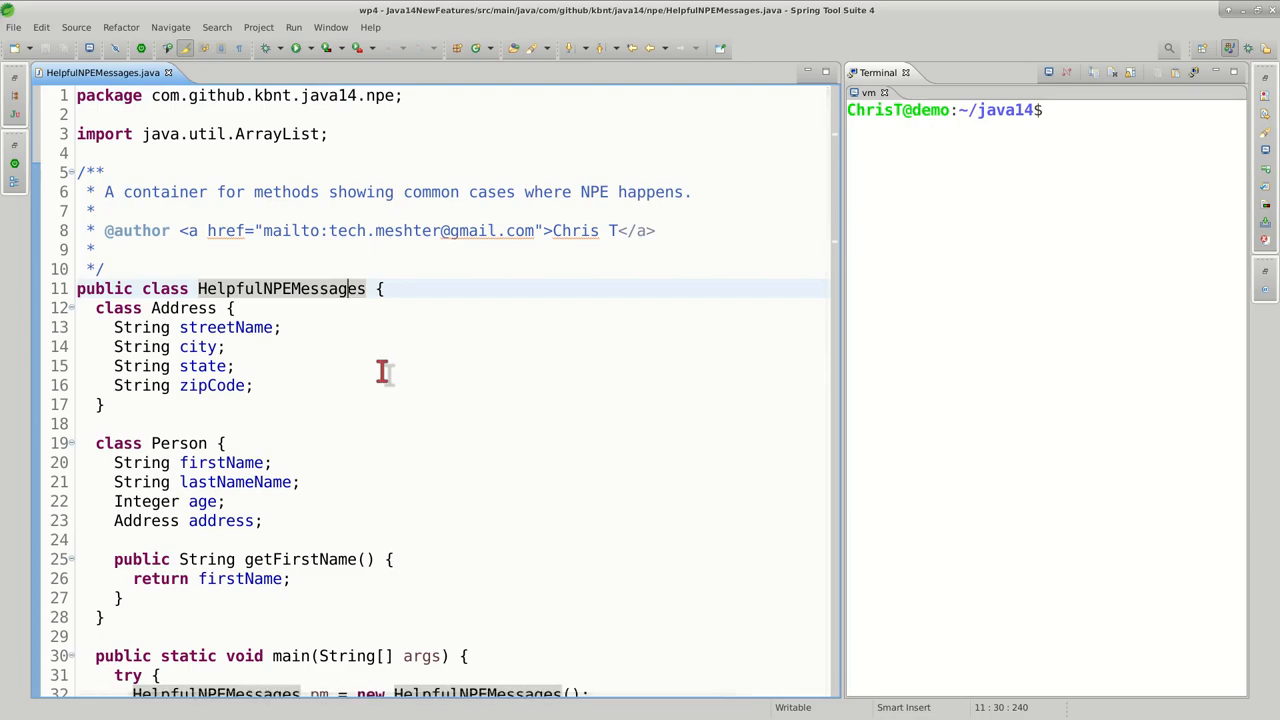
pyautogui.scroll(-3)
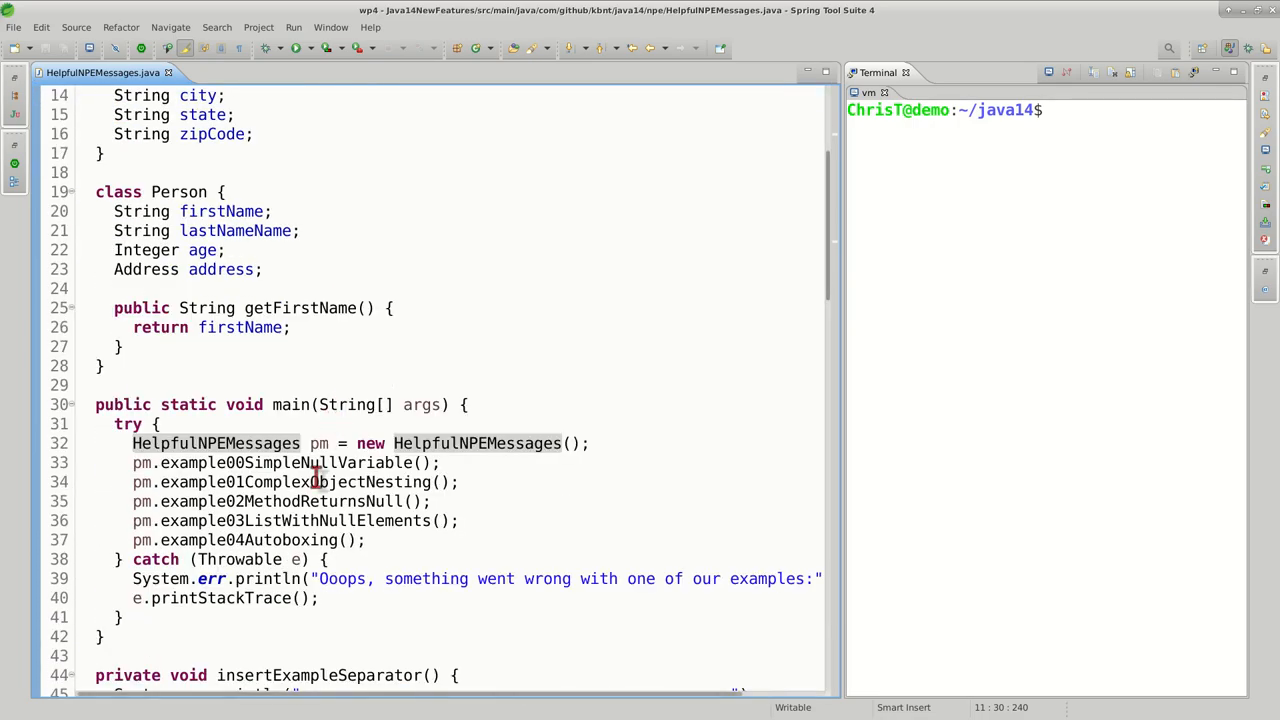
pyautogui.click(434, 482)
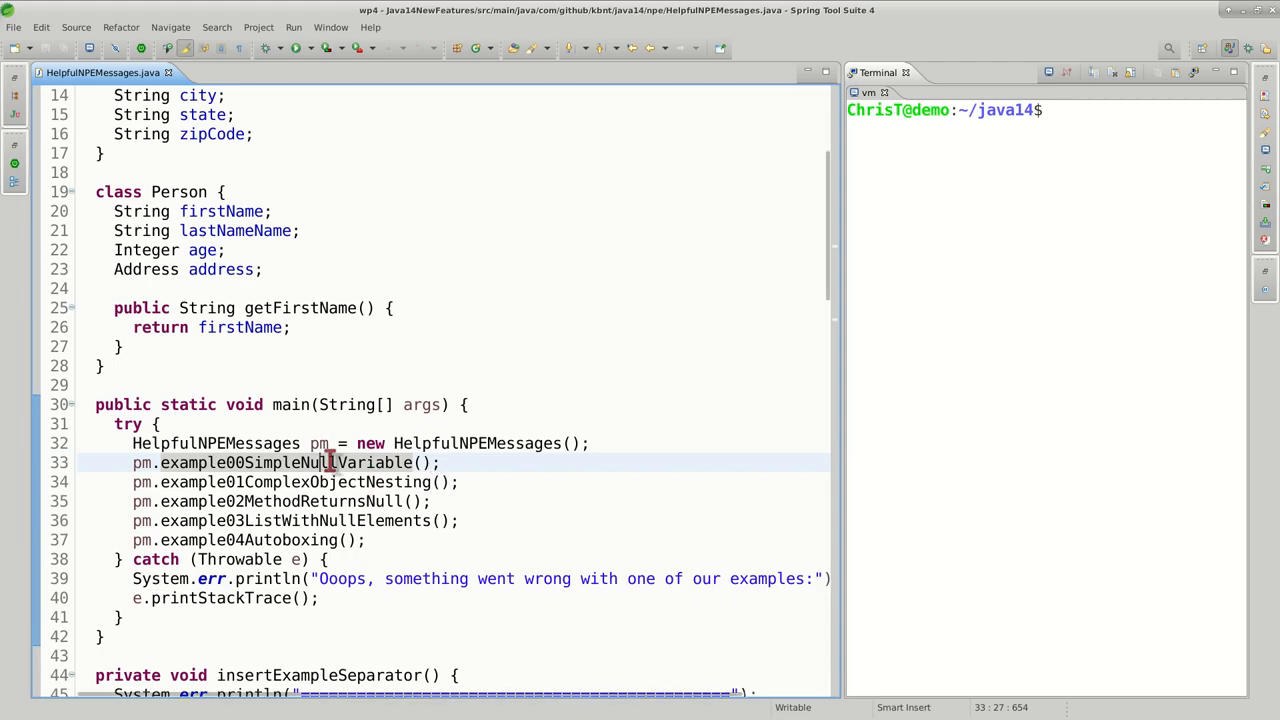
pyautogui.moveTo(360, 404)
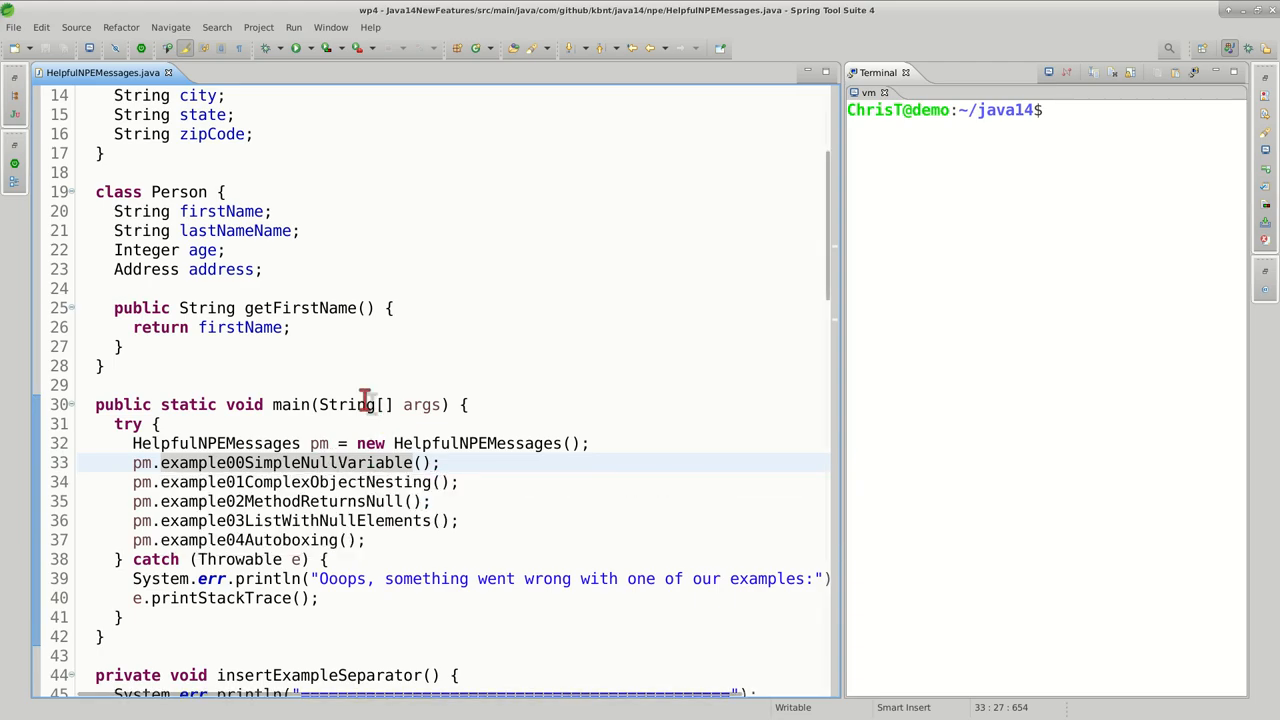
pyautogui.moveTo(268, 464)
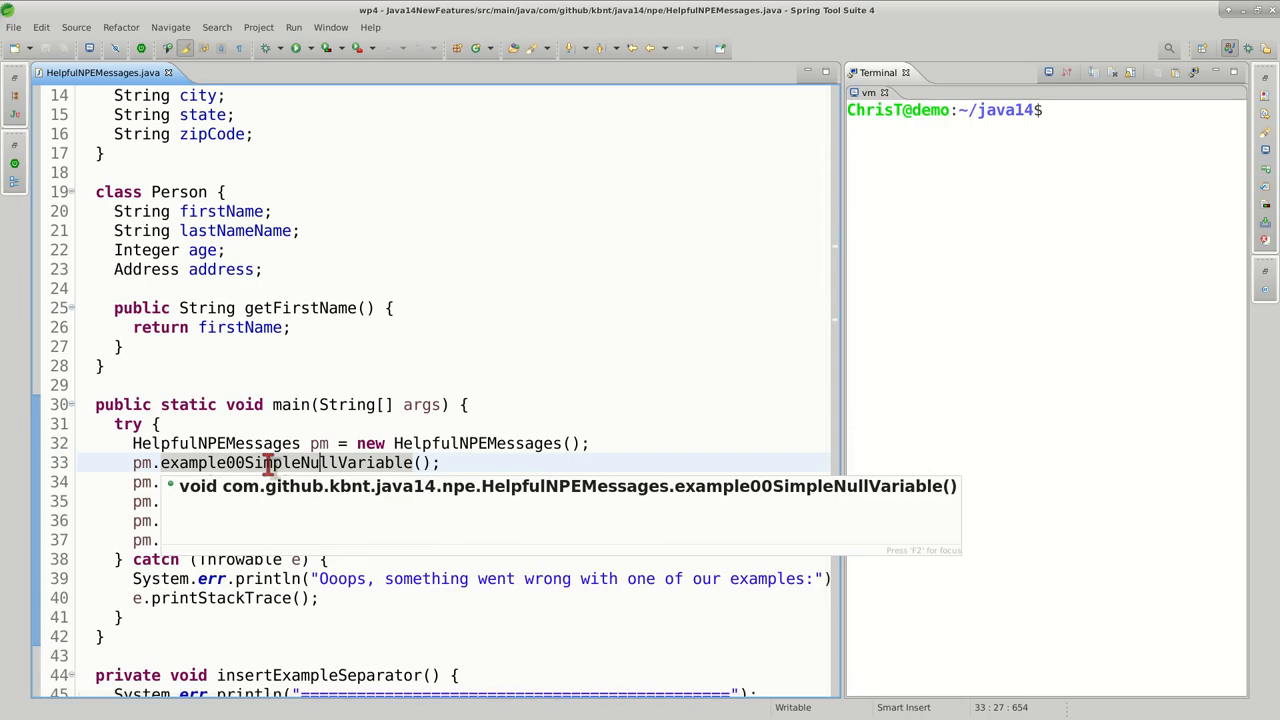
pyautogui.moveTo(278, 474)
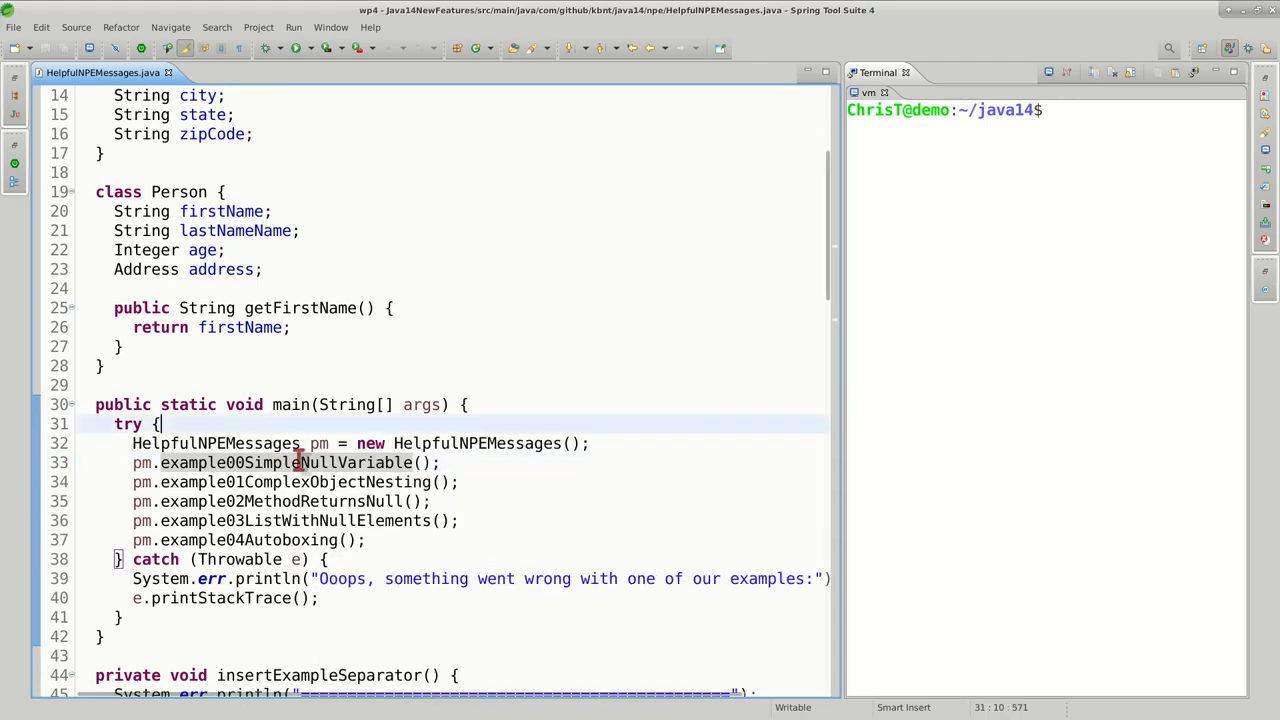
pyautogui.scroll(-3)
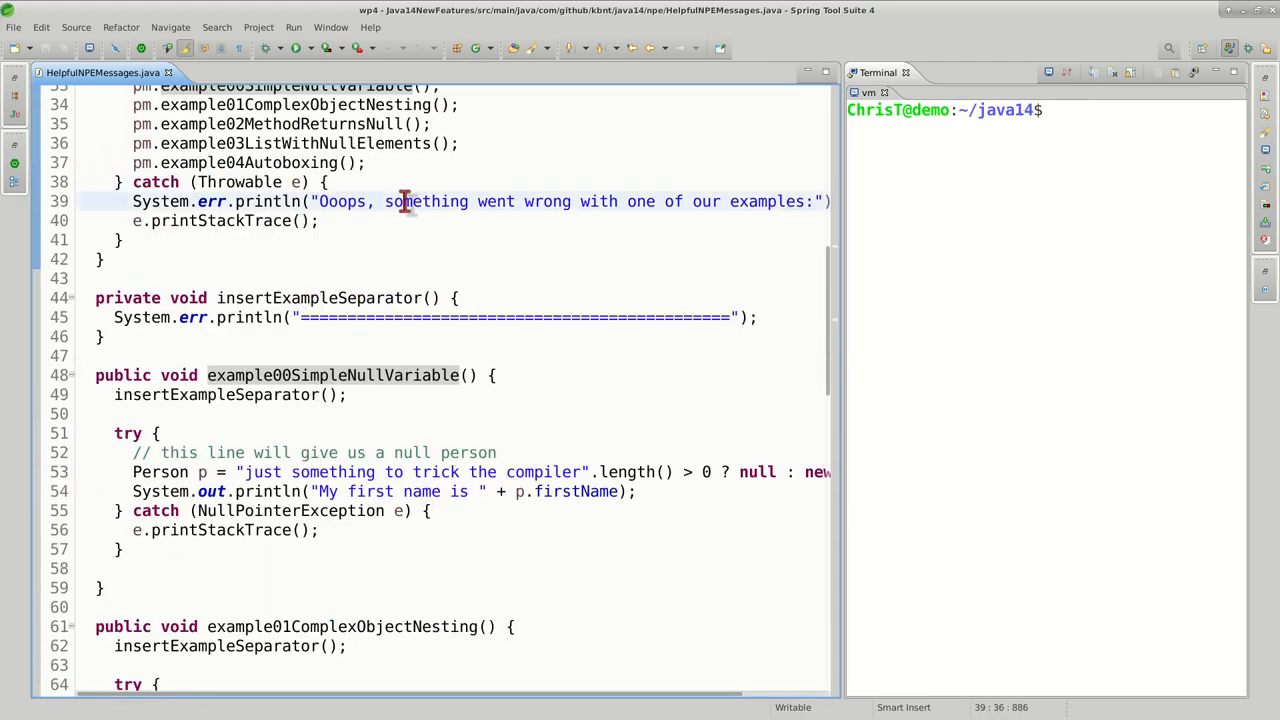
pyautogui.doubleClick(220, 530)
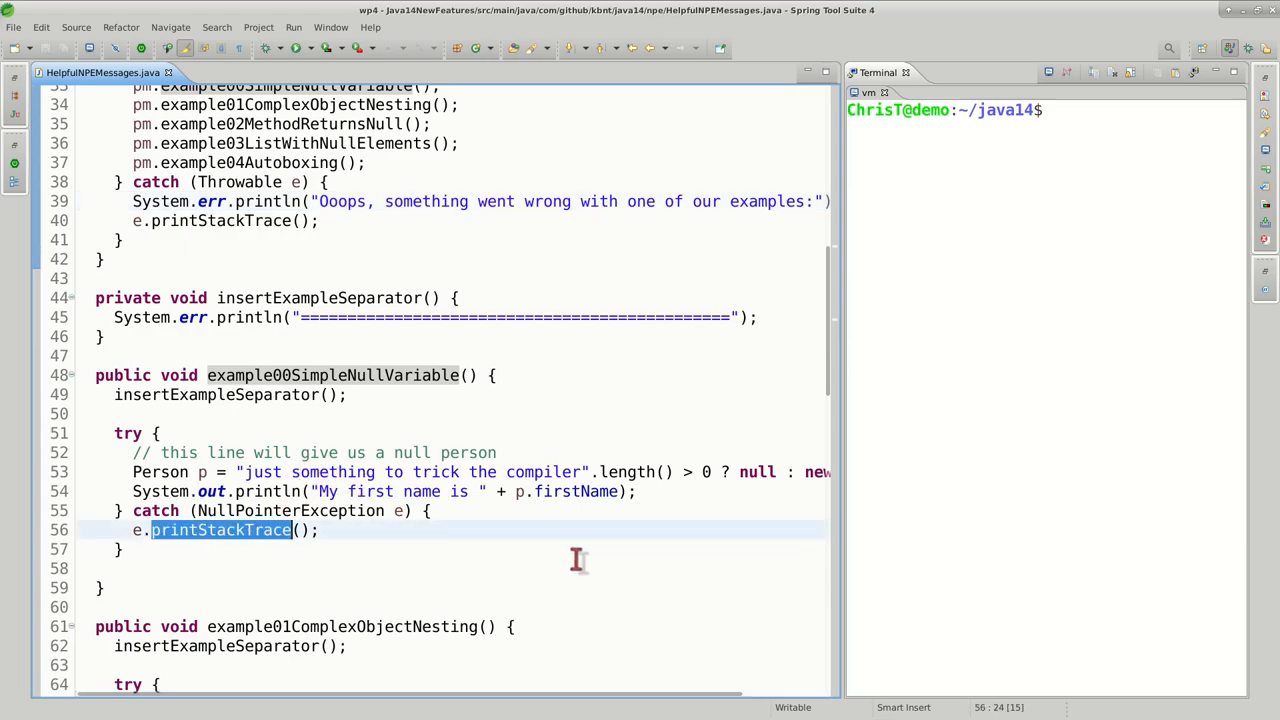
pyautogui.moveTo(904, 136)
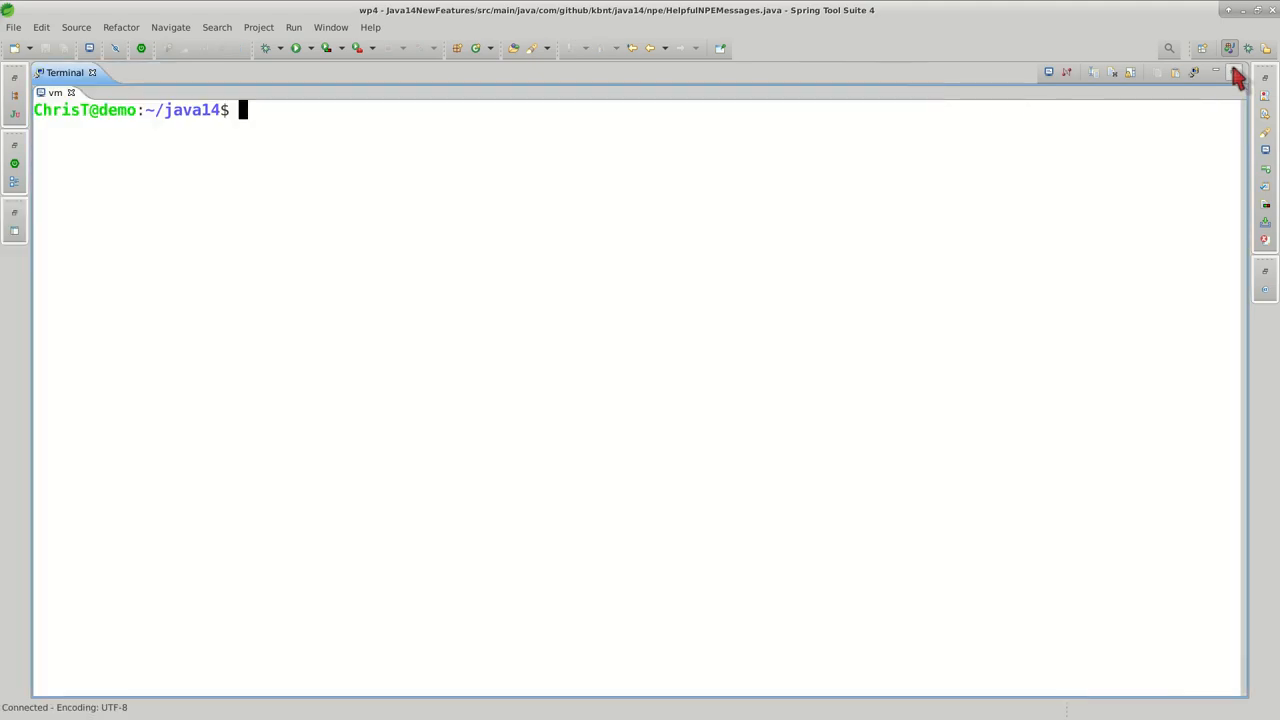
# - Run ./compile-and-run.sh in the terminal, producing plain NullPointerException stack traces for examples 00–04
pyautogui.write('./compile-and-run.sh')
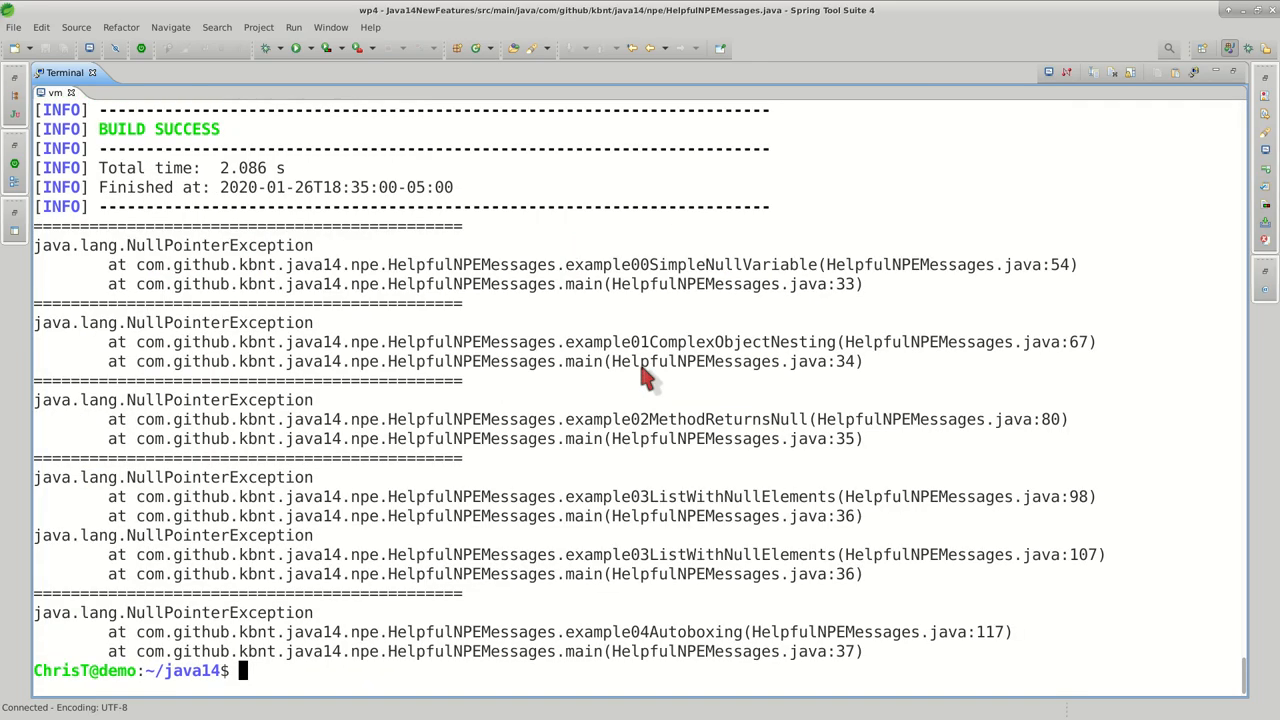
pyautogui.moveTo(136, 332)
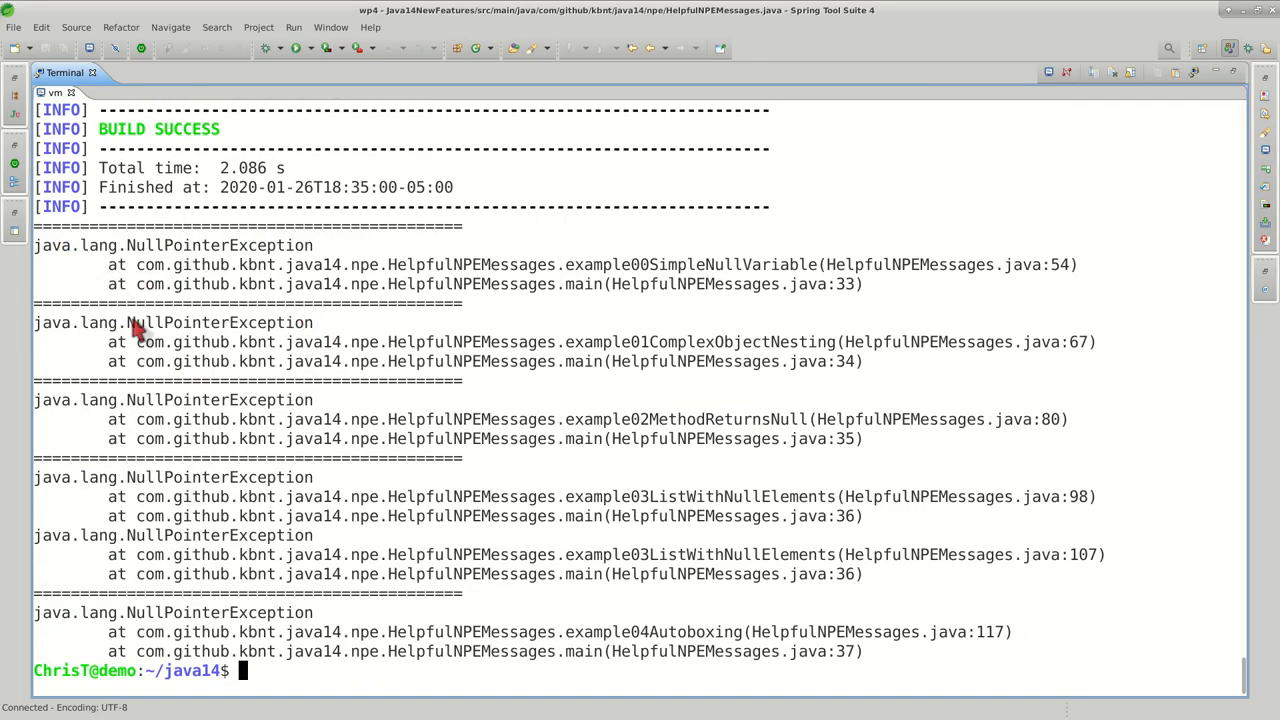
pyautogui.moveTo(90, 244)
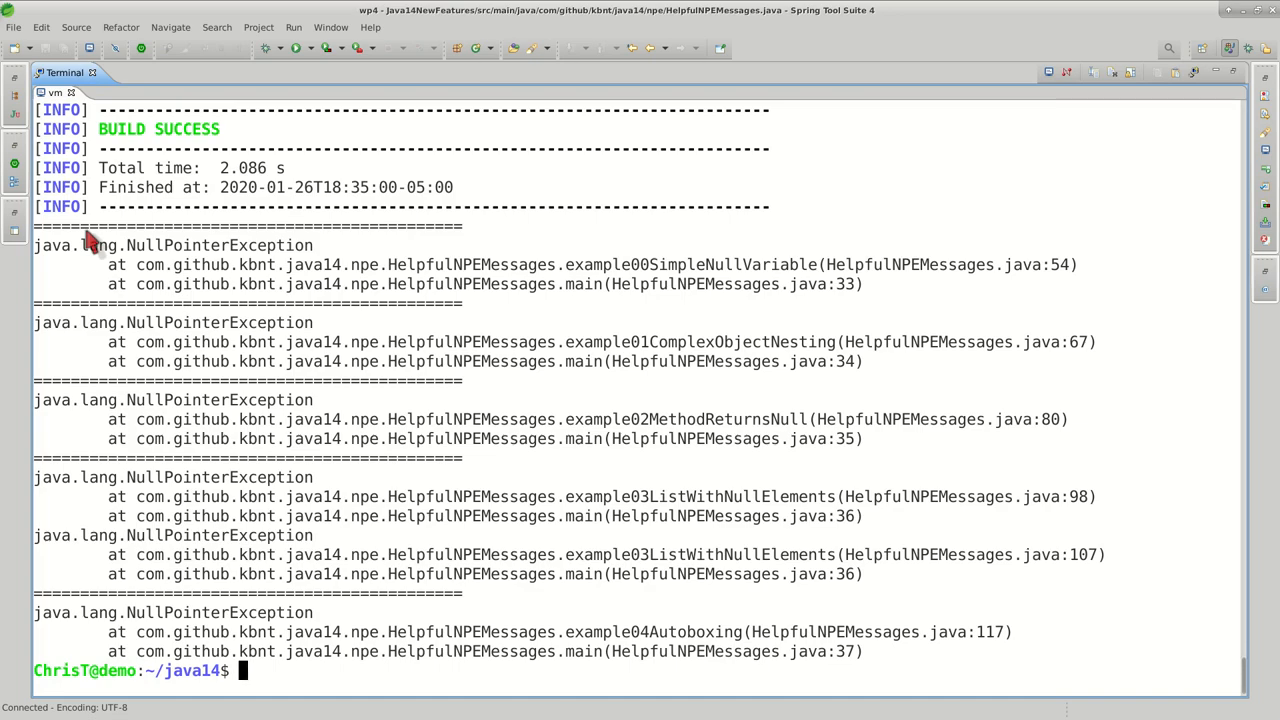
pyautogui.moveTo(410, 260)
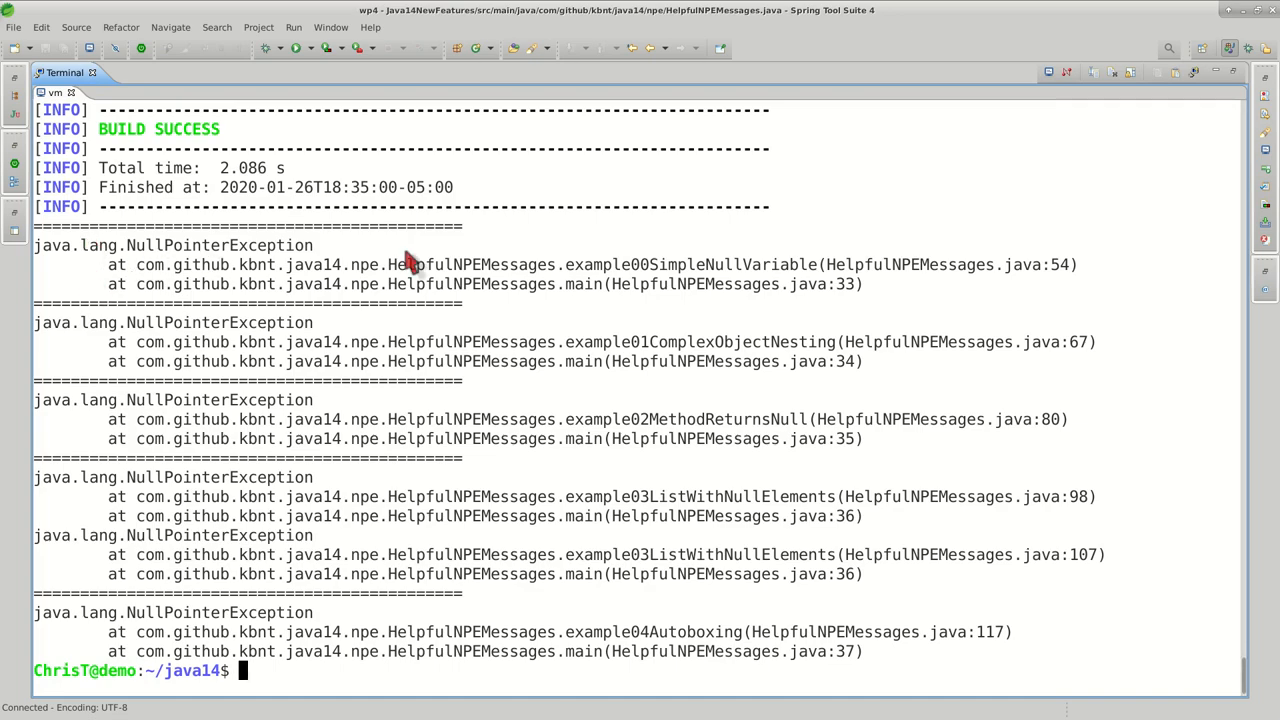
pyautogui.moveTo(292, 262)
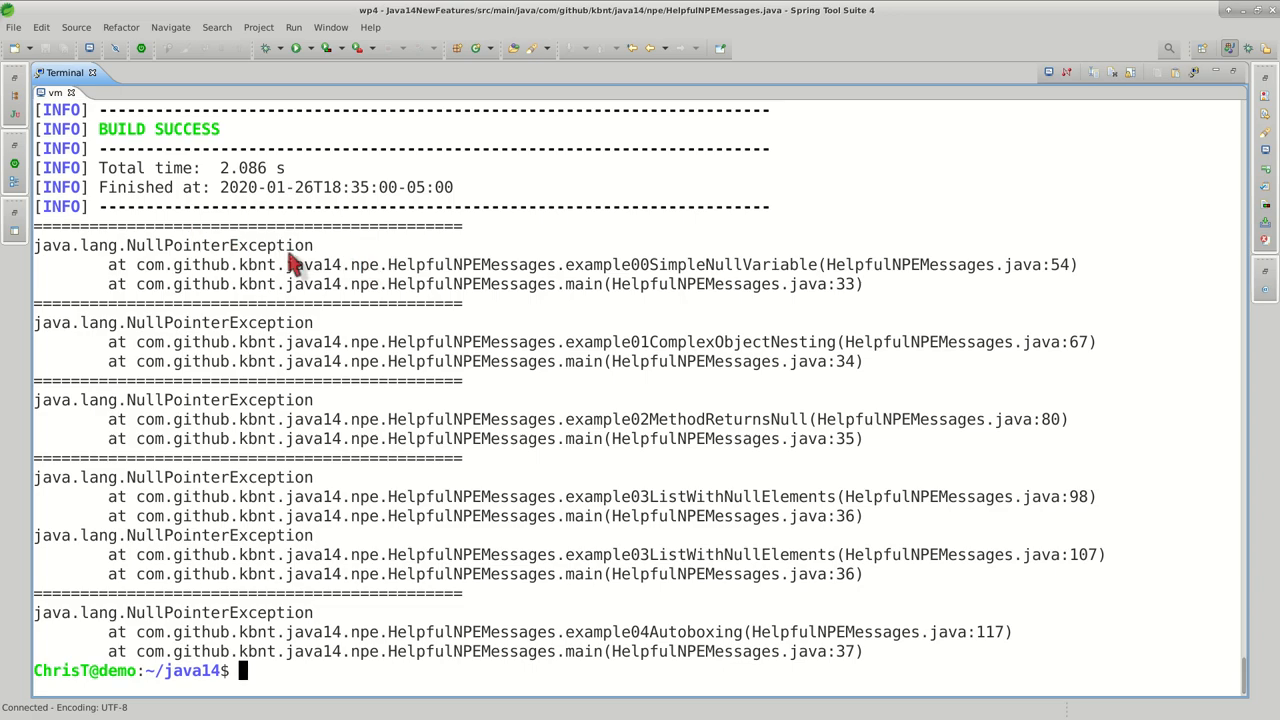
pyautogui.moveTo(48, 258)
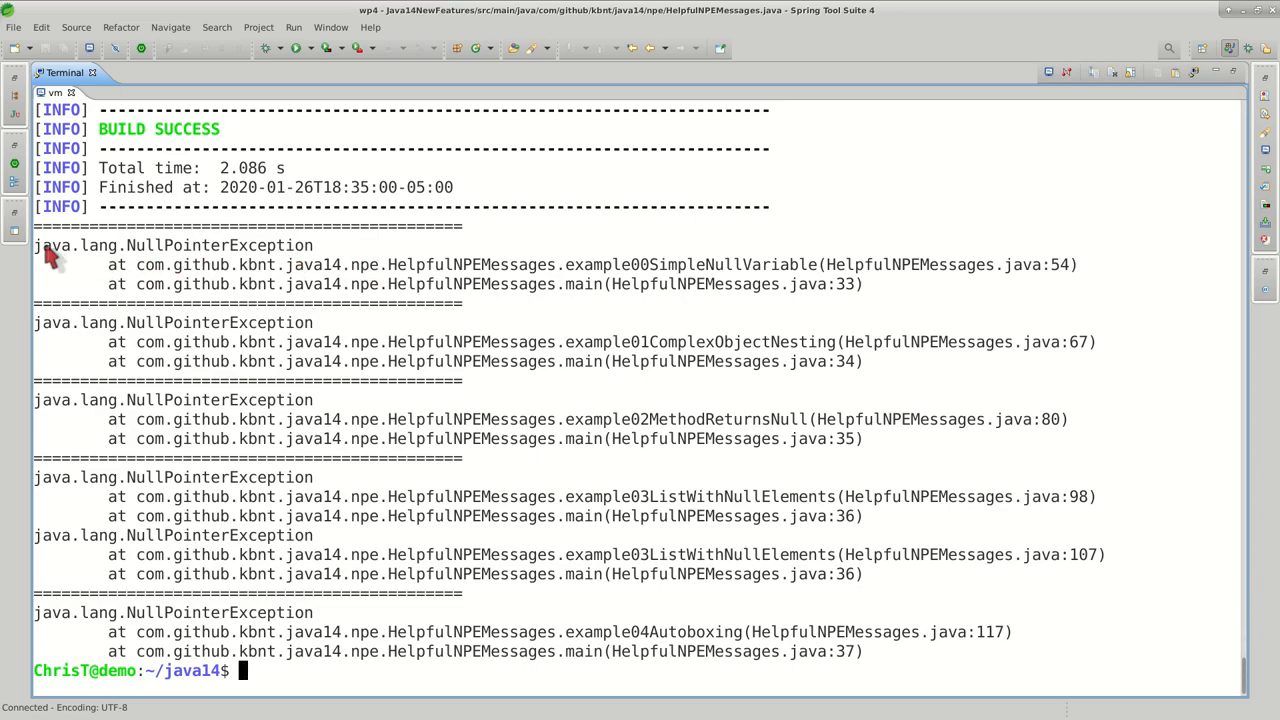
pyautogui.moveTo(336, 262)
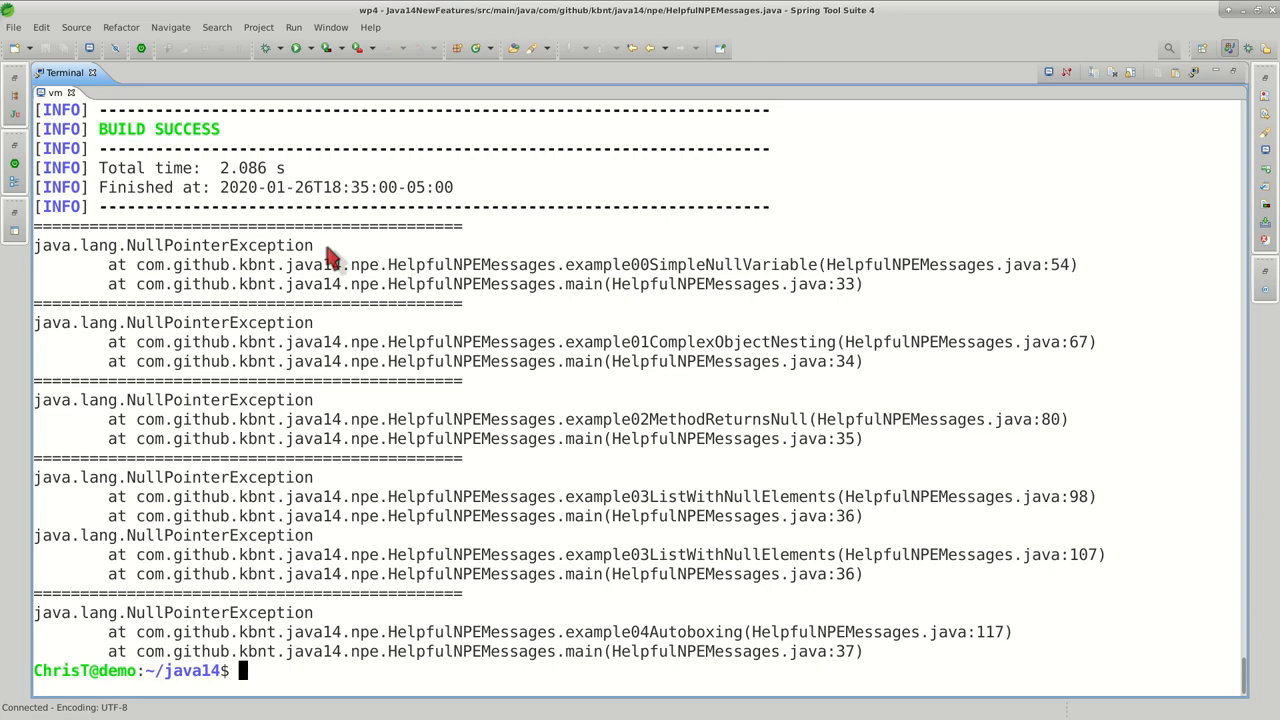
pyautogui.moveTo(148, 252)
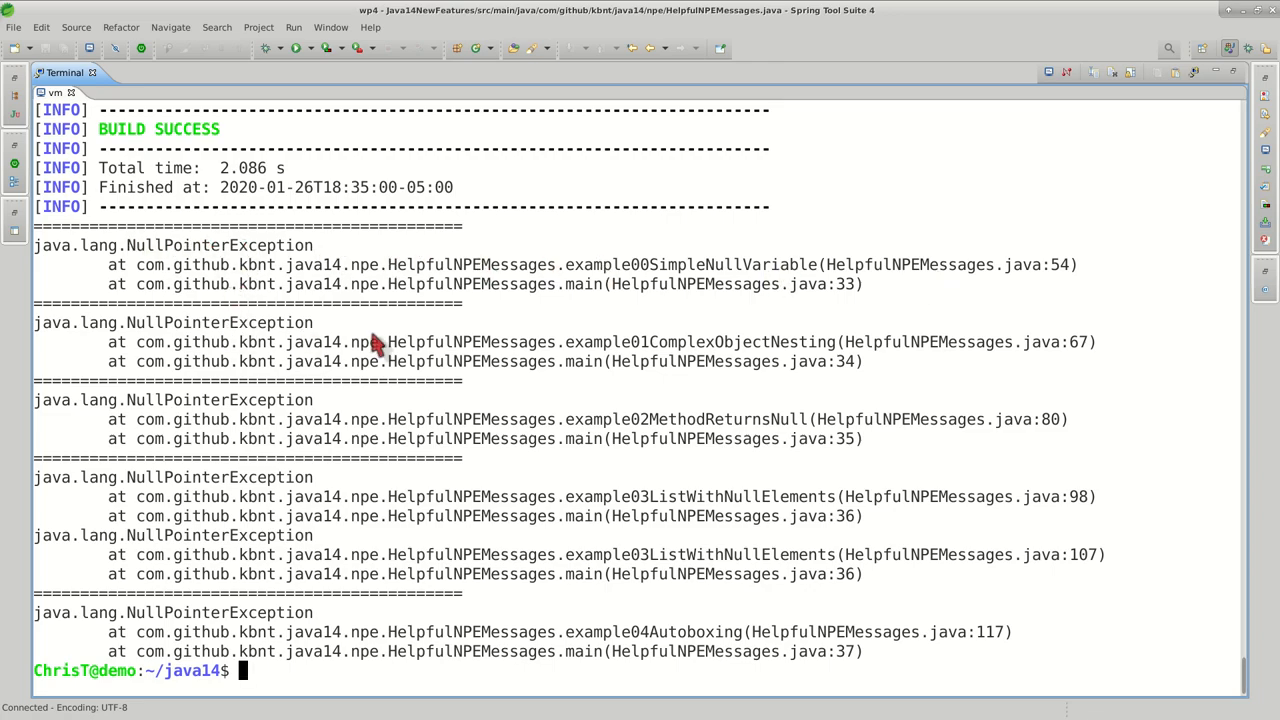
pyautogui.moveTo(1050, 282)
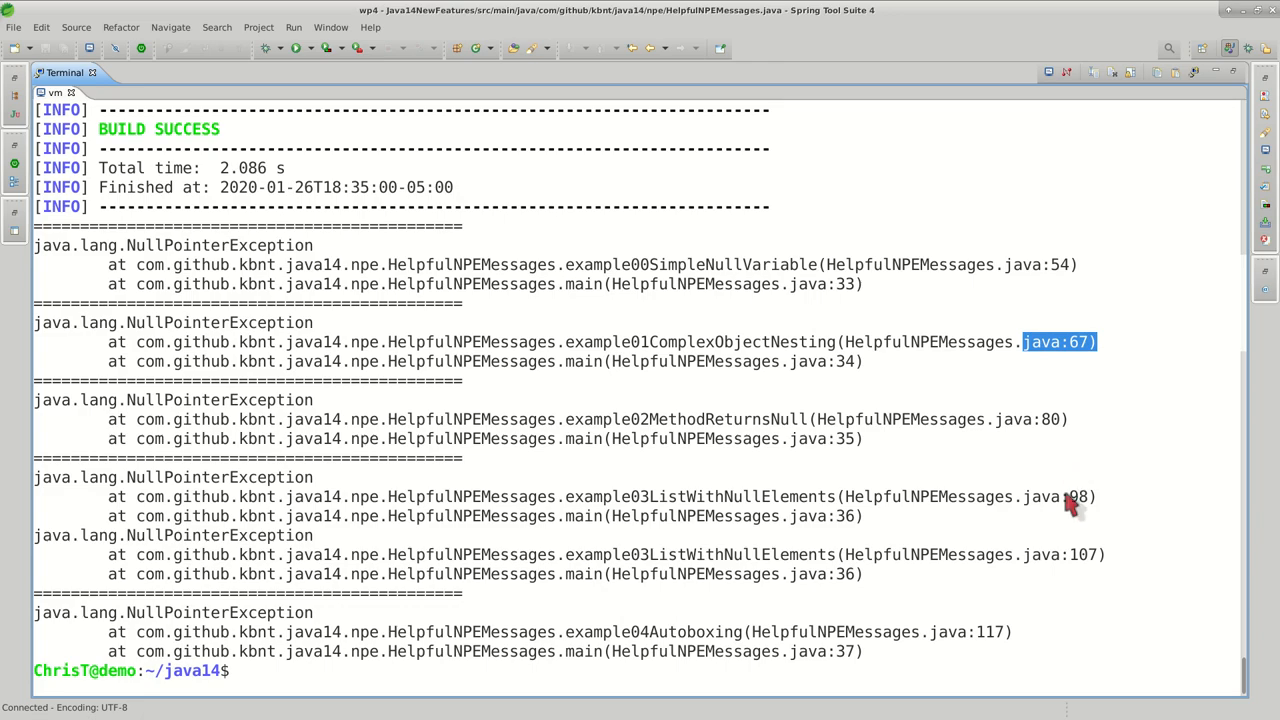
pyautogui.moveTo(456, 284)
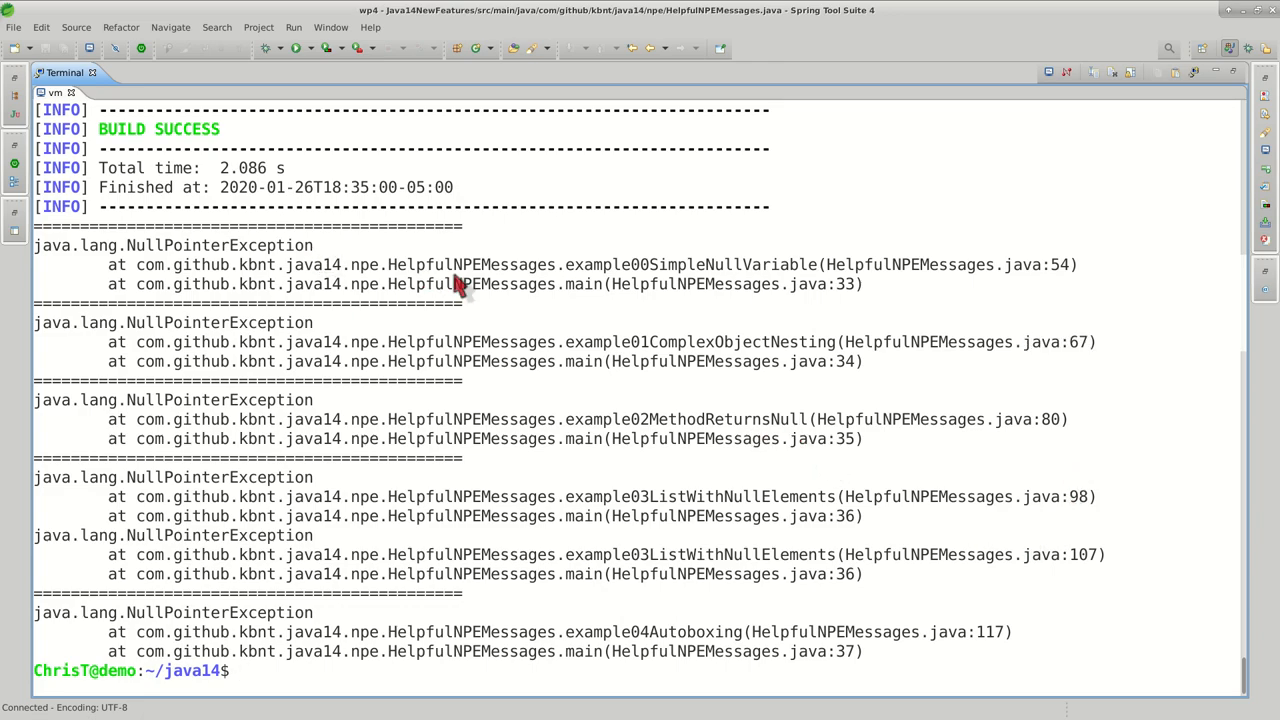
pyautogui.moveTo(292, 290)
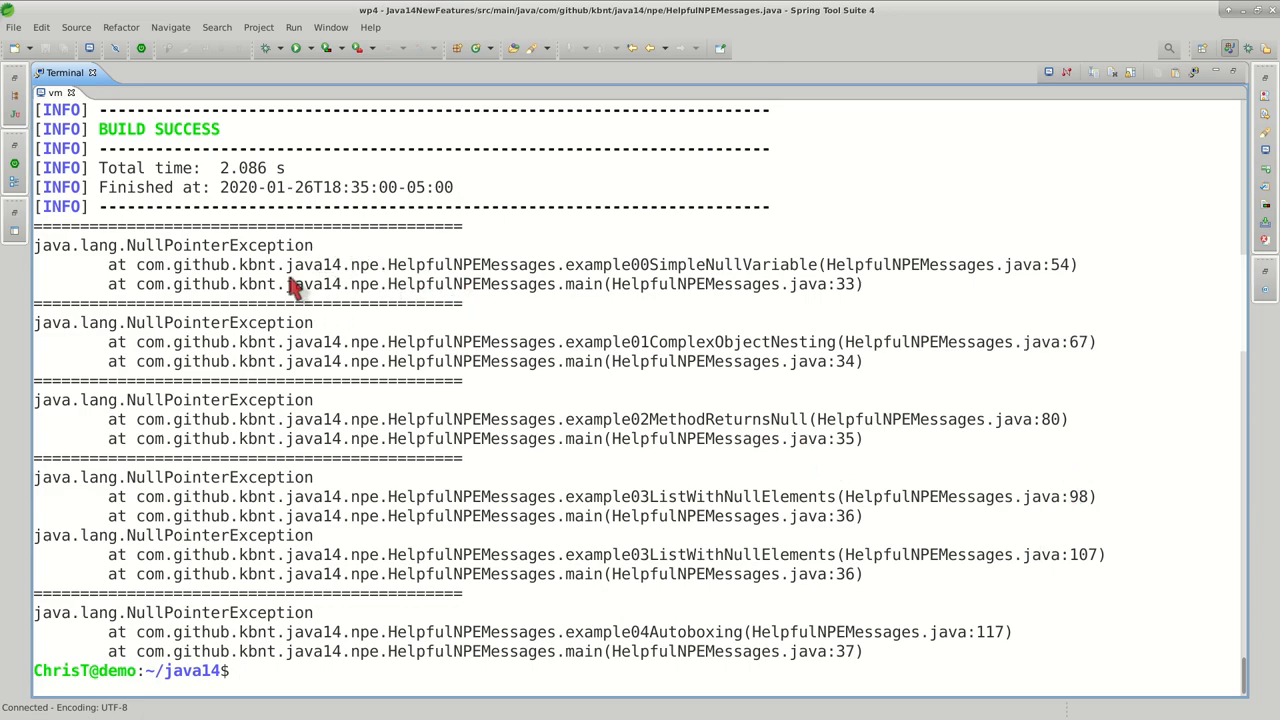
pyautogui.doubleClick(172, 244)
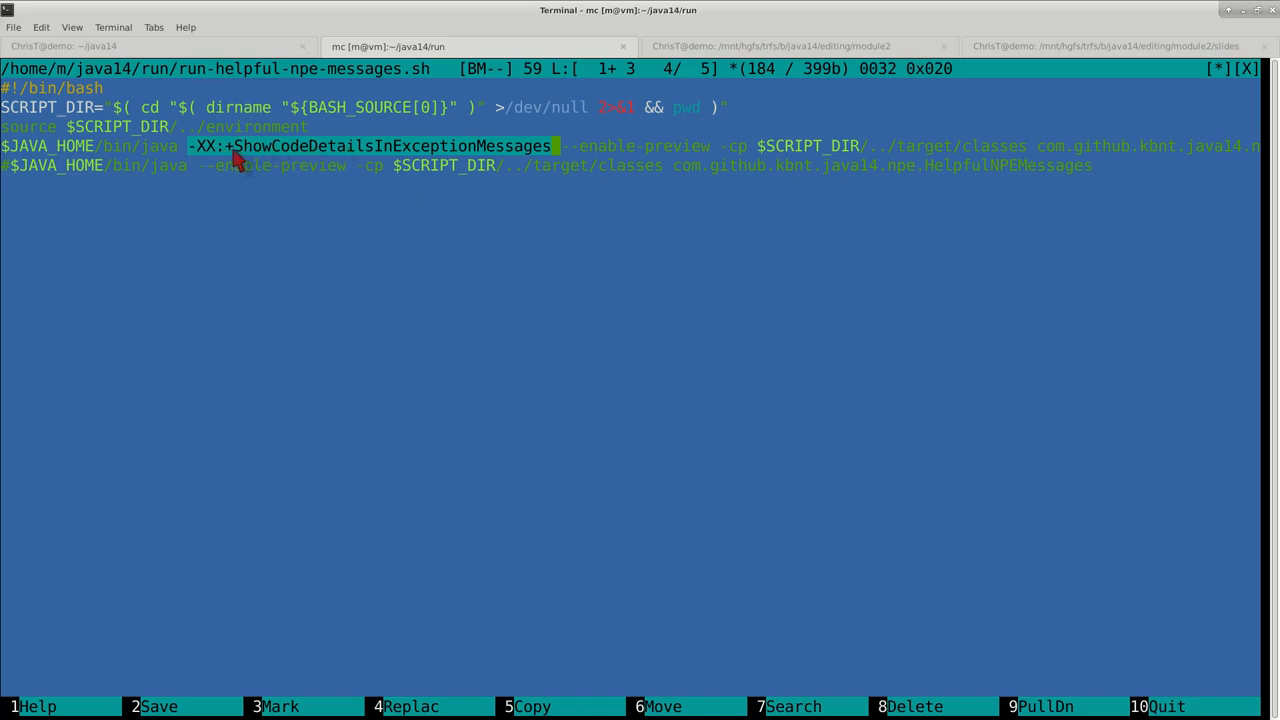
pyautogui.moveTo(408, 168)
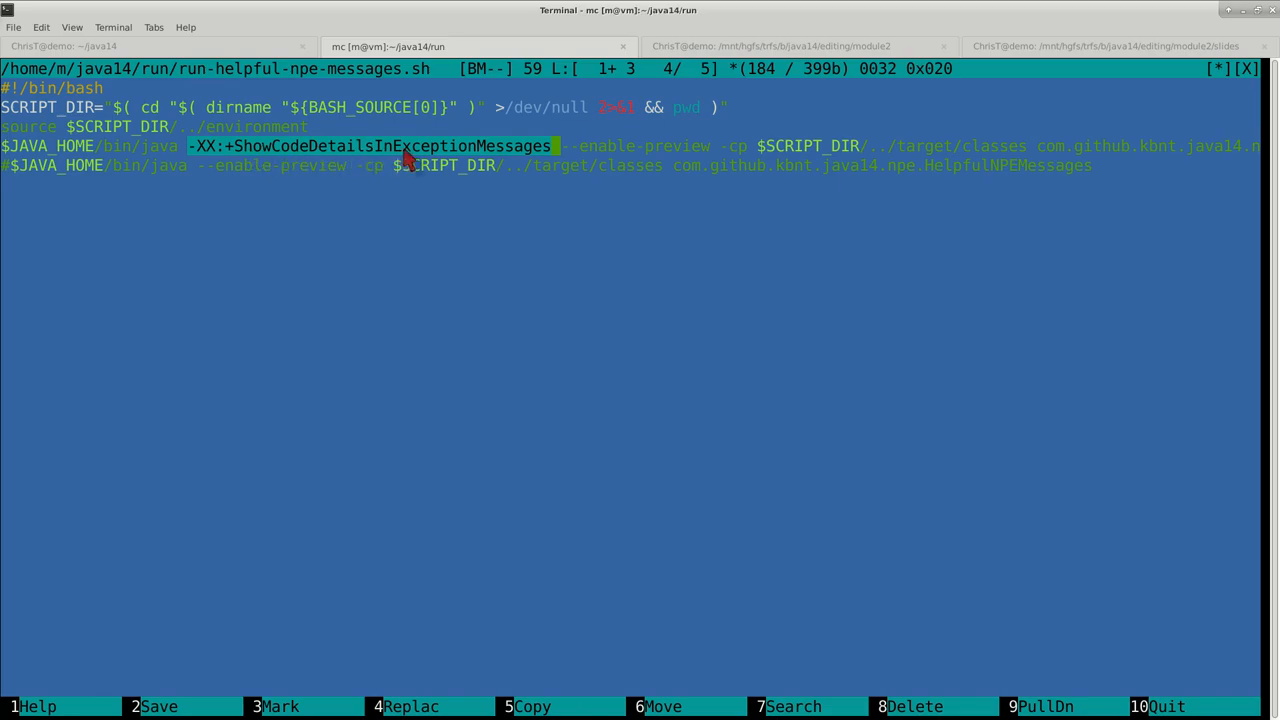
pyautogui.moveTo(558, 156)
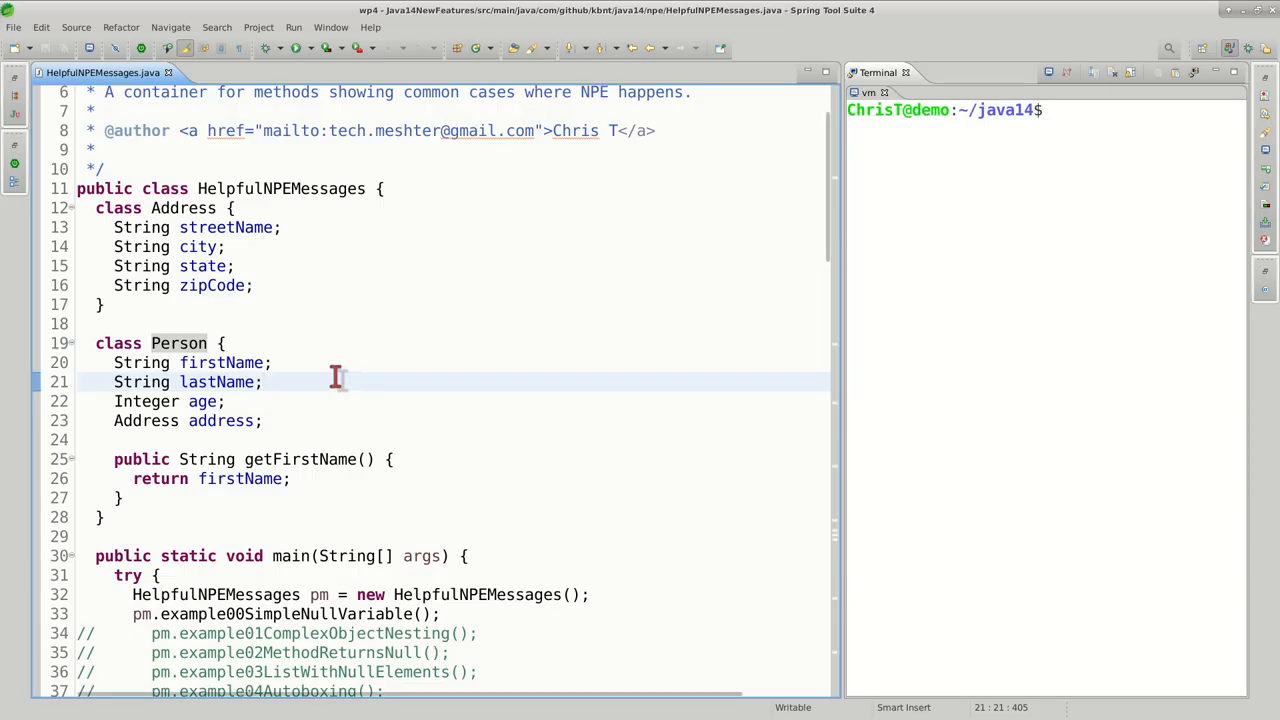
# - Review the Person class's firstName field and the example00 line that yields a null person
pyautogui.doubleClick(178, 344)
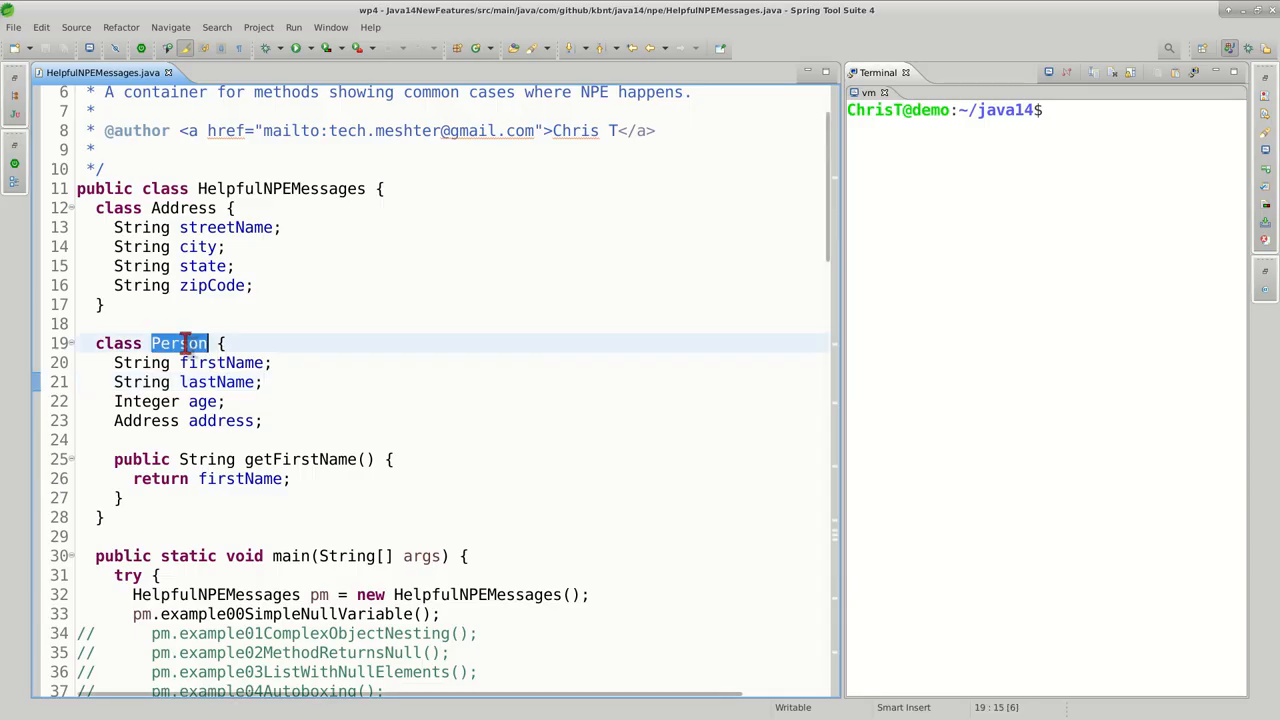
pyautogui.moveTo(290, 344)
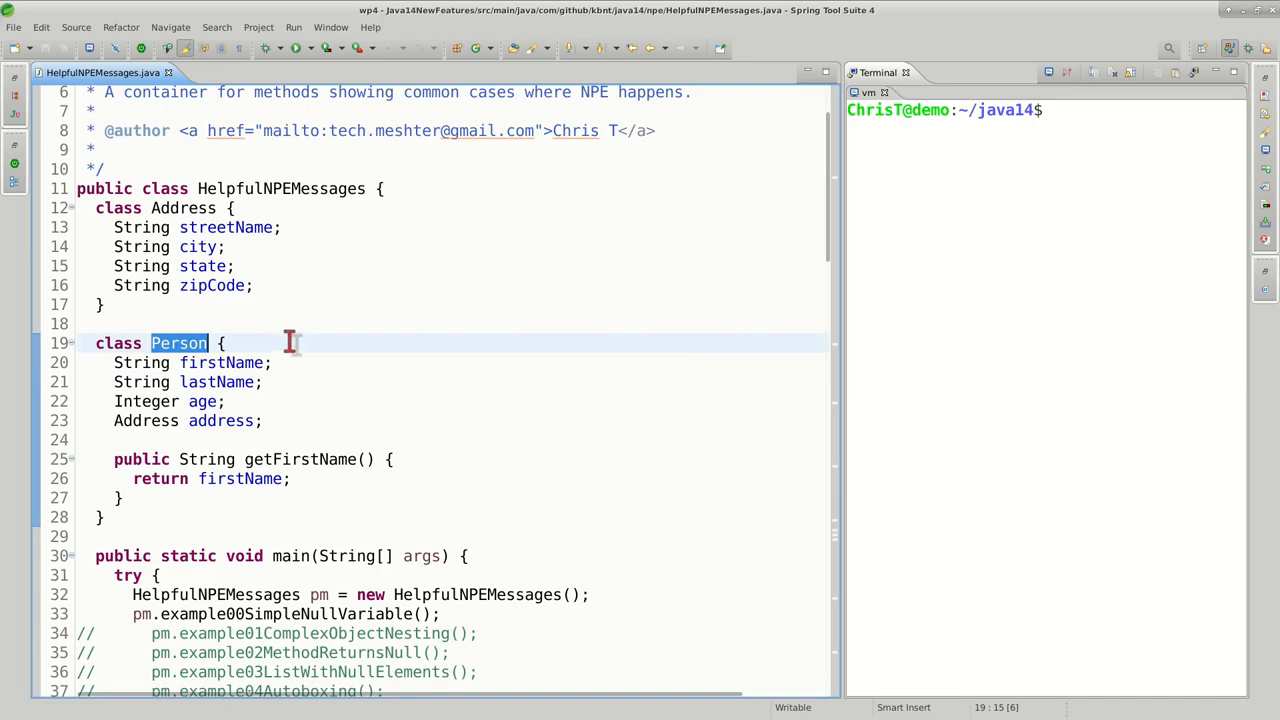
pyautogui.moveTo(220, 362)
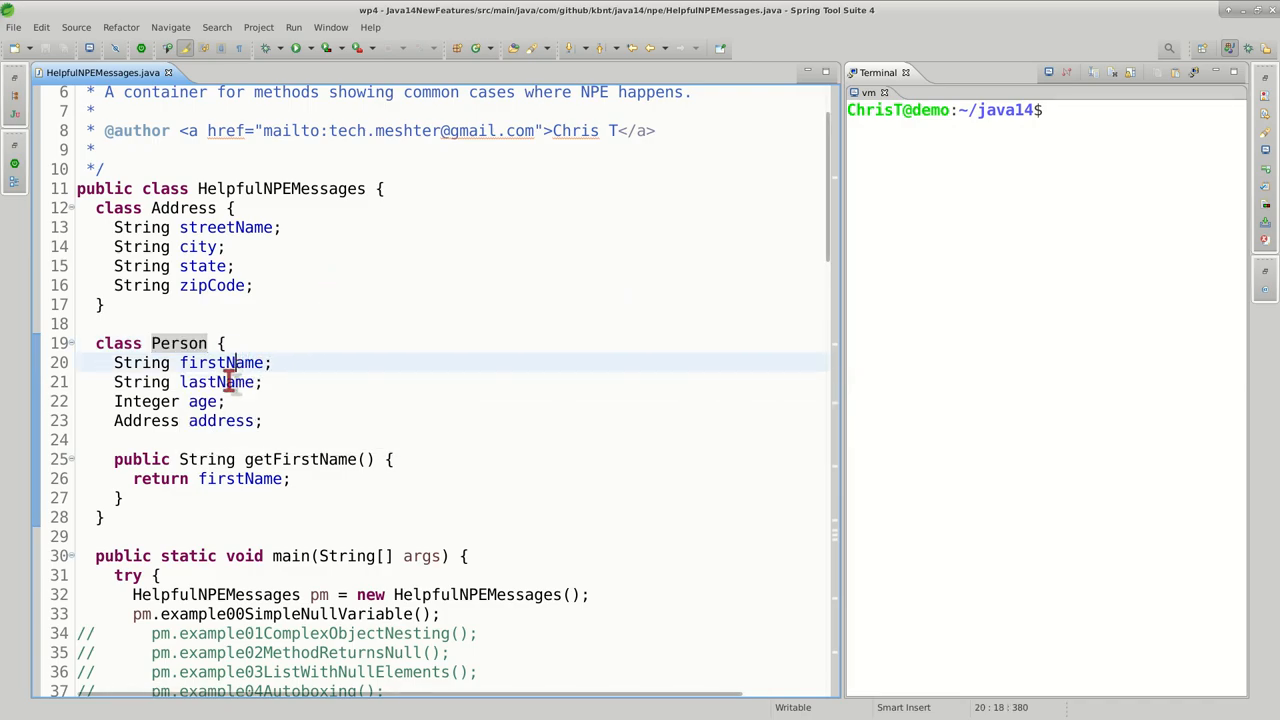
pyautogui.click(210, 420)
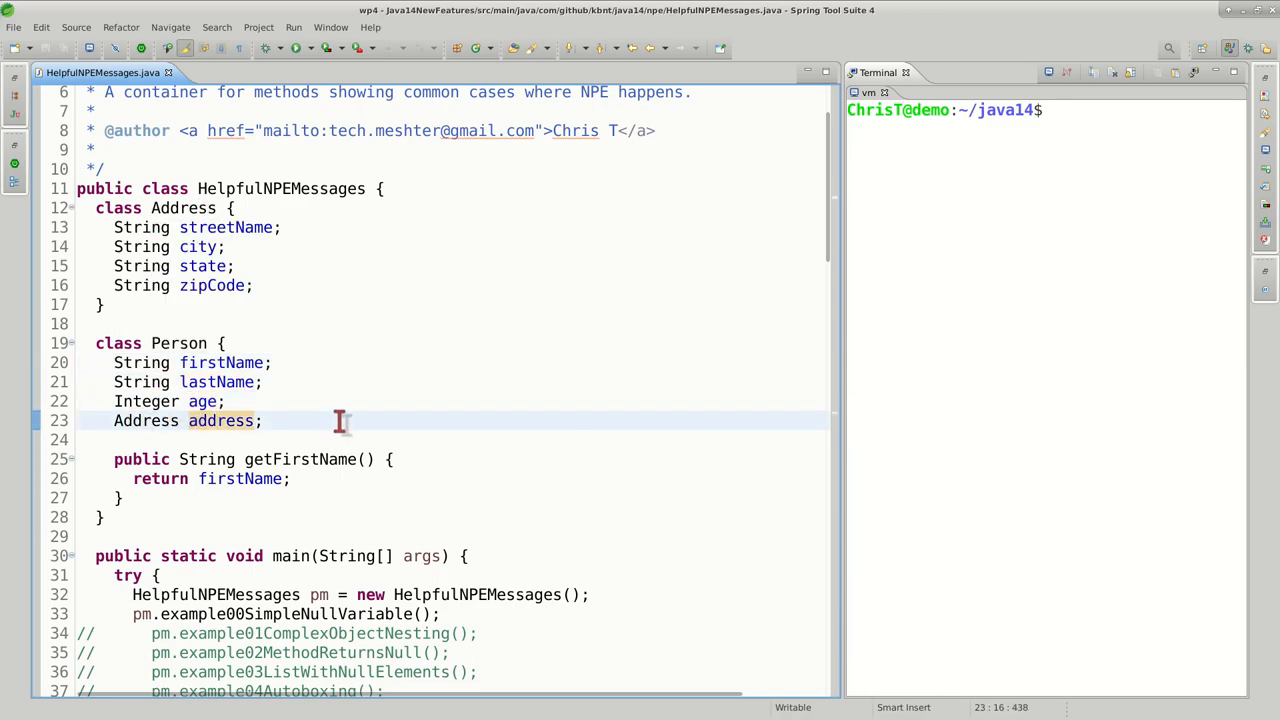
pyautogui.scroll(-3)
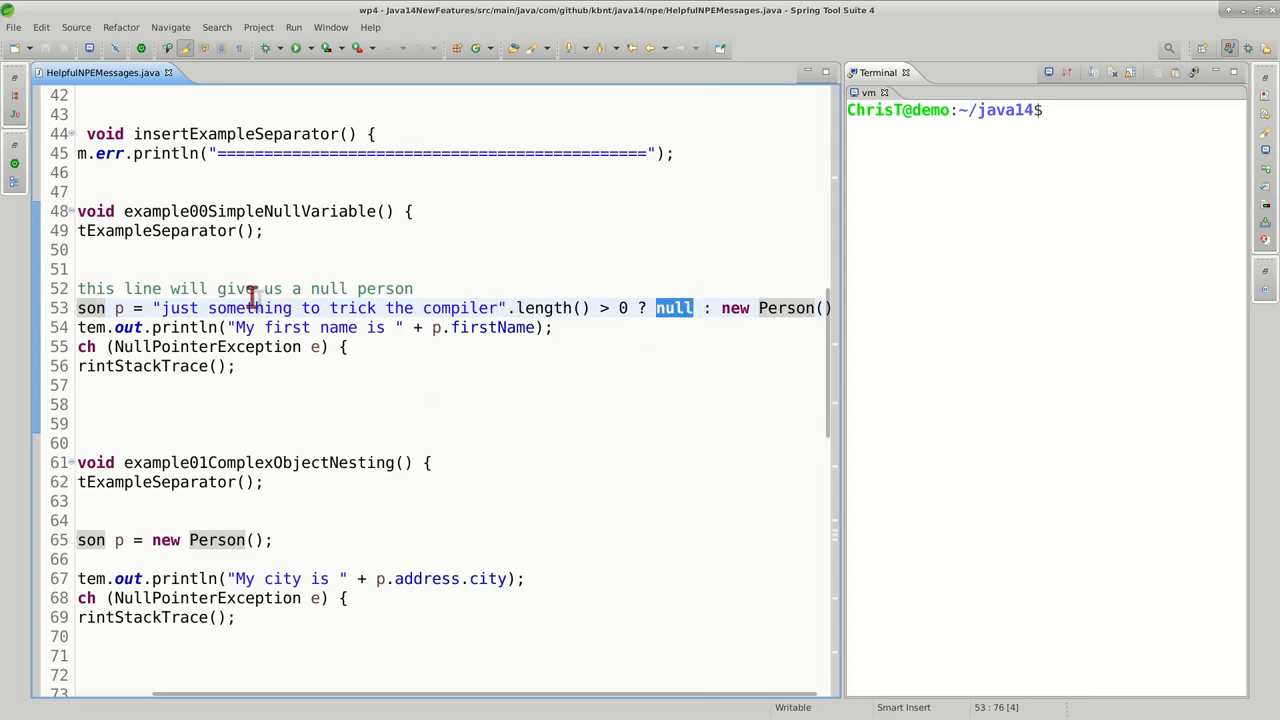
pyautogui.click(404, 356)
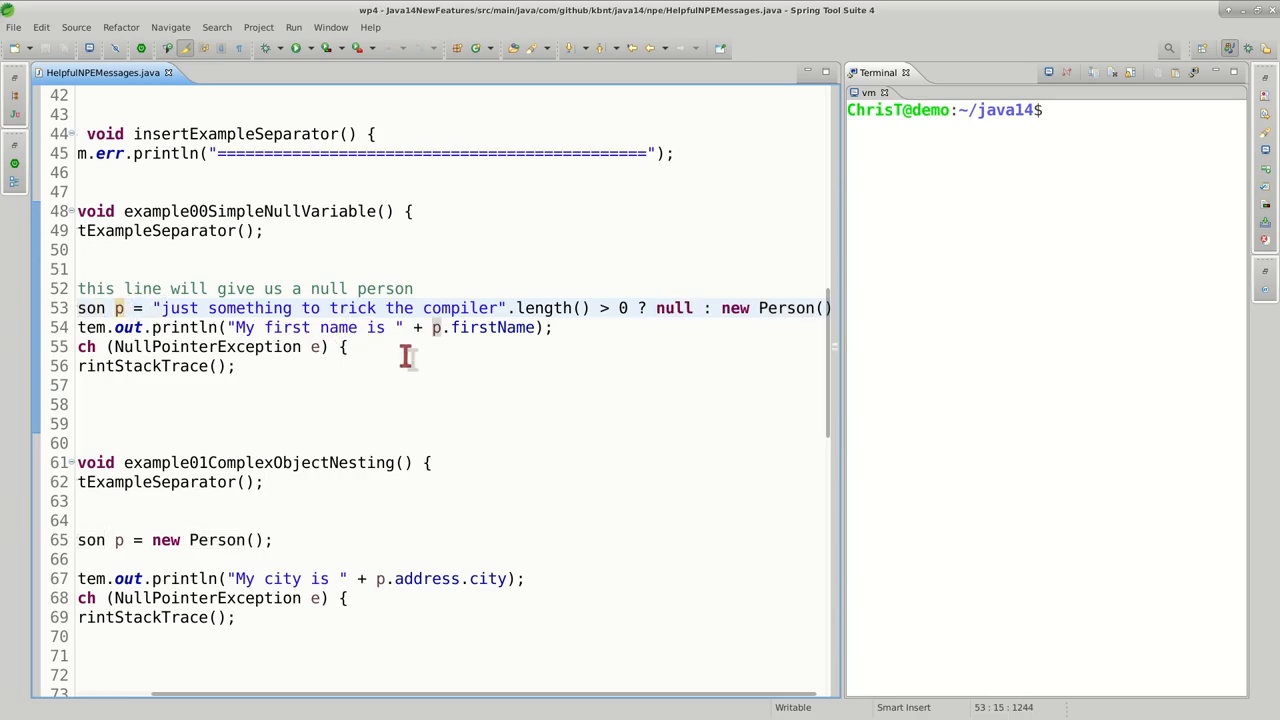
pyautogui.moveTo(464, 328)
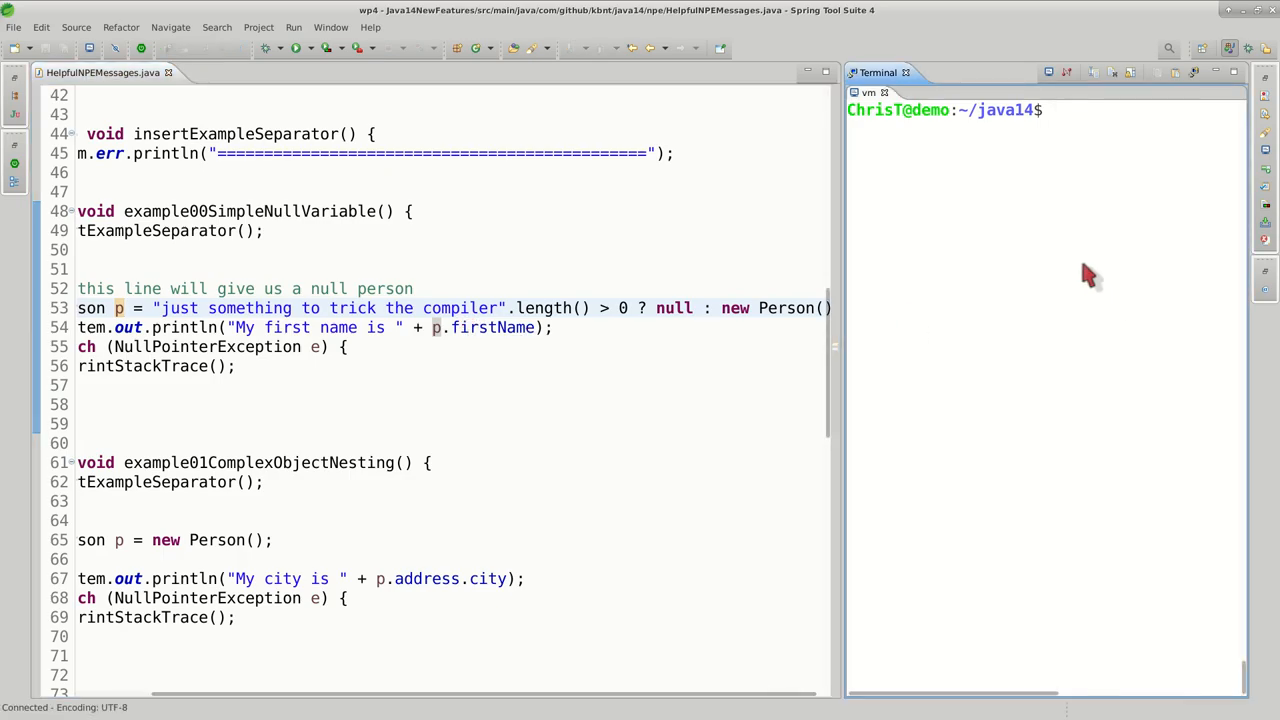
# - Run ./compile-and-run.sh and highlight the NPE message: cannot read field "firstName" because "p" is null
pyautogui.write('./compile-and-run.sh')
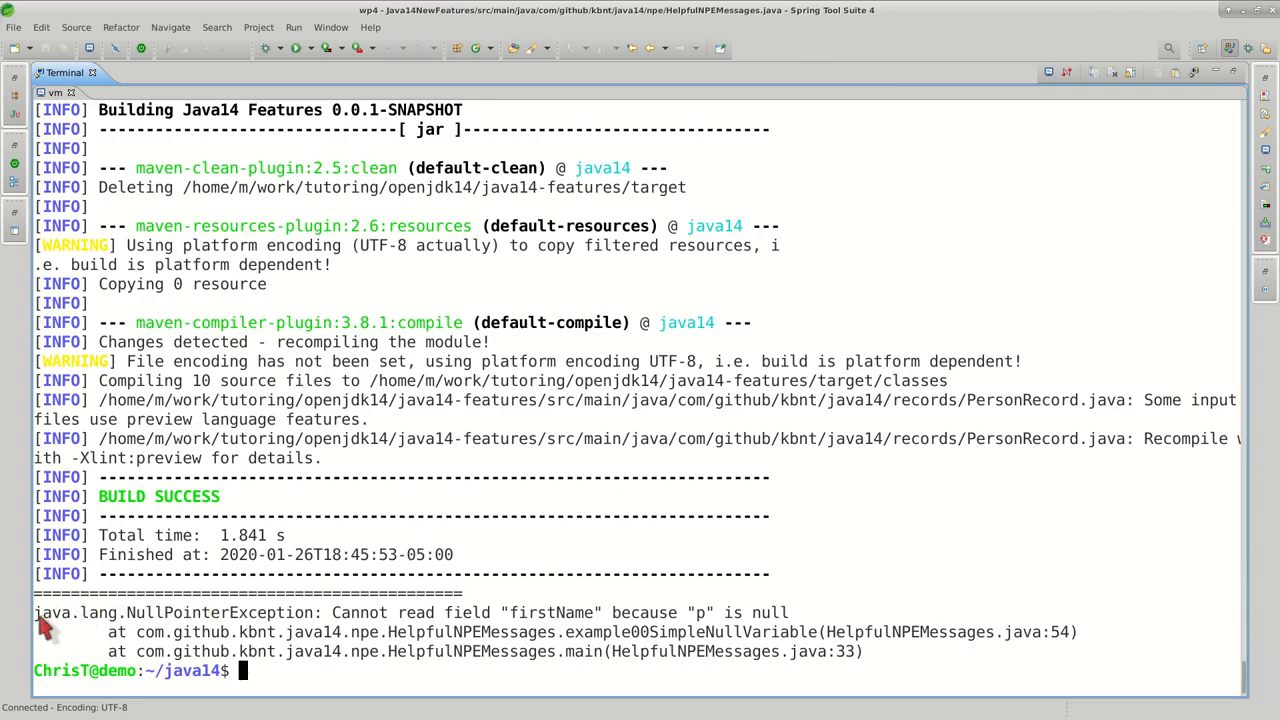
pyautogui.doubleClick(140, 632)
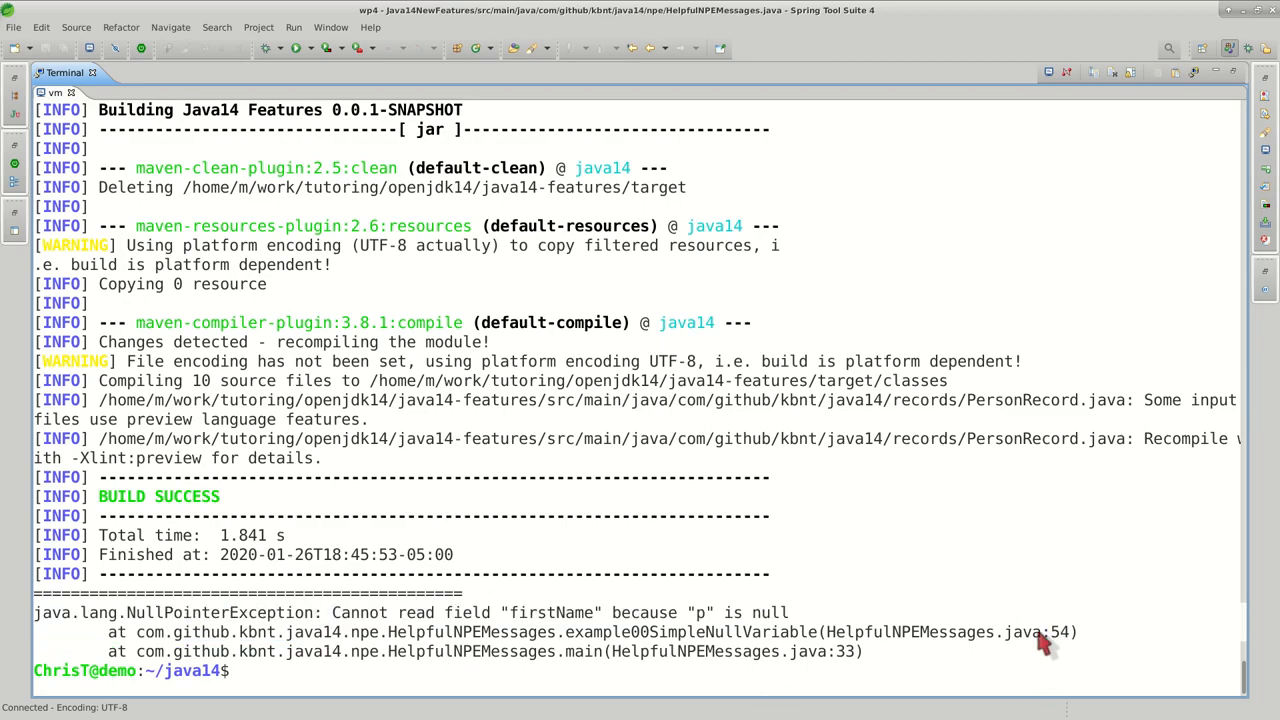
pyautogui.doubleClick(1064, 632)
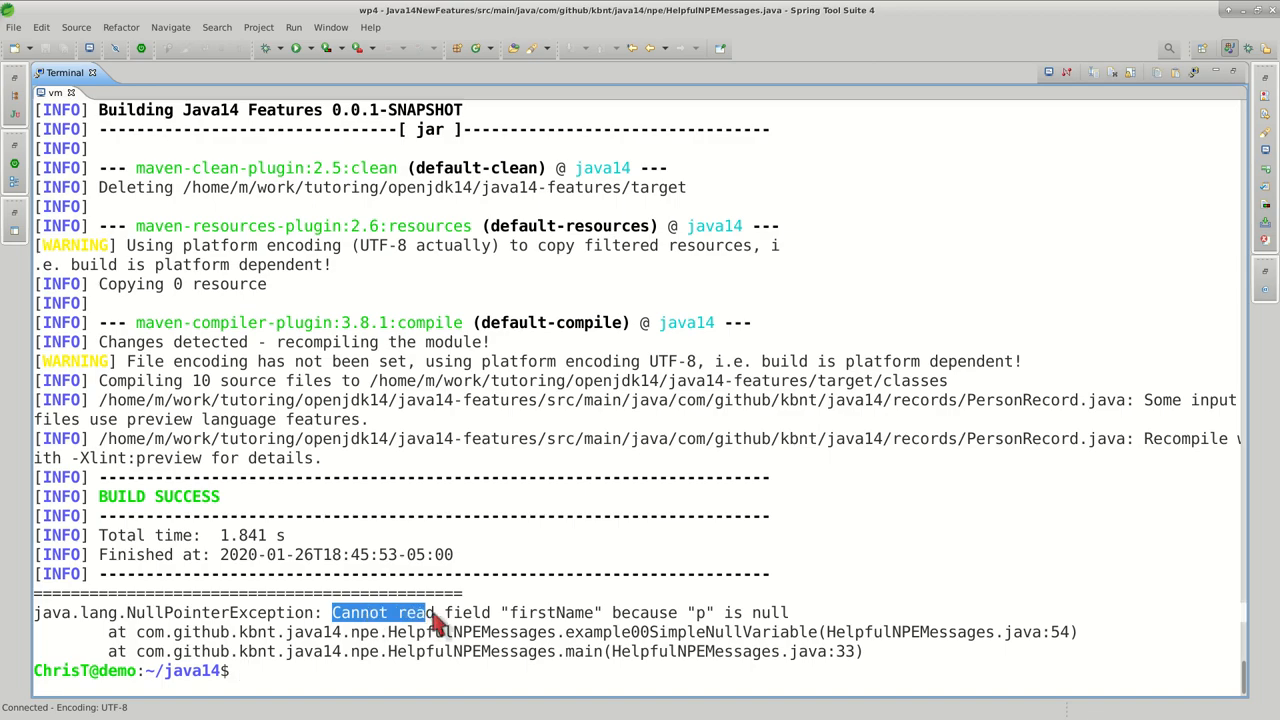
pyautogui.moveTo(612, 622)
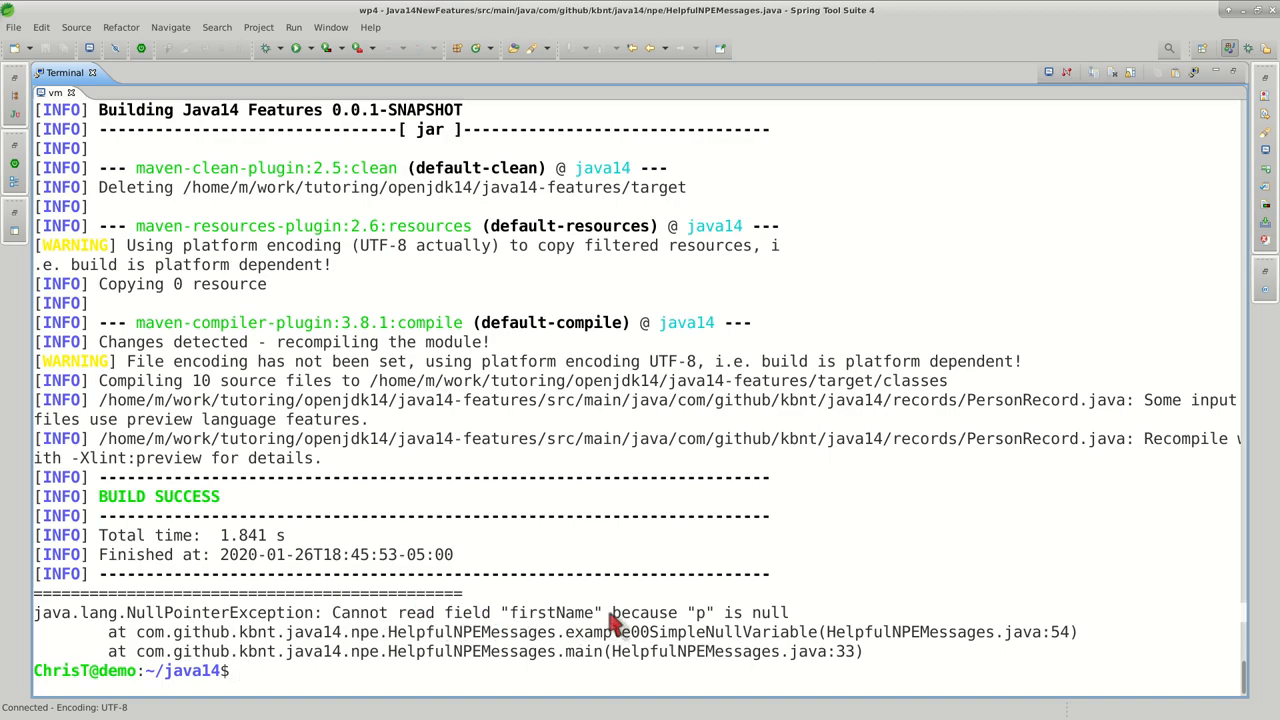
pyautogui.moveTo(400, 644)
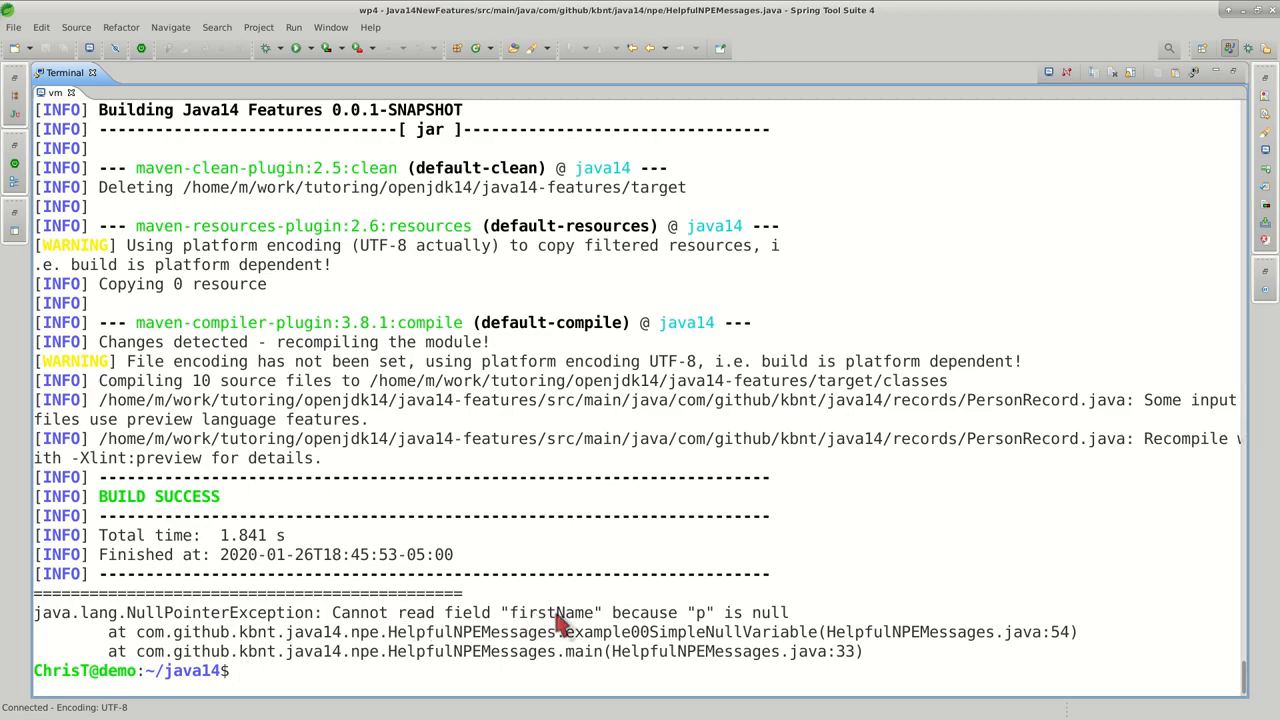
pyautogui.moveTo(776, 642)
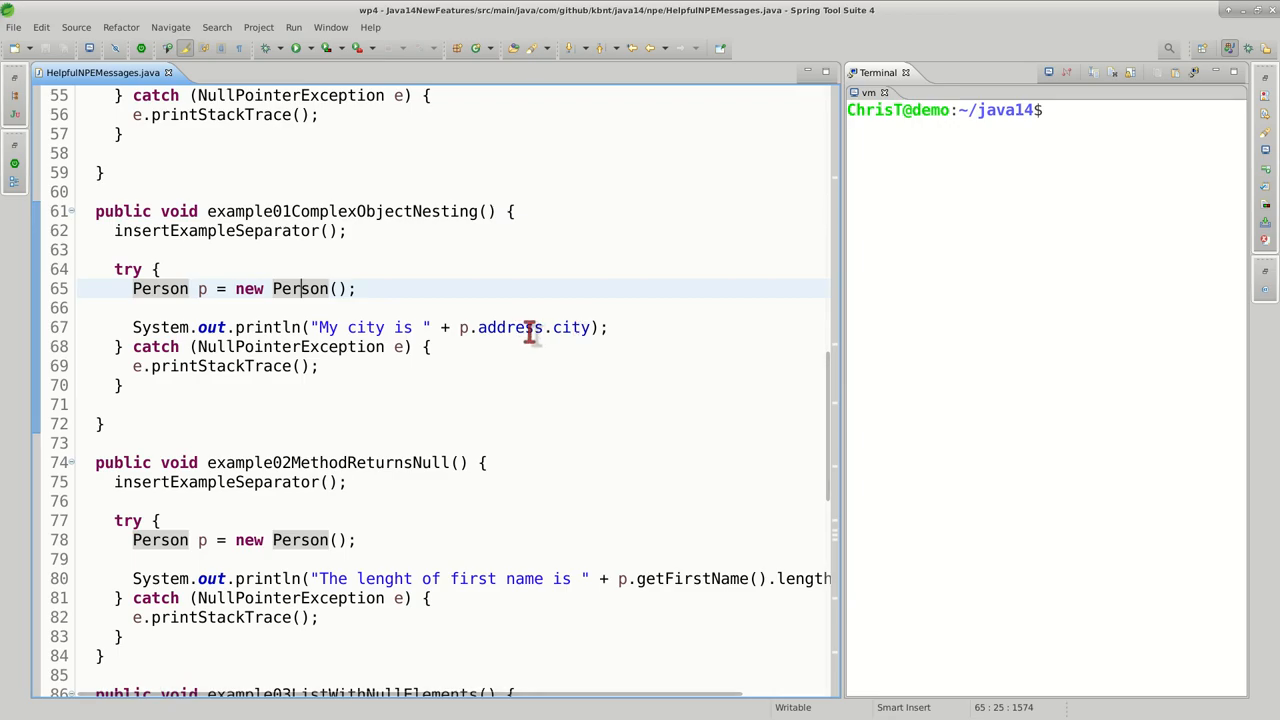
pyautogui.moveTo(516, 328)
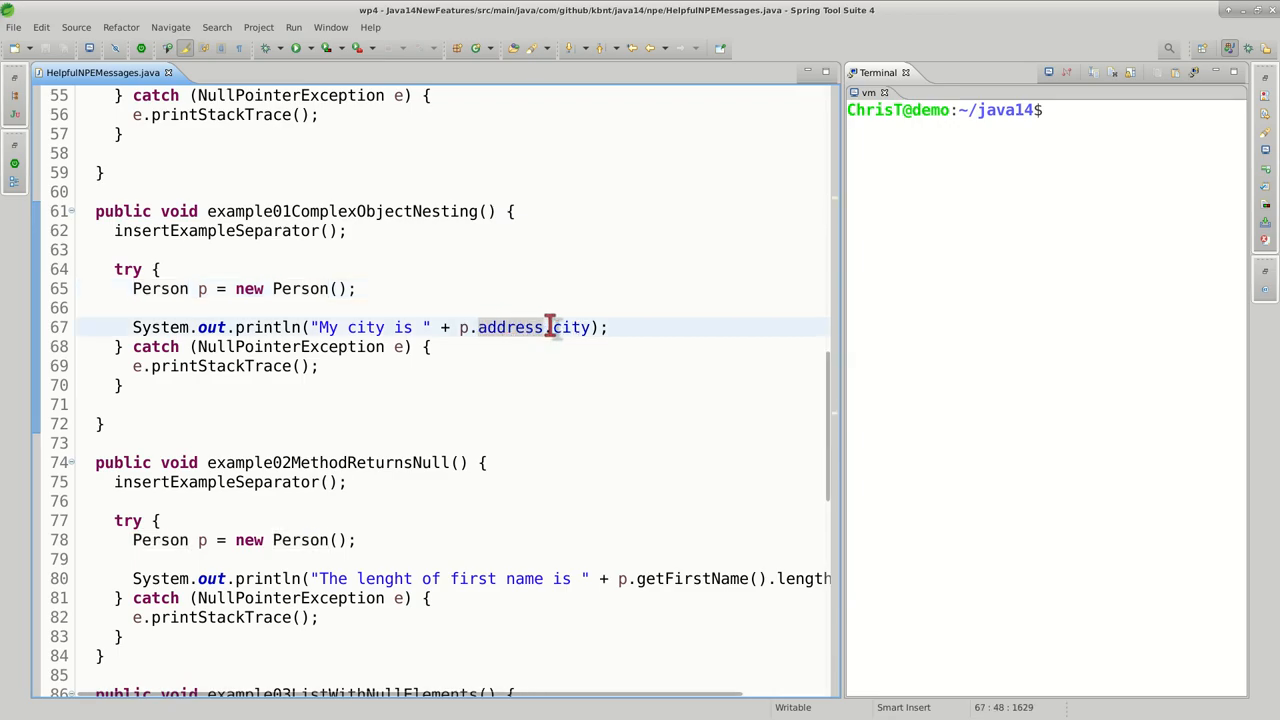
# - Highlight p.address in example01, clear the terminal and rerun ./compile-and-run.sh for the "p.address" is null message
pyautogui.doubleClick(510, 328)
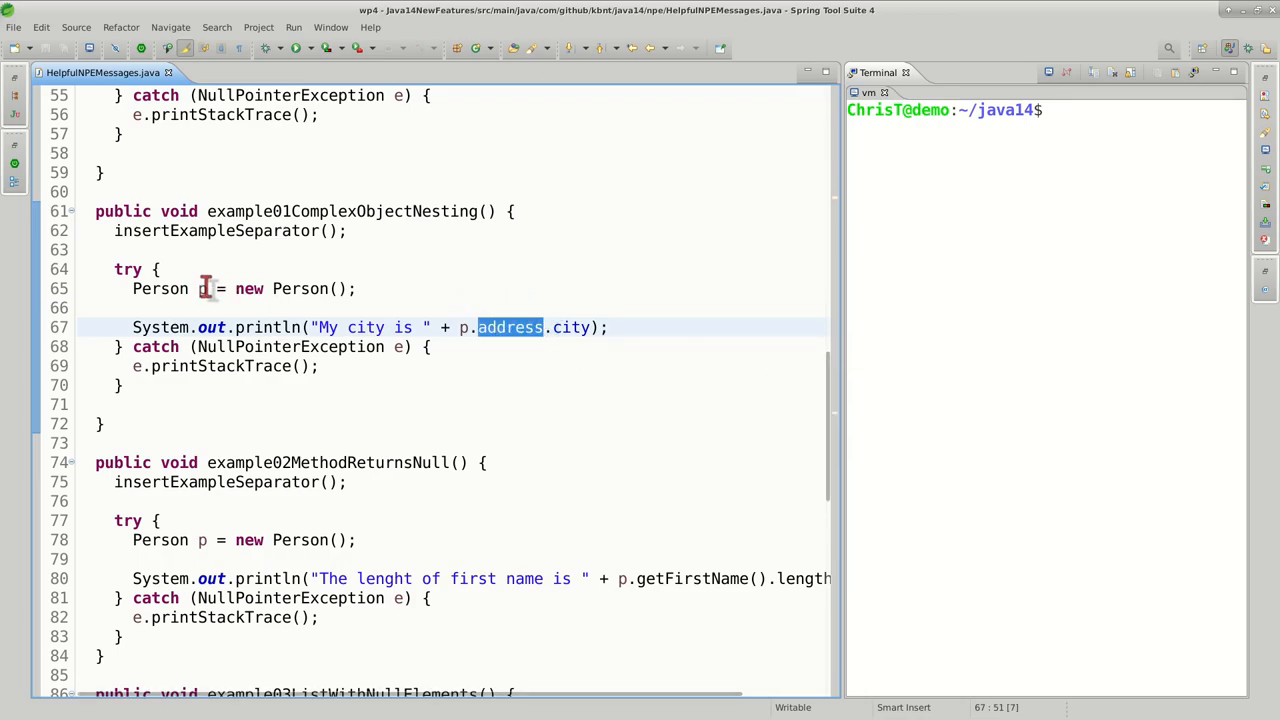
pyautogui.click(584, 328)
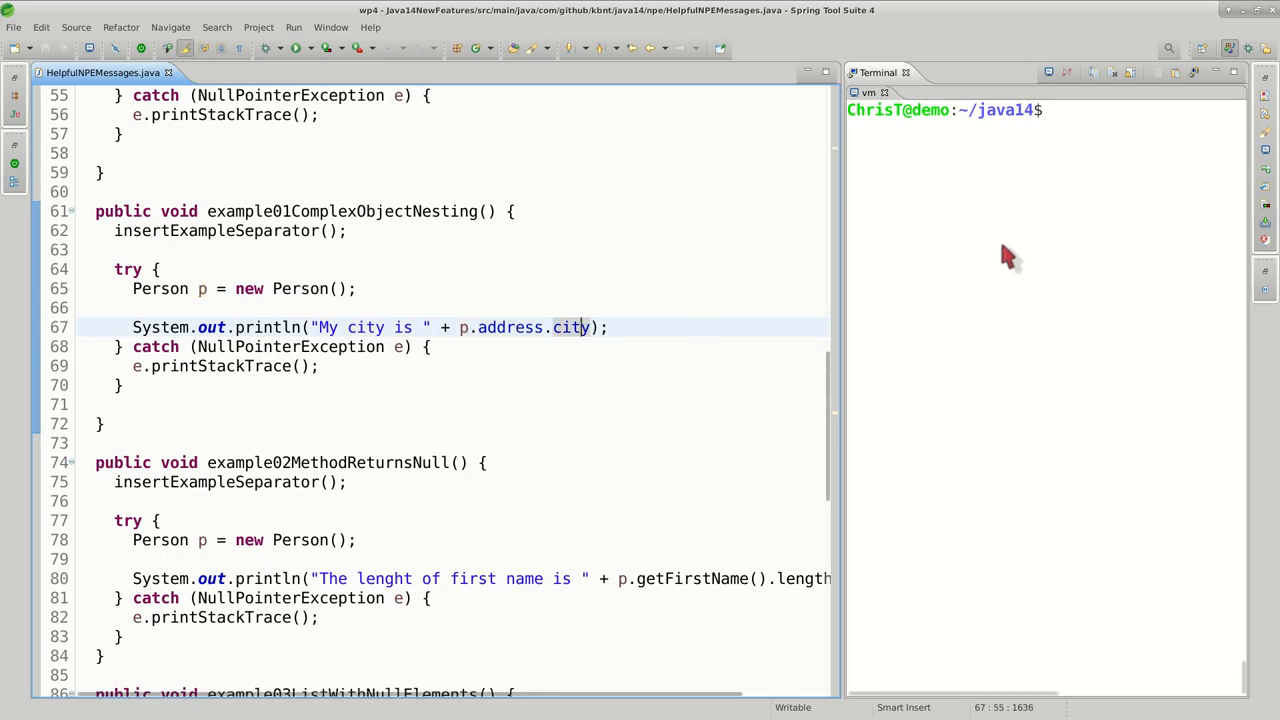
pyautogui.write('clear')
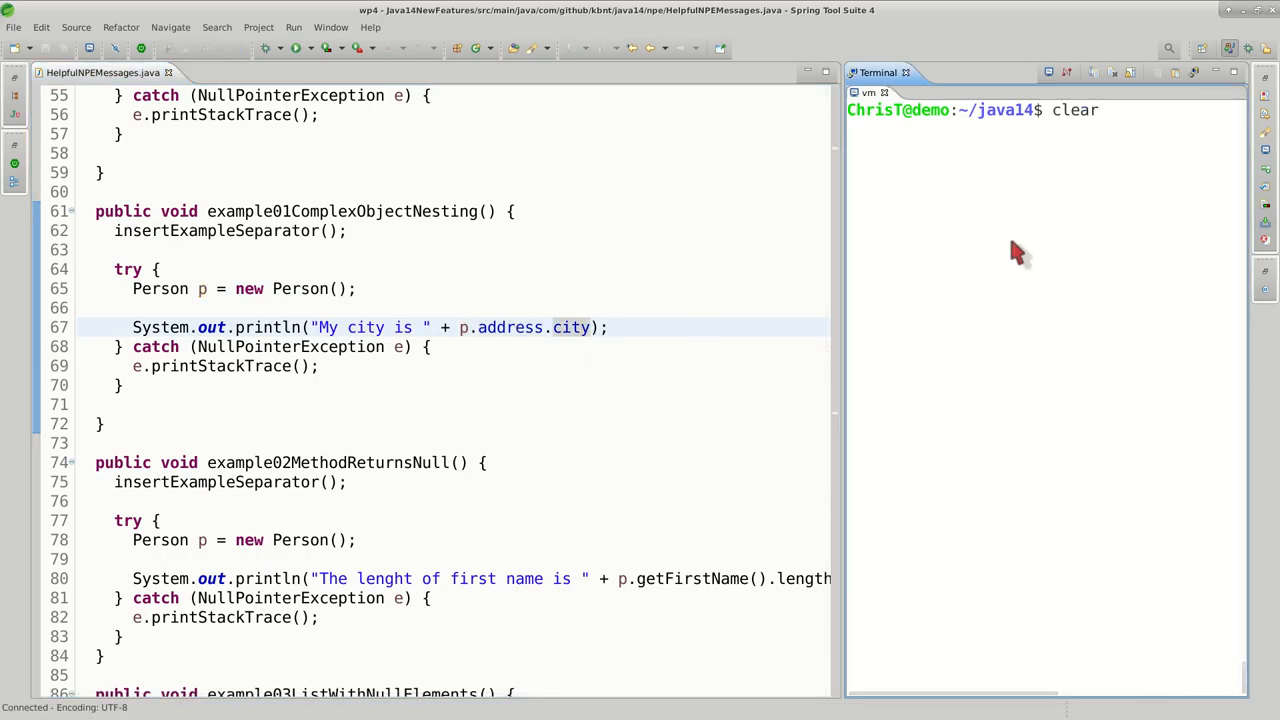
pyautogui.write('./compile-and-run.sh')
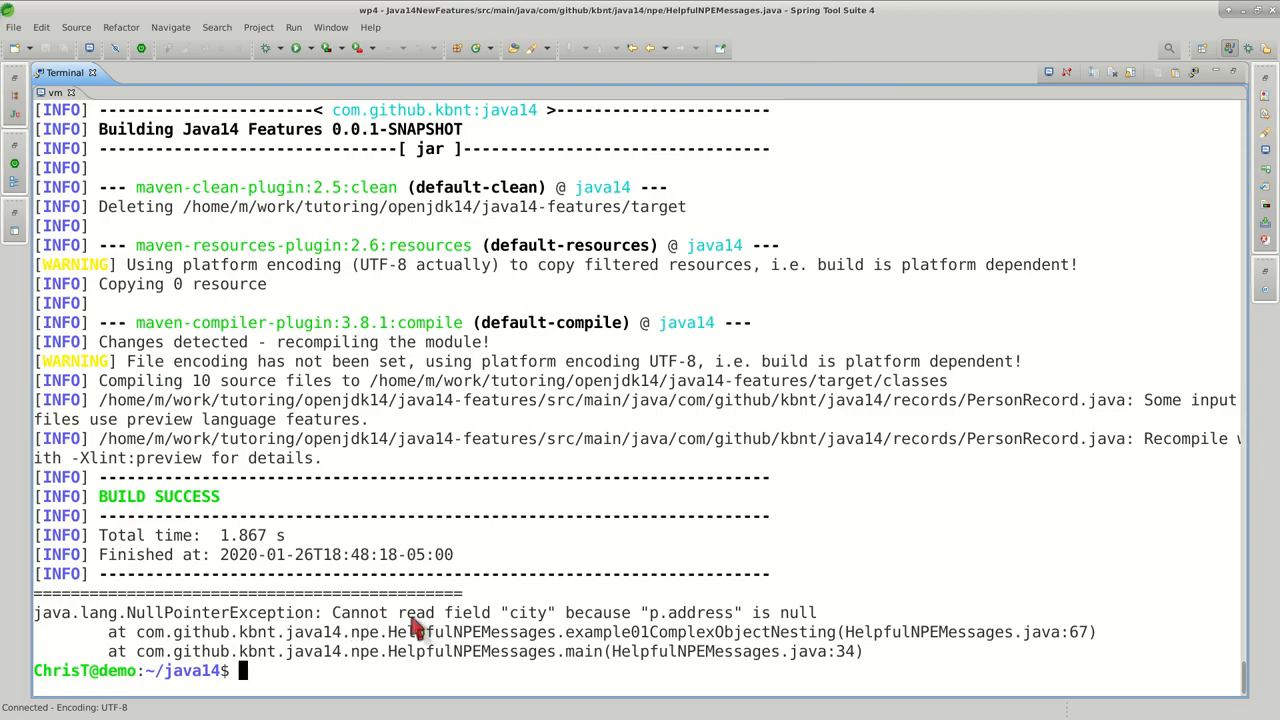
pyautogui.moveTo(692, 630)
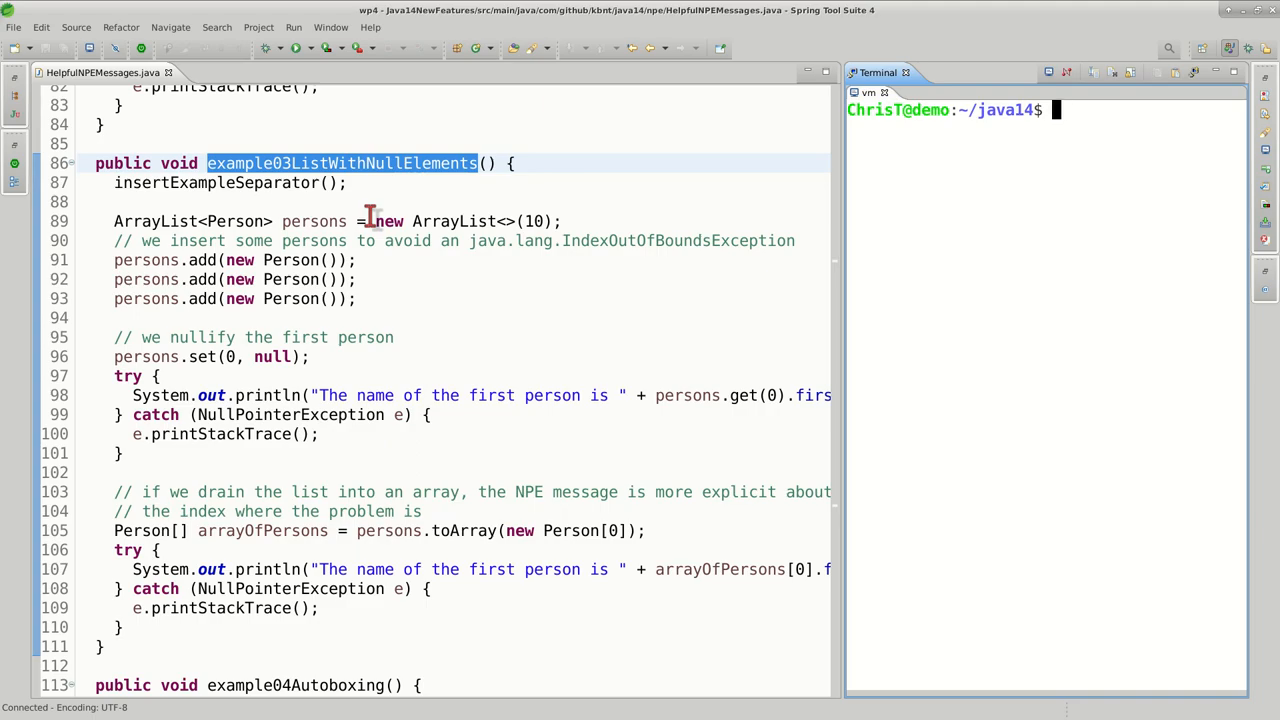
# - Point out the persons list and scroll to example03ListWithNullElements where its first element is nulled
pyautogui.click(418, 220)
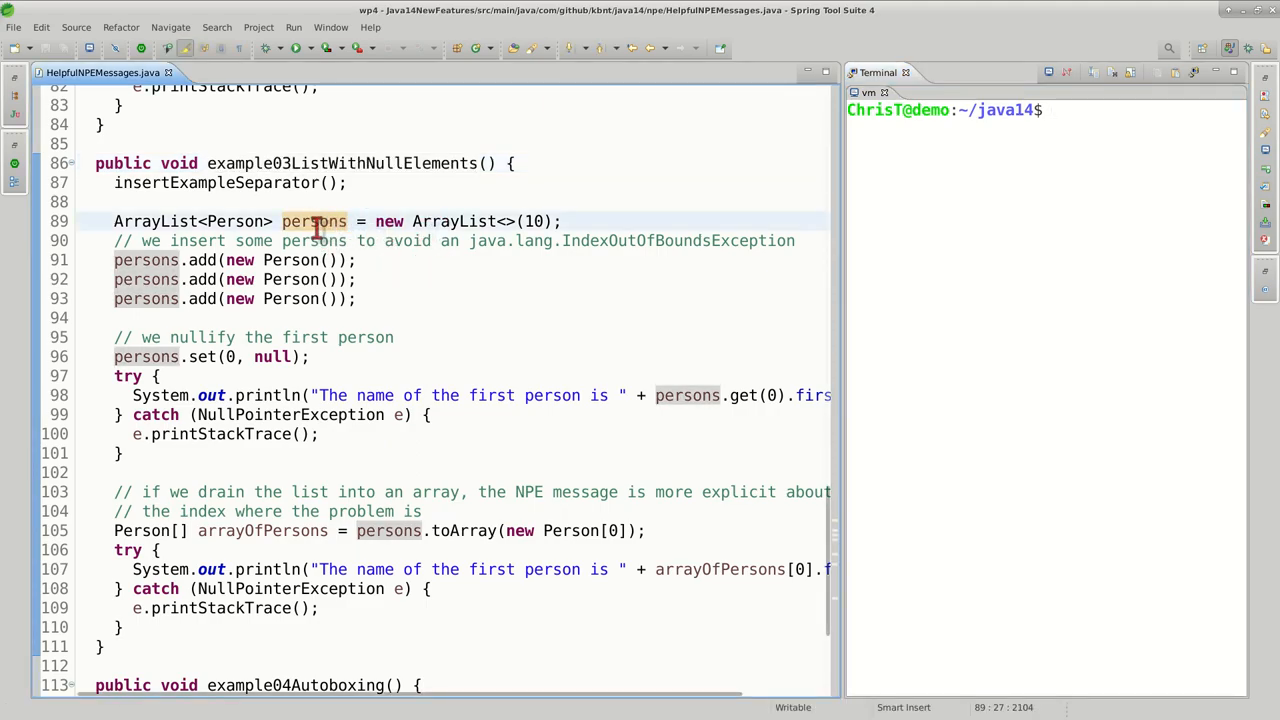
pyautogui.moveTo(322, 220)
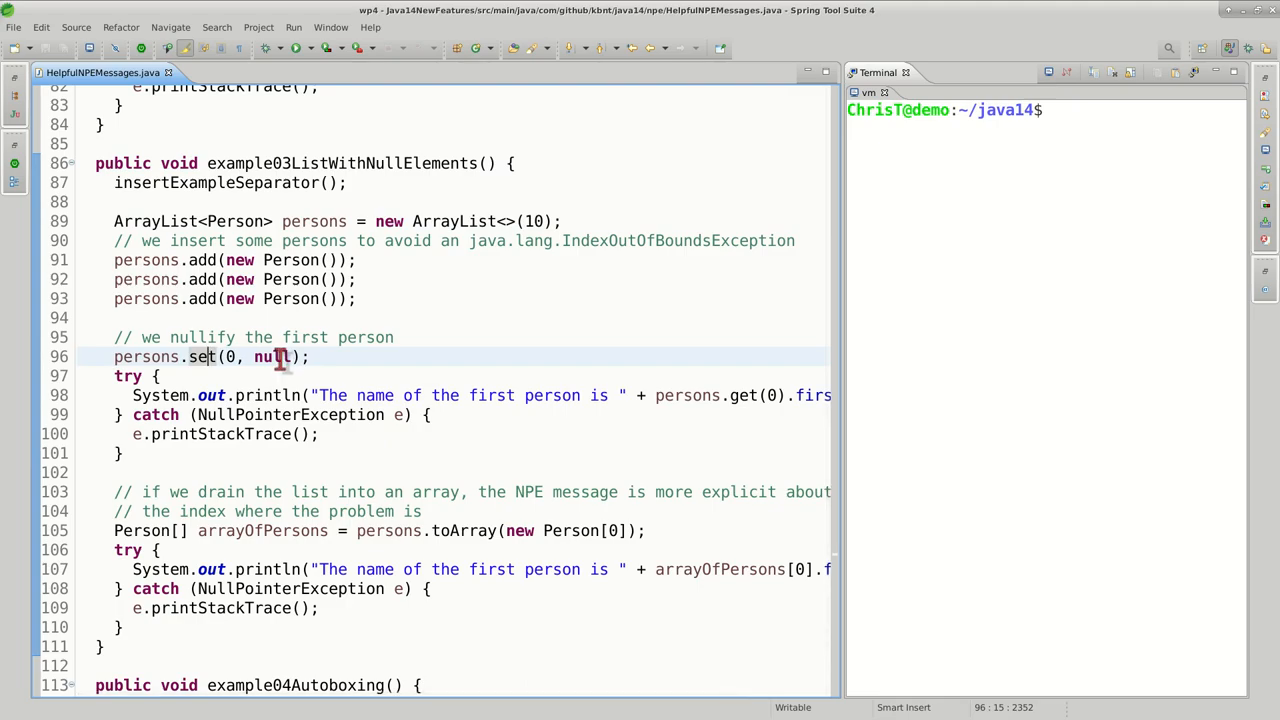
pyautogui.scroll(-3)
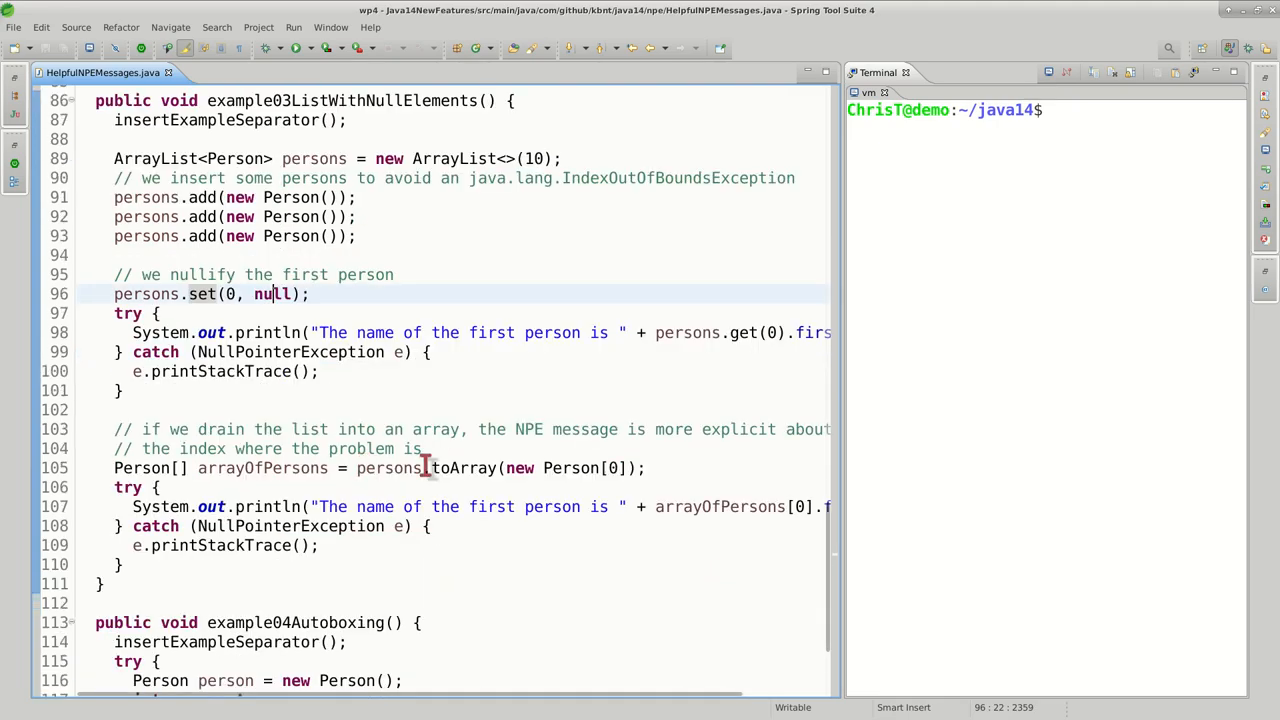
pyautogui.moveTo(408, 404)
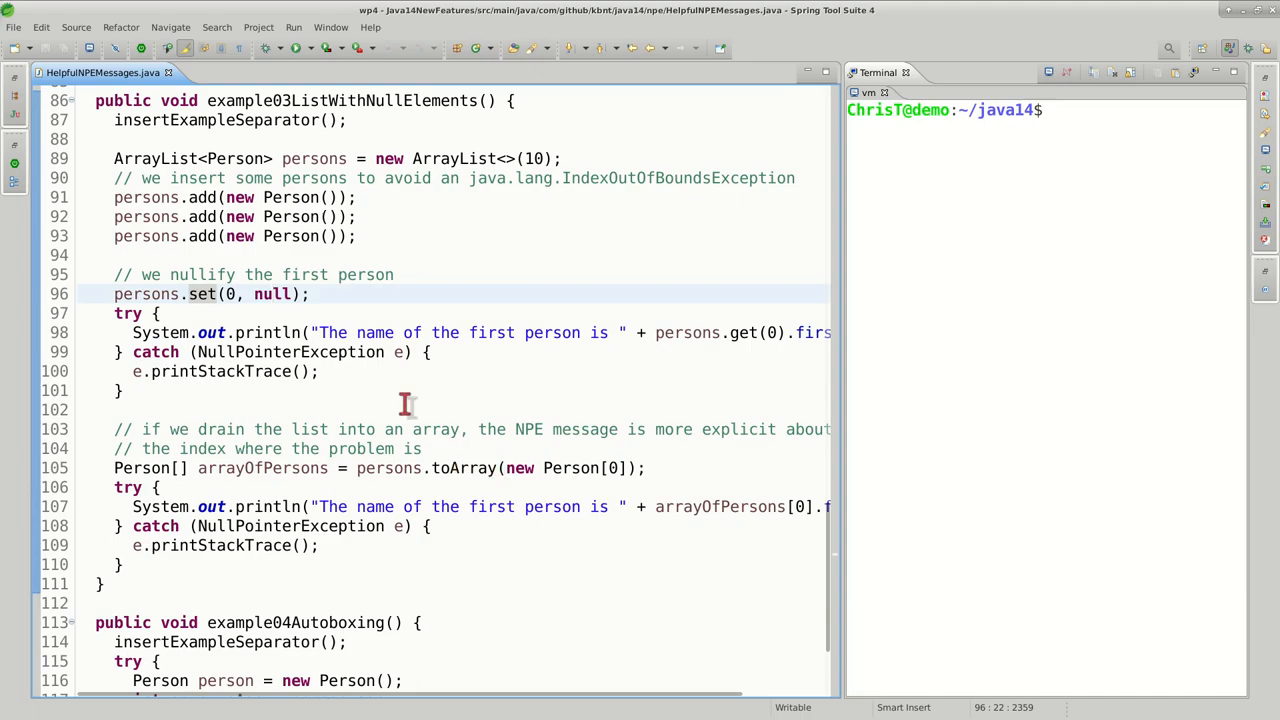
pyautogui.moveTo(420, 448)
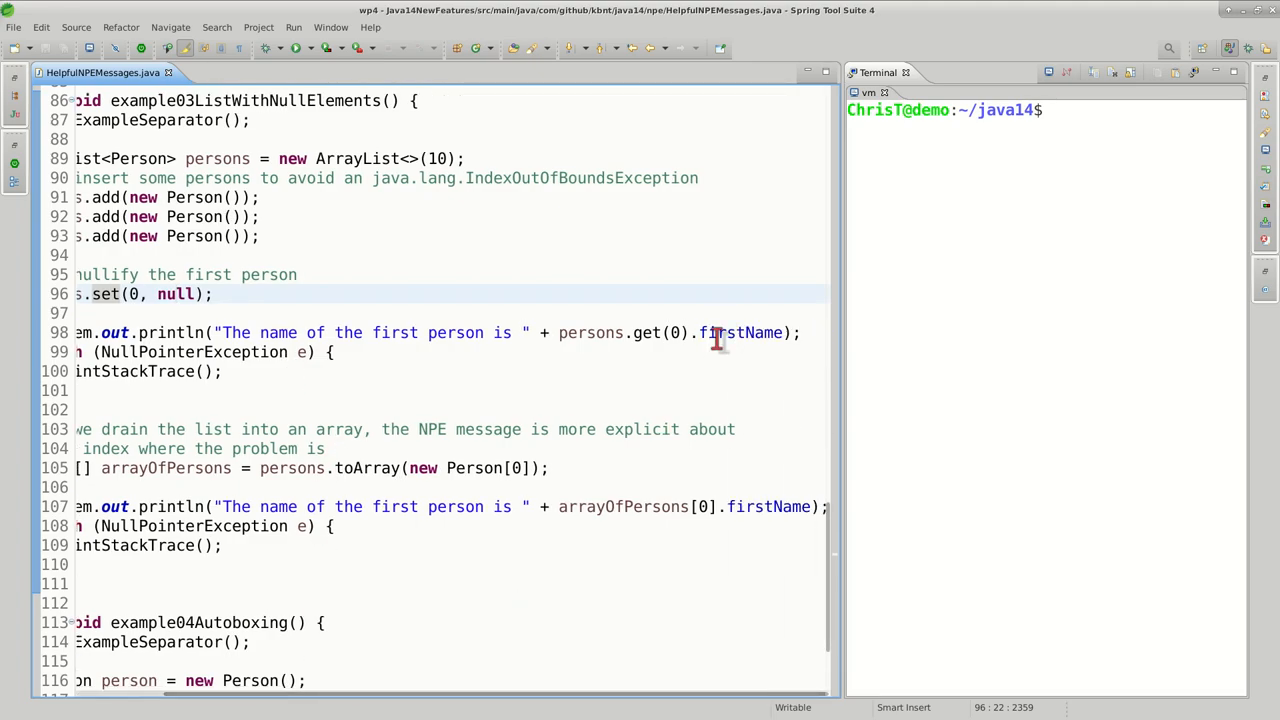
pyautogui.moveTo(650, 332)
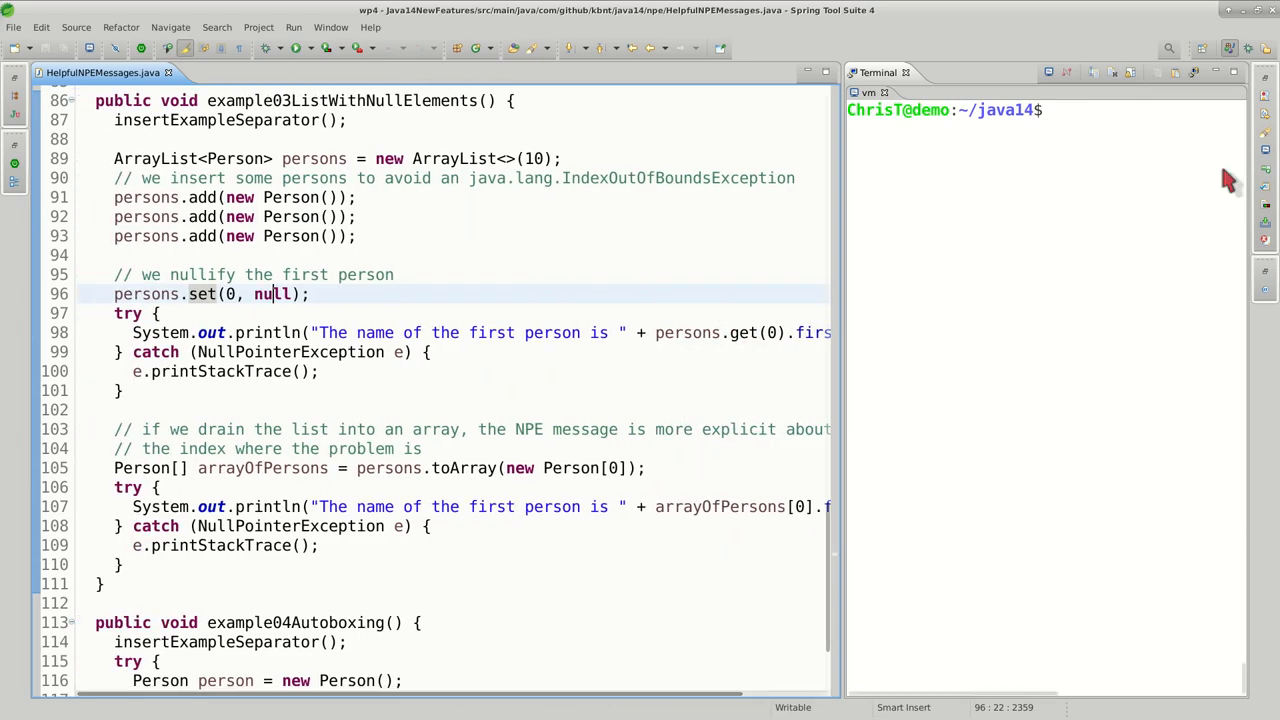
pyautogui.write('./compile-and-run.sh')
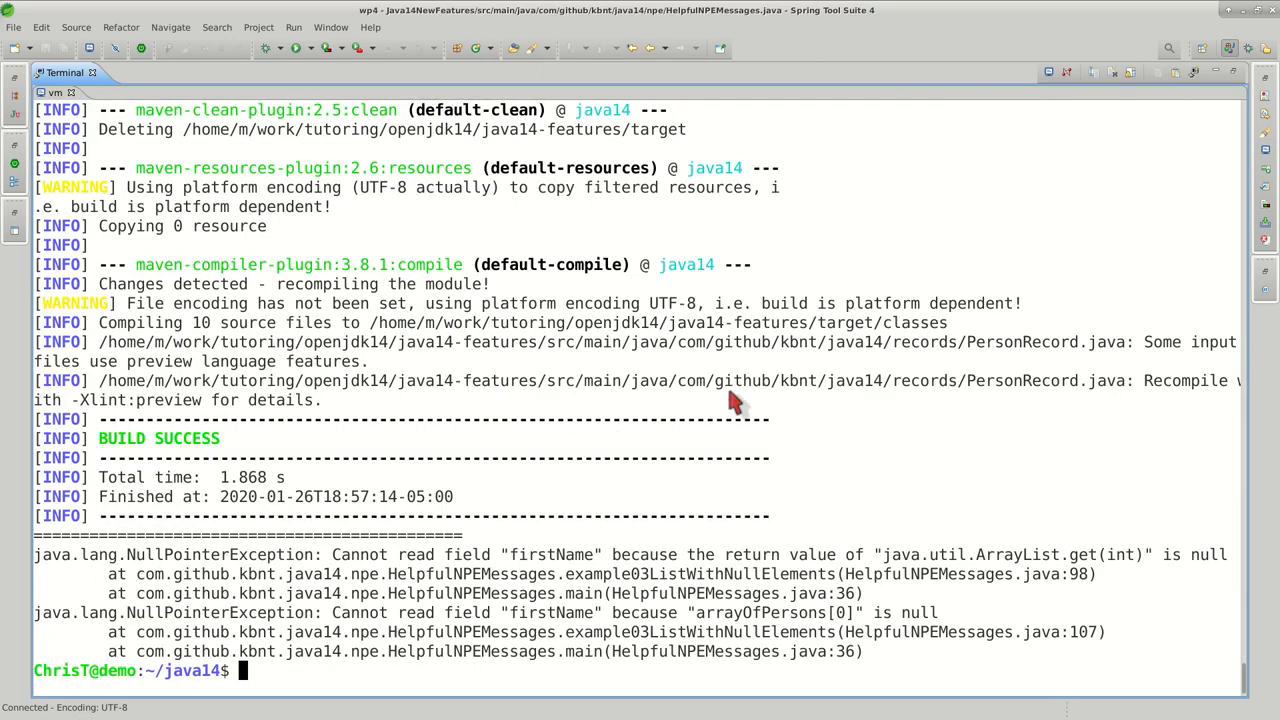
pyautogui.moveTo(364, 572)
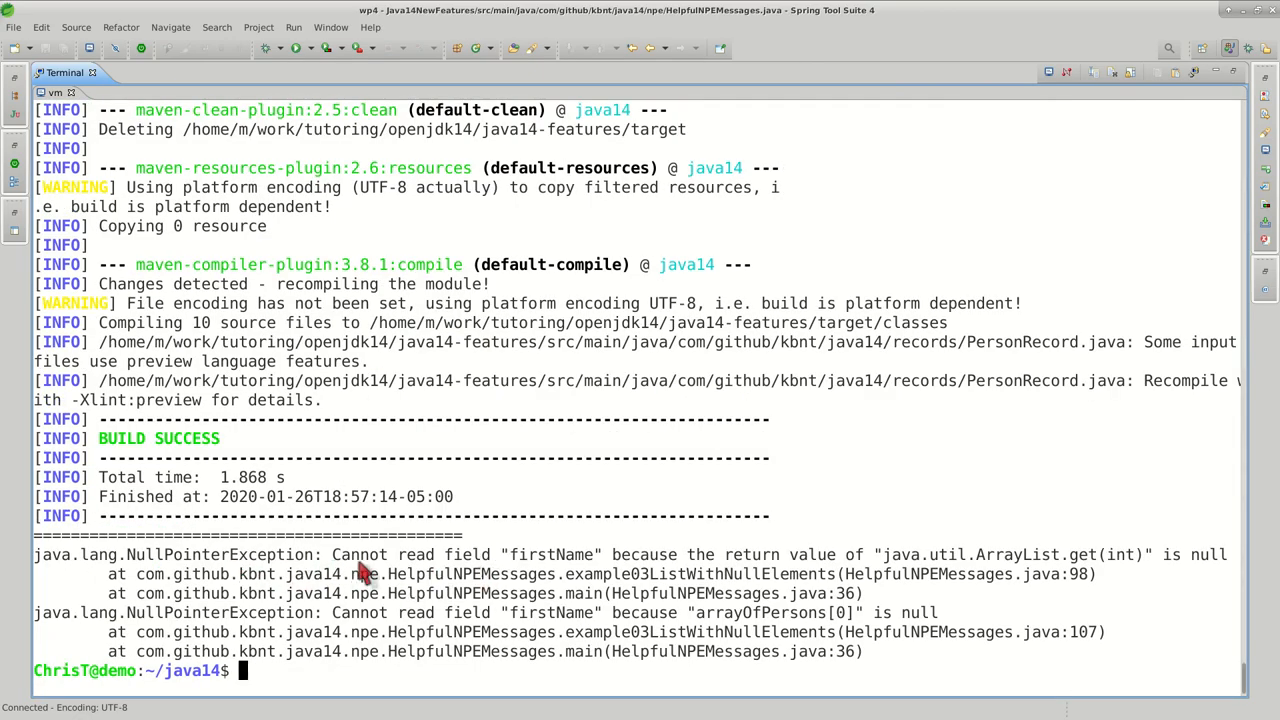
pyautogui.moveTo(340, 570)
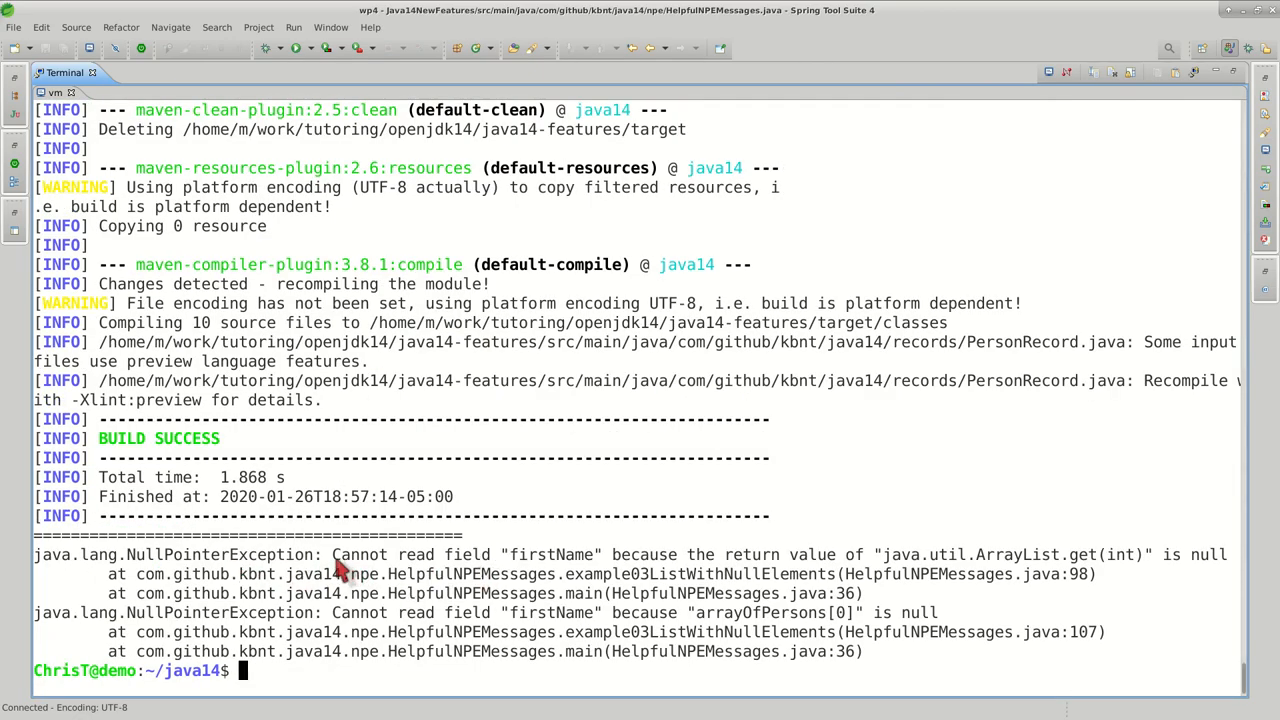
pyautogui.moveTo(540, 572)
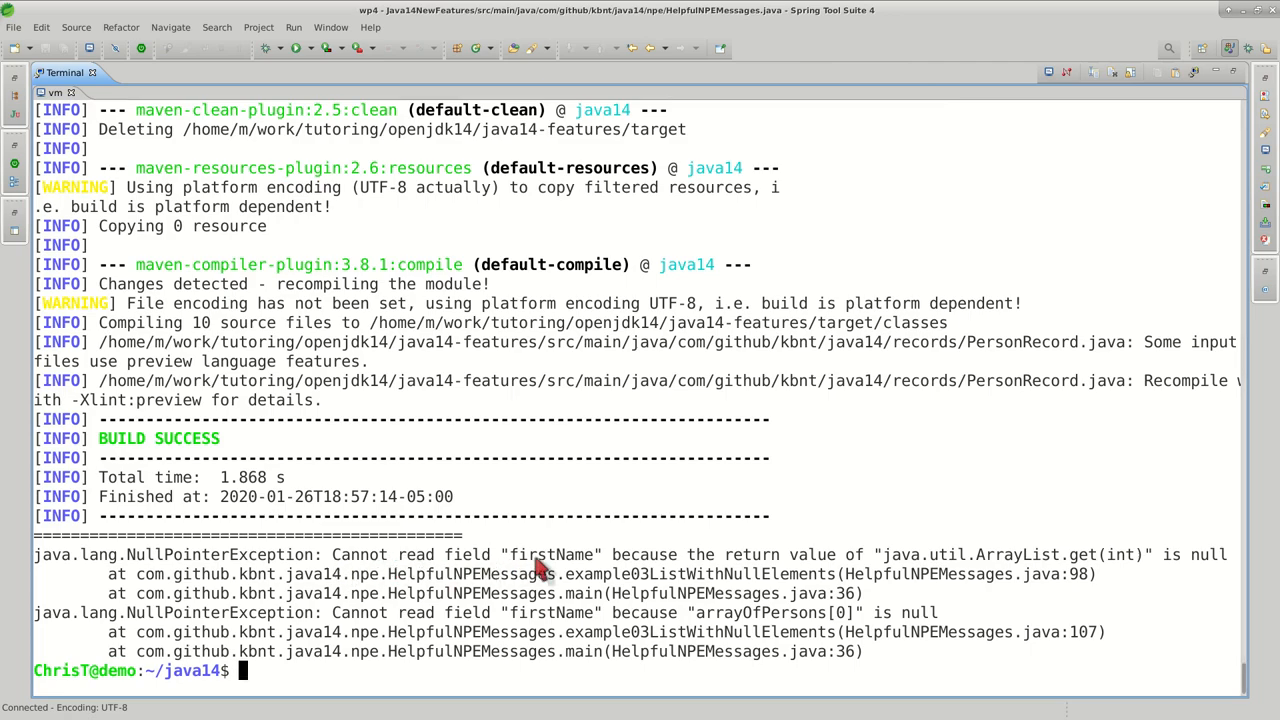
pyautogui.moveTo(848, 558)
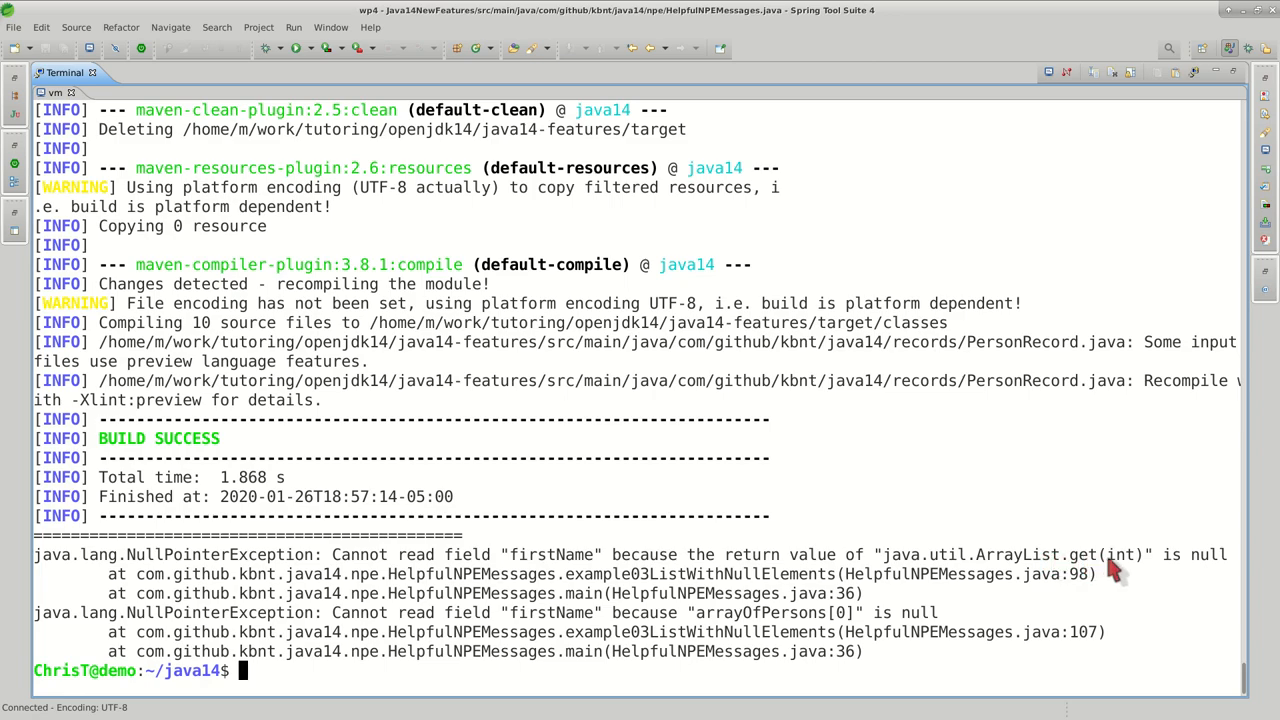
pyautogui.moveTo(920, 560)
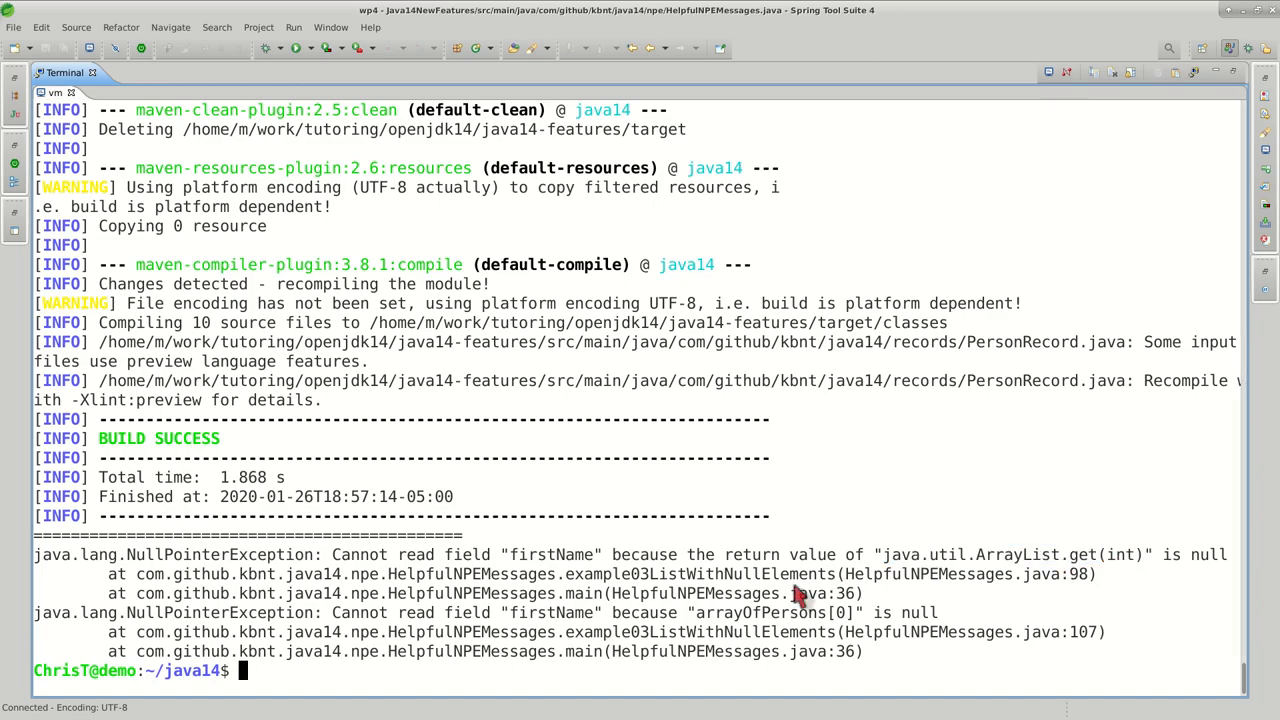
pyautogui.moveTo(392, 624)
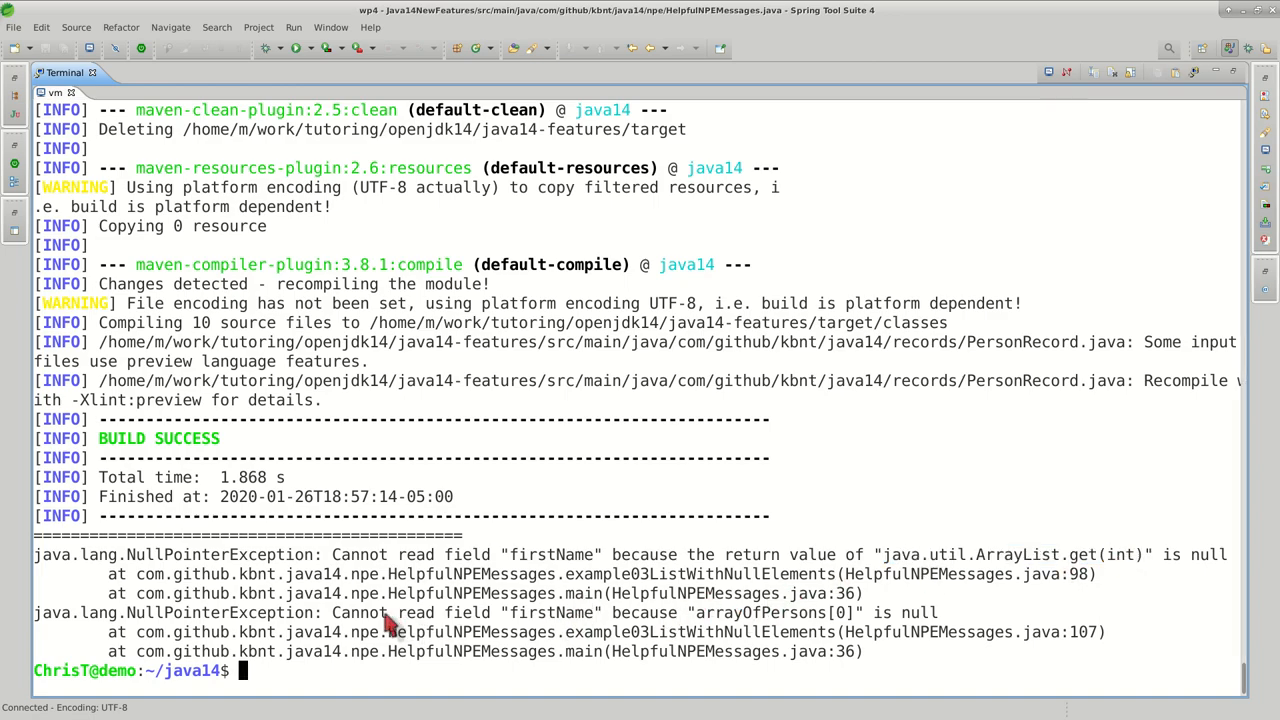
pyautogui.moveTo(540, 620)
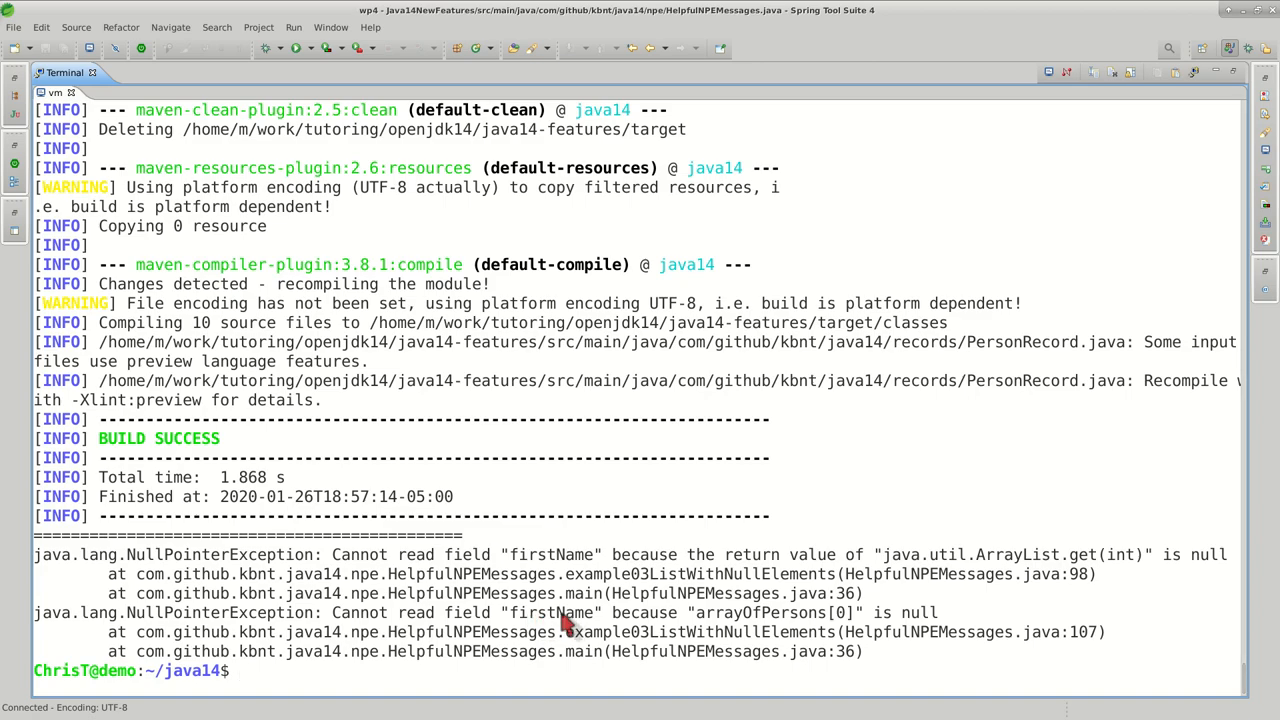
pyautogui.moveTo(748, 624)
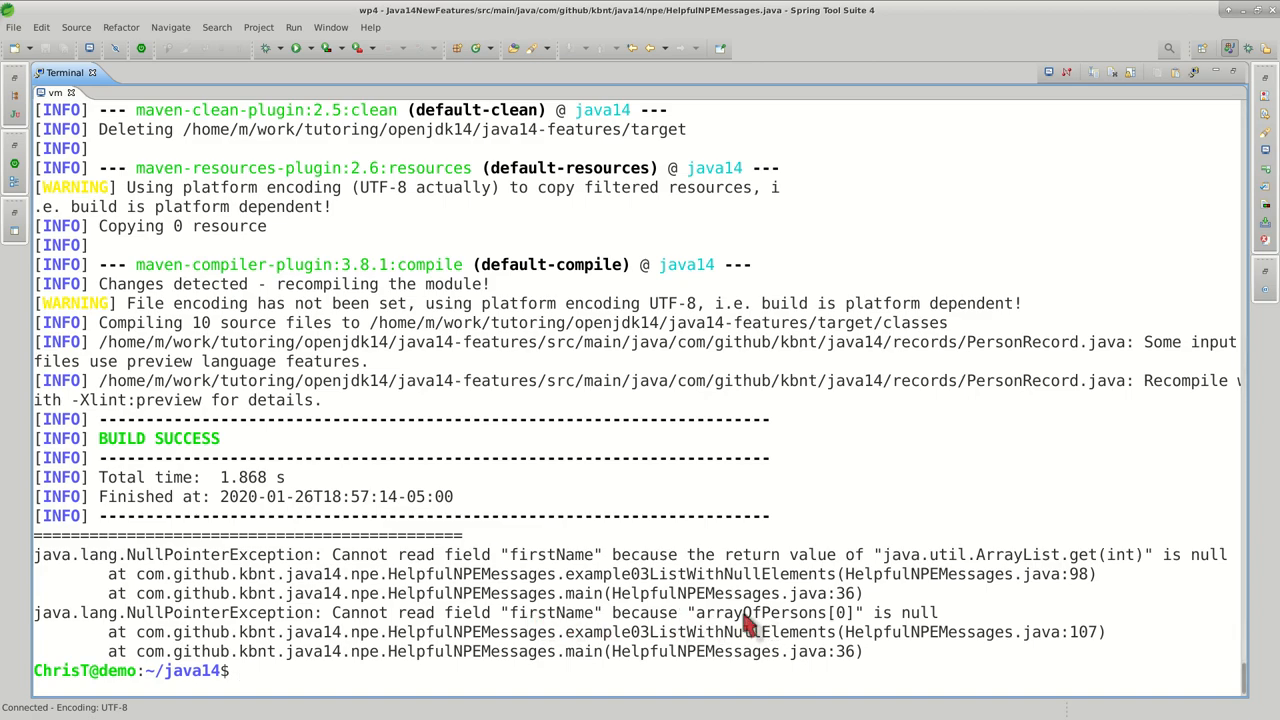
pyautogui.doubleClick(790, 612)
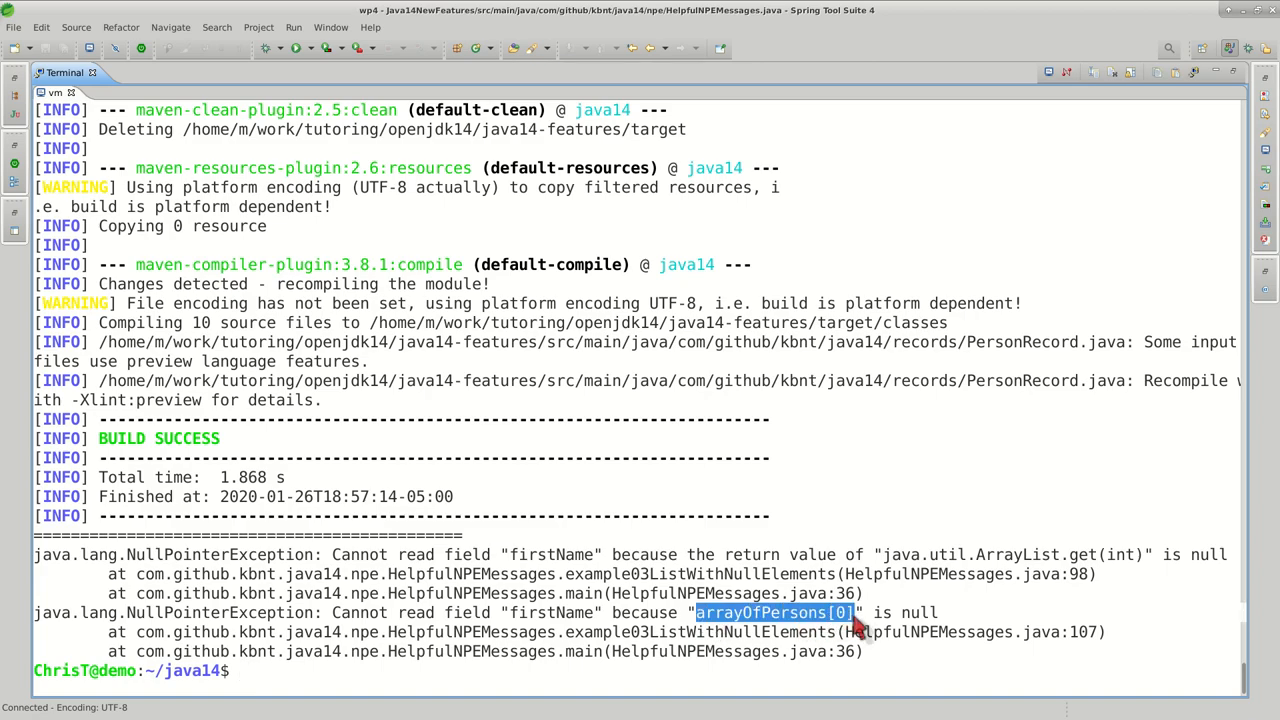
pyautogui.moveTo(924, 644)
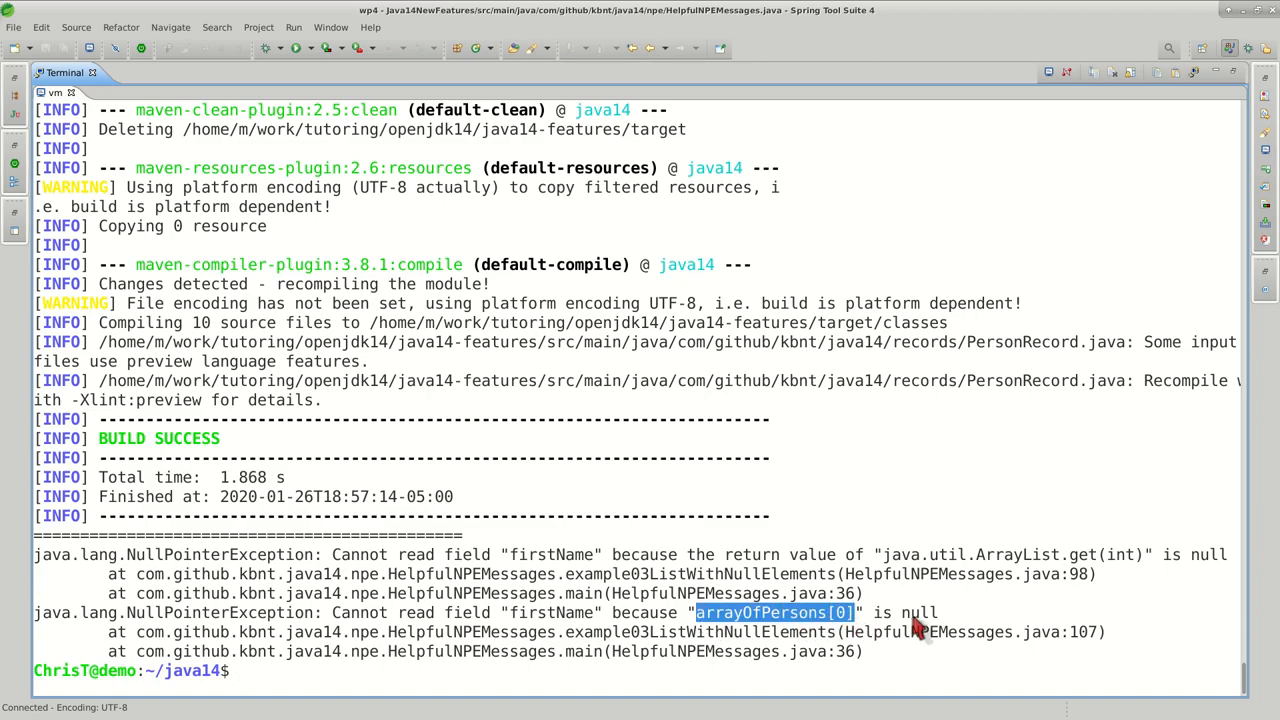
pyautogui.moveTo(920, 626)
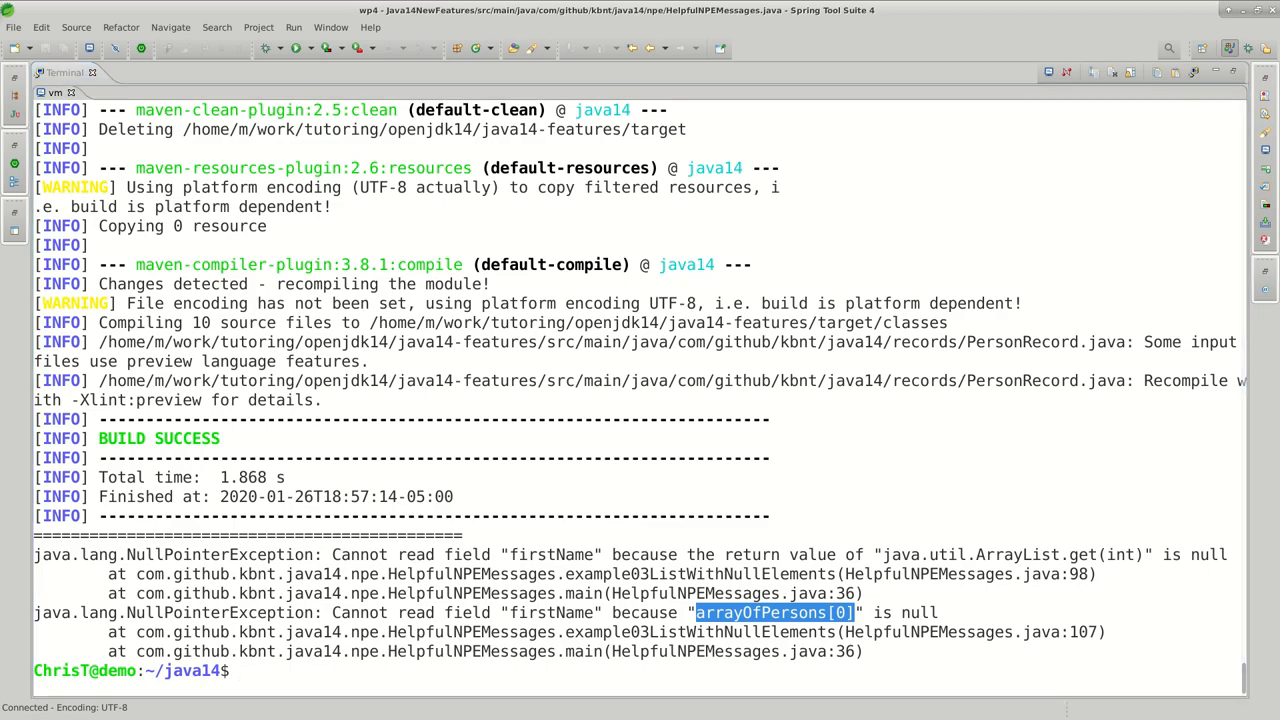
pyautogui.click(100, 72)
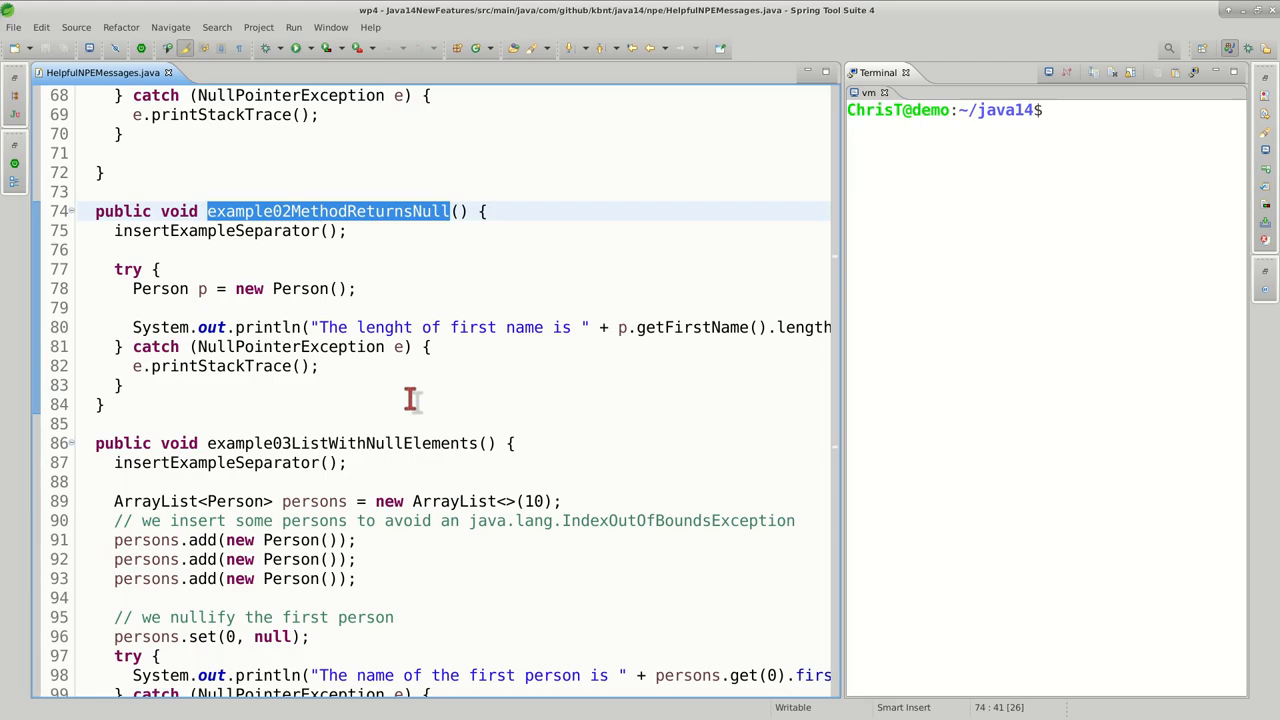
pyautogui.moveTo(728, 328)
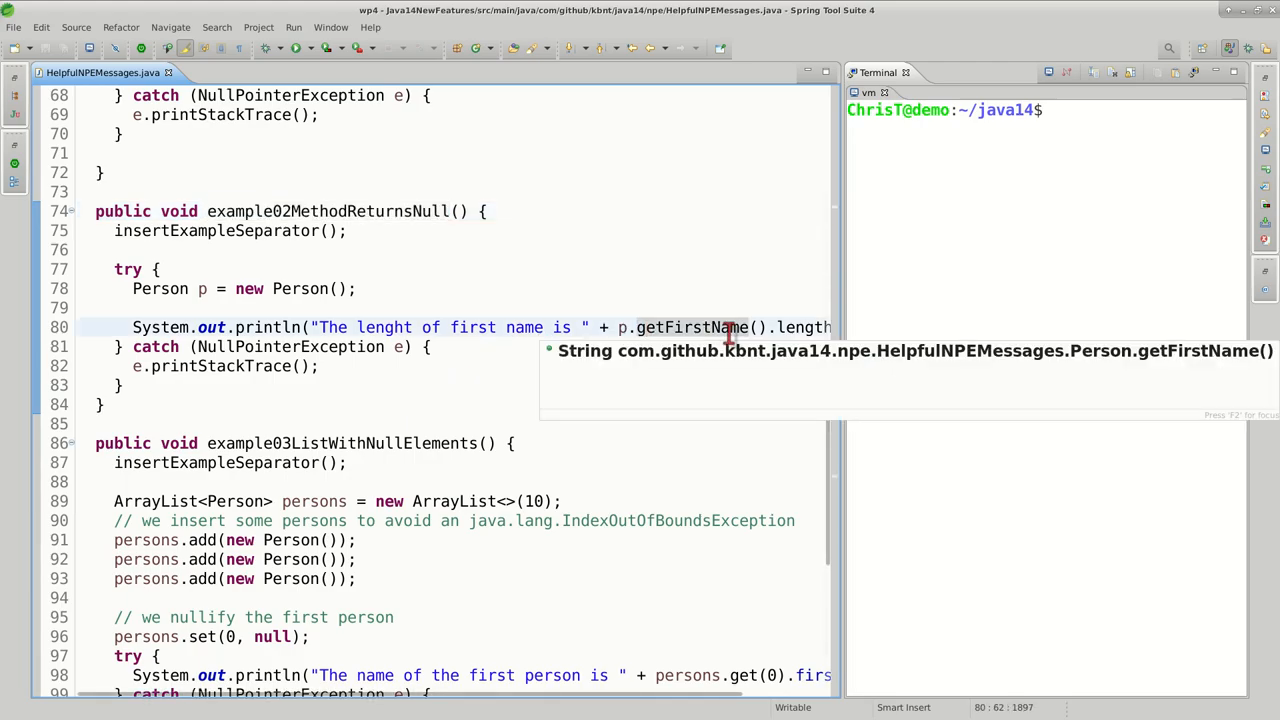
pyautogui.moveTo(736, 320)
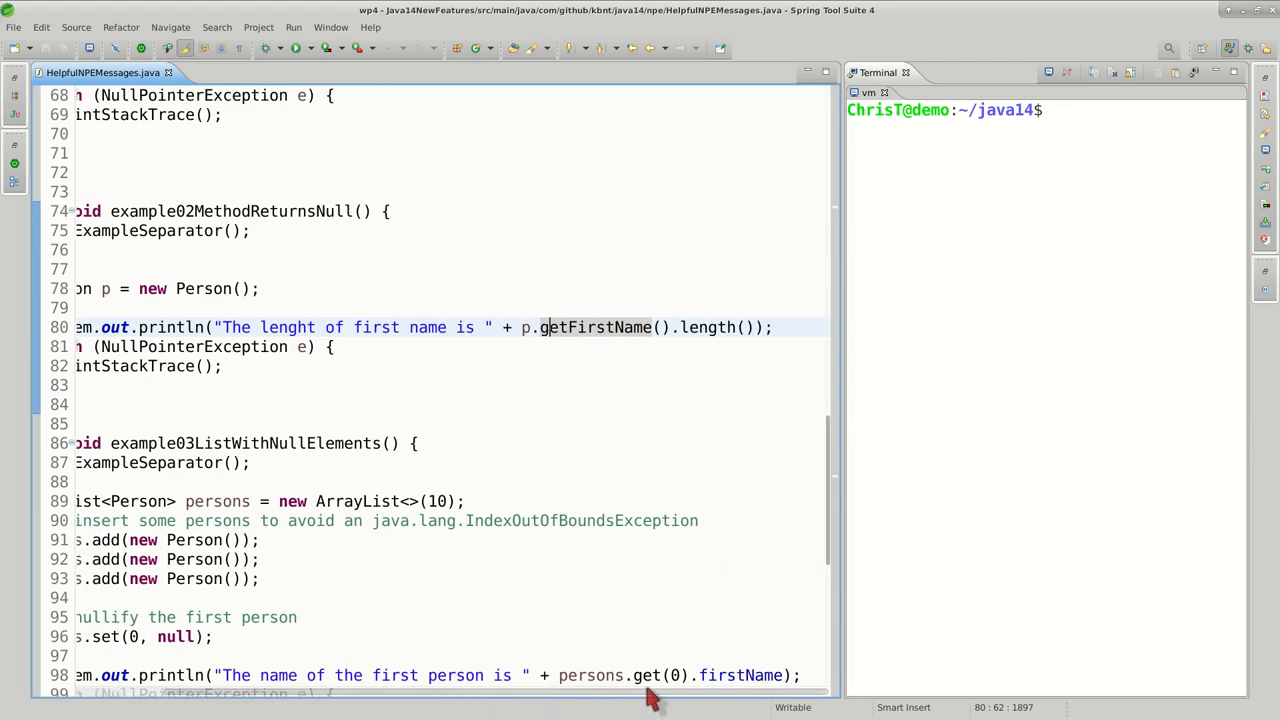
# - Inspect the getFirstName().length() call in example02MethodReturnsNull on line 80
pyautogui.click(528, 328)
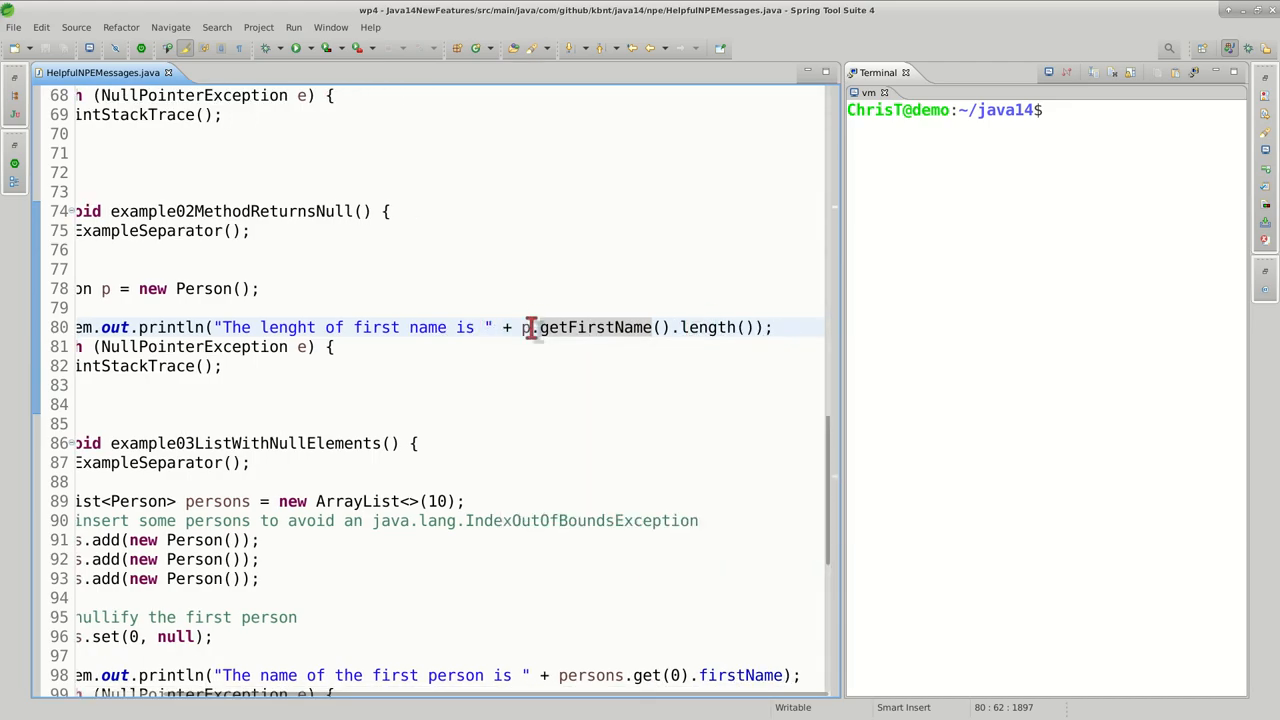
pyautogui.moveTo(596, 328)
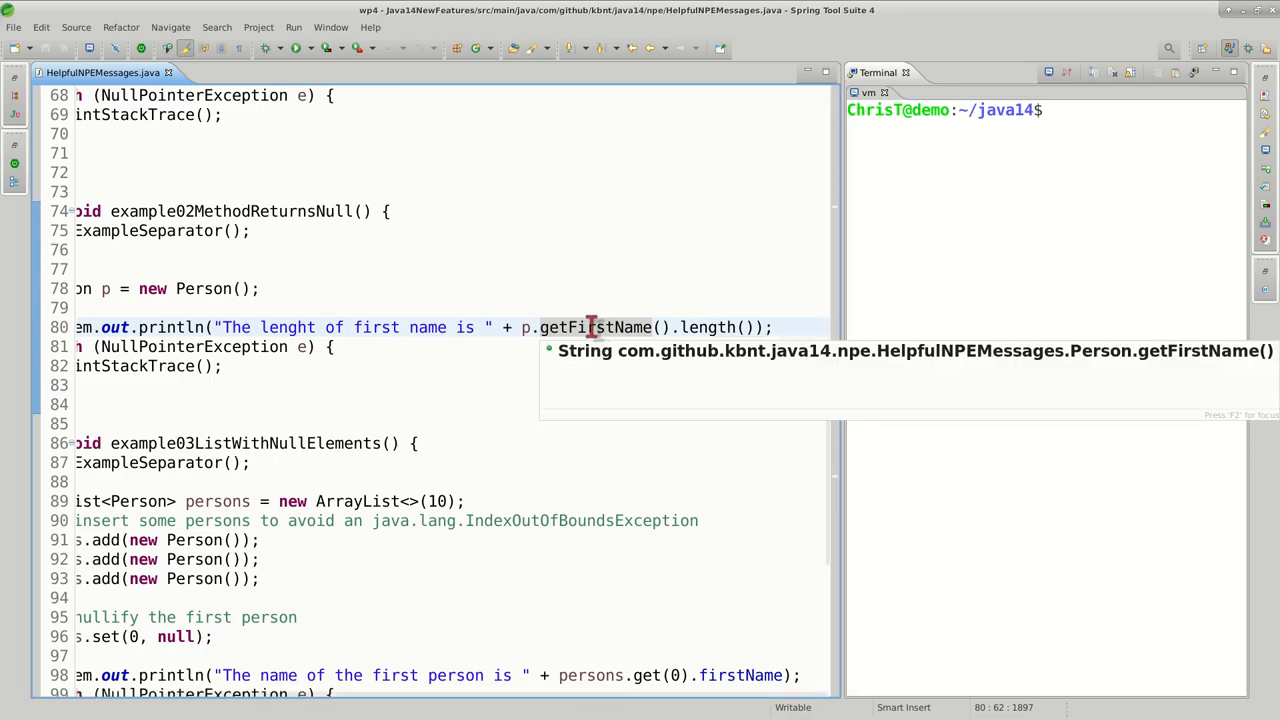
pyautogui.moveTo(692, 328)
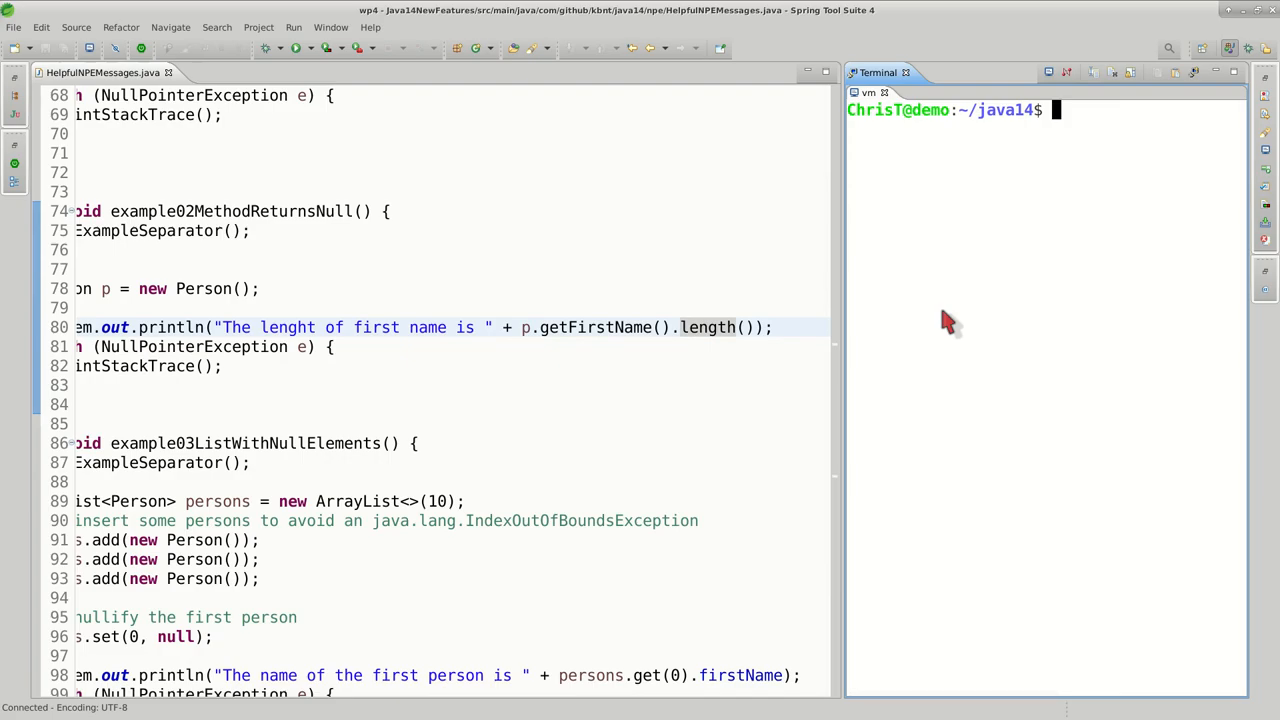
# - Run ./compile-and-run.sh to get example02's NPE: String.length() fails because getFirstName() returned null
pyautogui.write('./compile-and-run.sh')
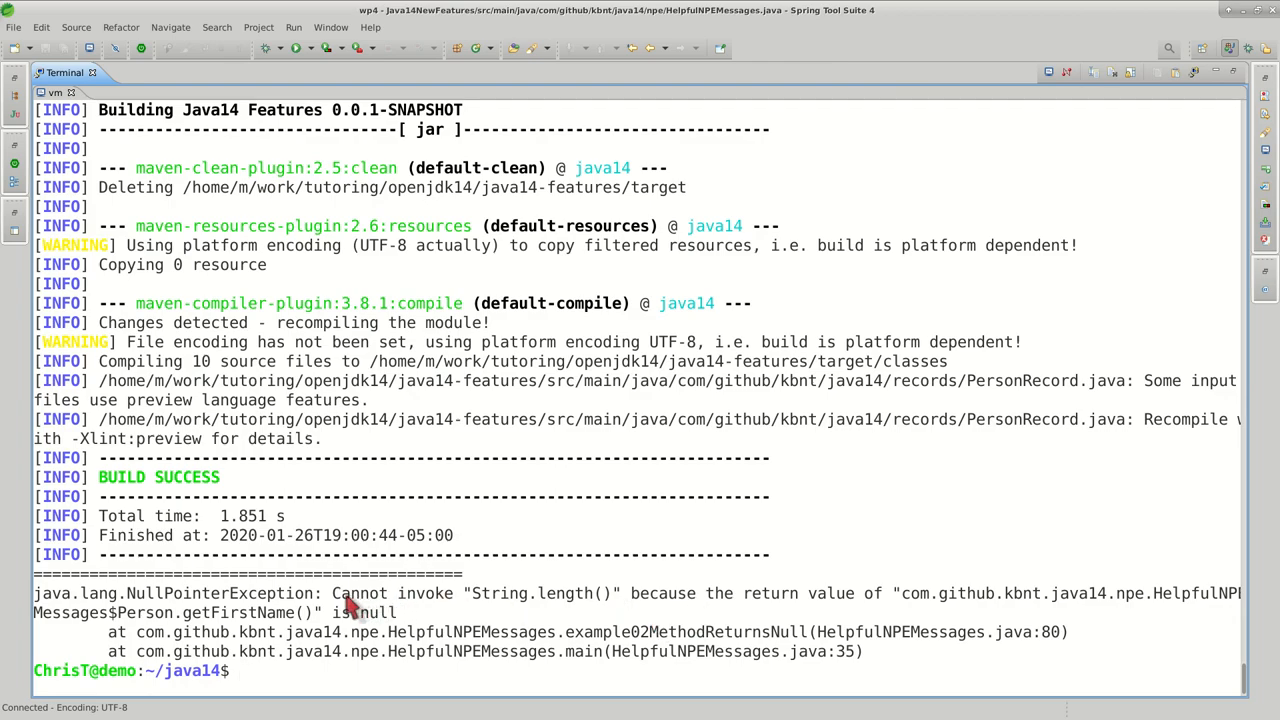
pyautogui.moveTo(624, 610)
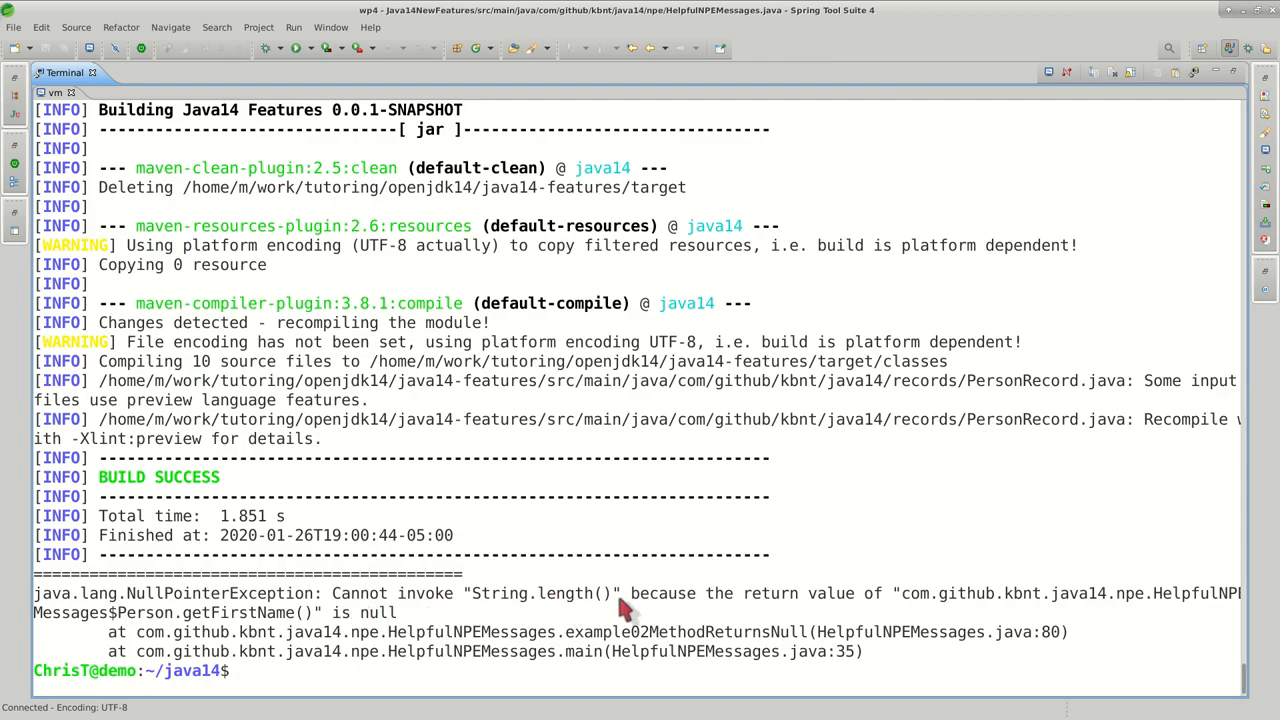
pyautogui.moveTo(970, 616)
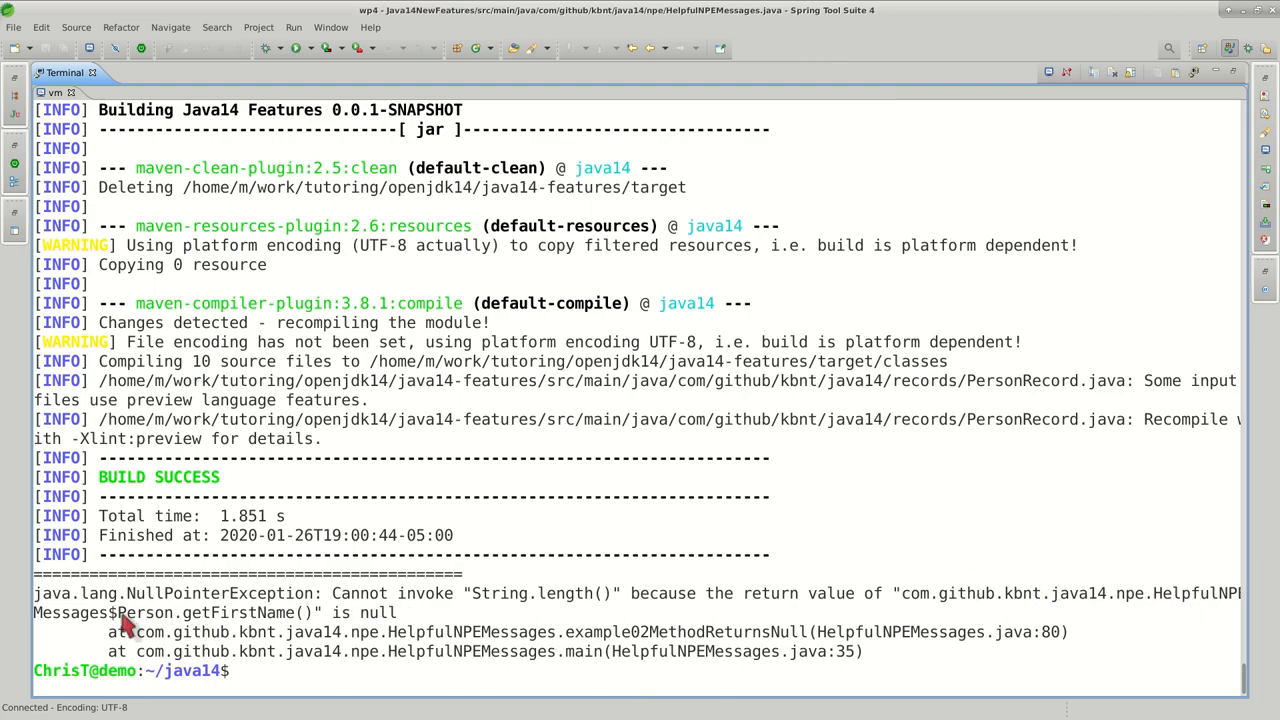
pyautogui.moveTo(850, 600)
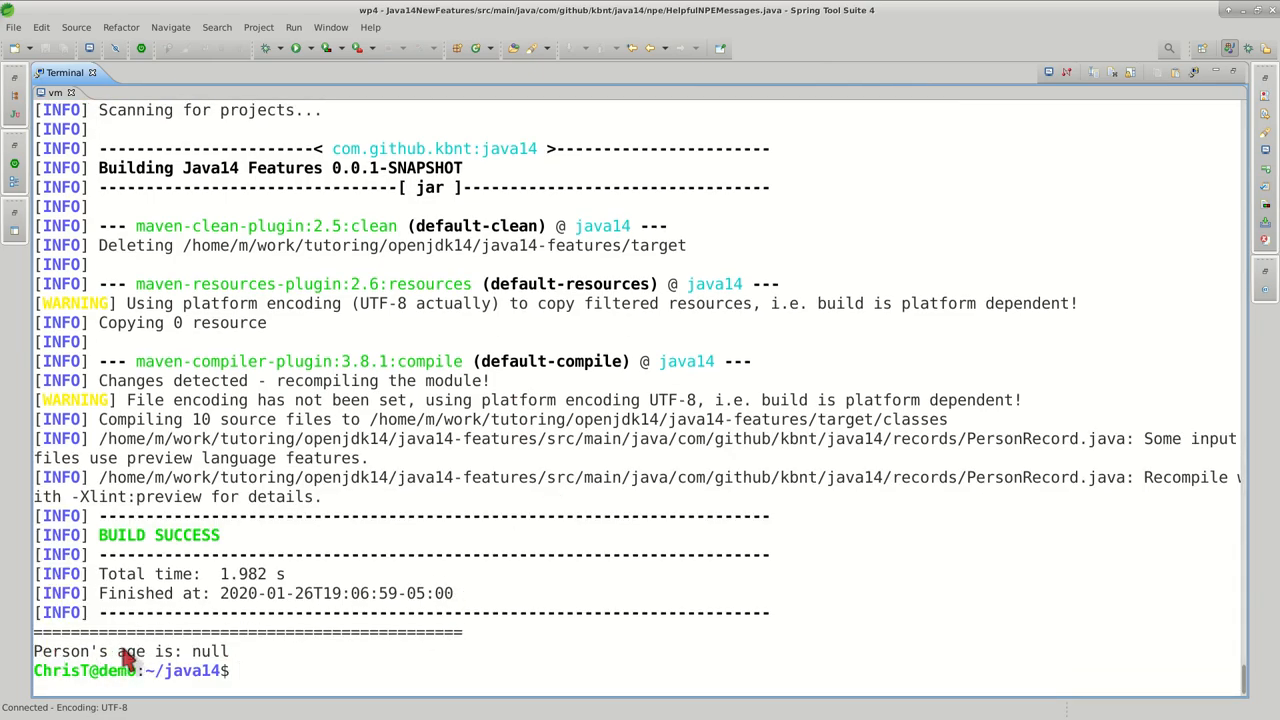
pyautogui.moveTo(300, 656)
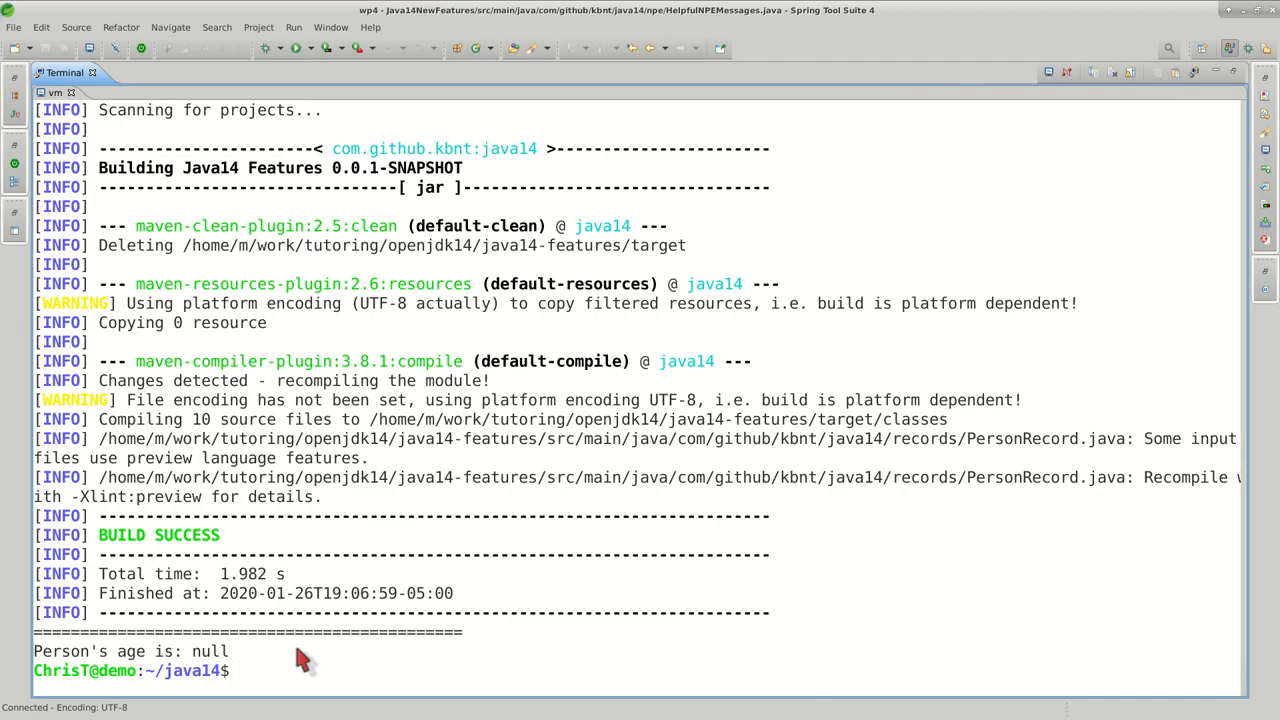
pyautogui.moveTo(456, 668)
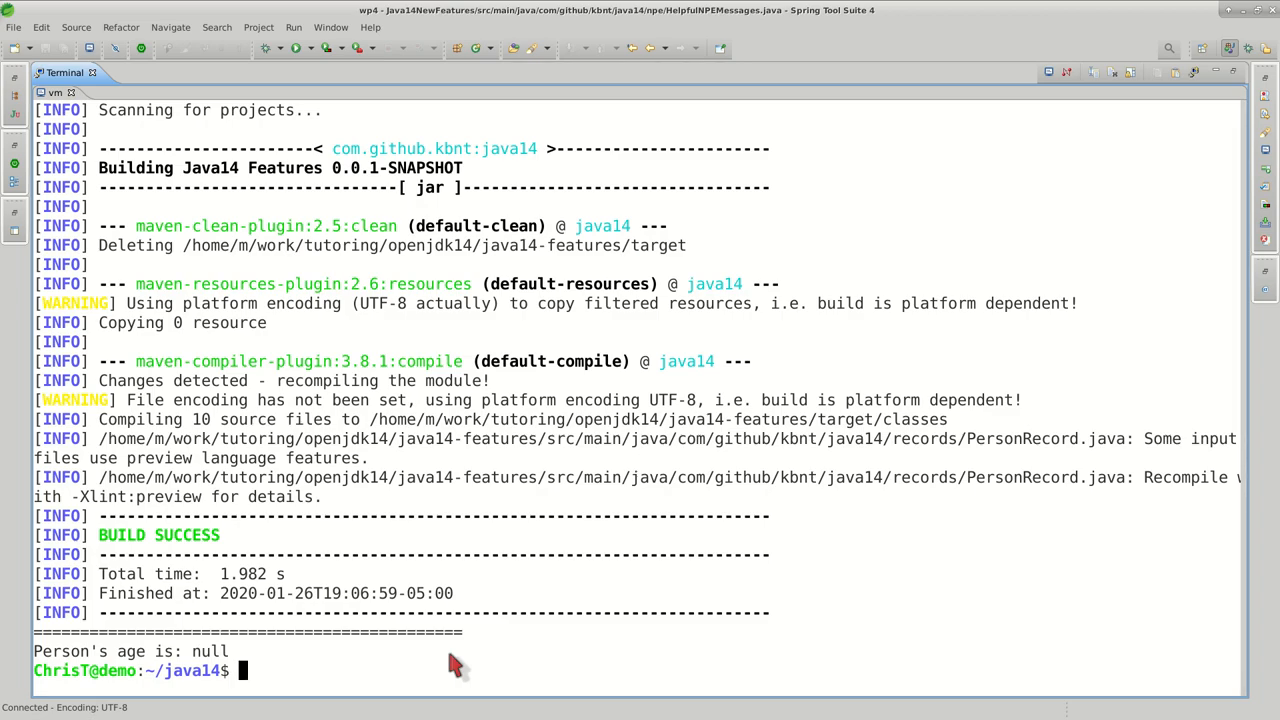
pyautogui.moveTo(1236, 132)
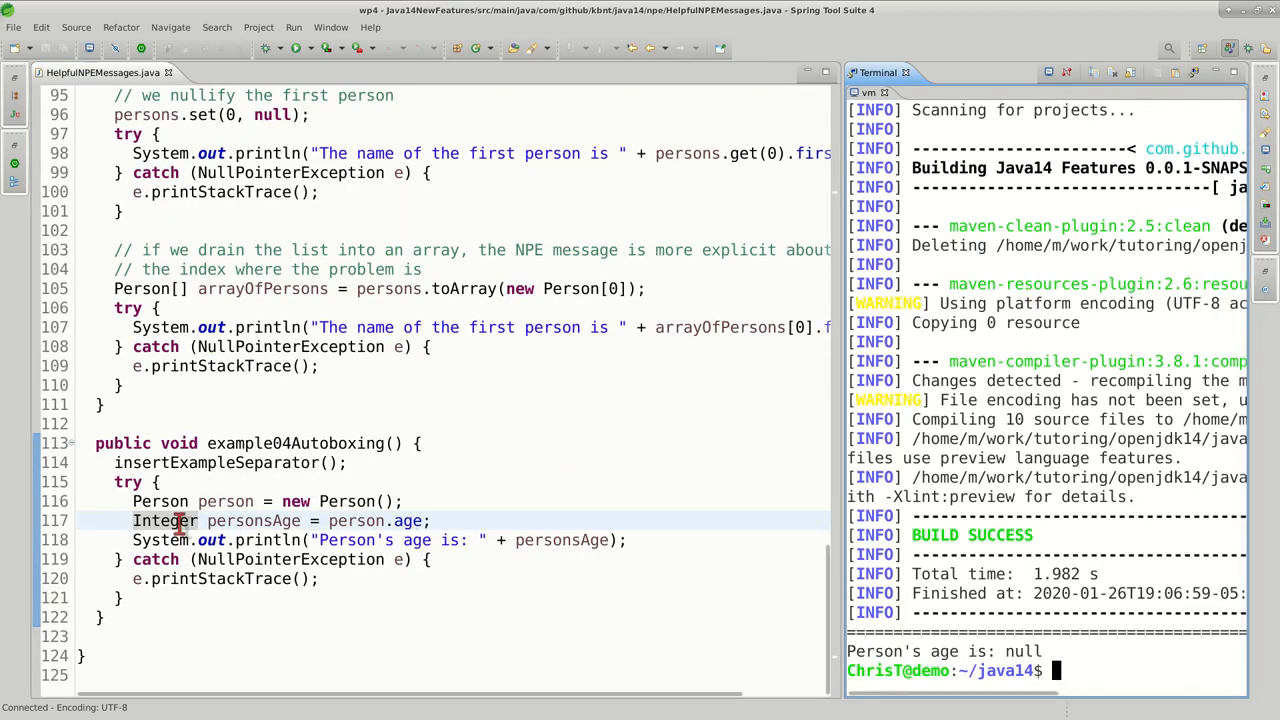
# - Change personsAge from Integer to int and rerun ./compile-and-run.sh, getting the Integer.intValue() person.age NPE
pyautogui.write('int')
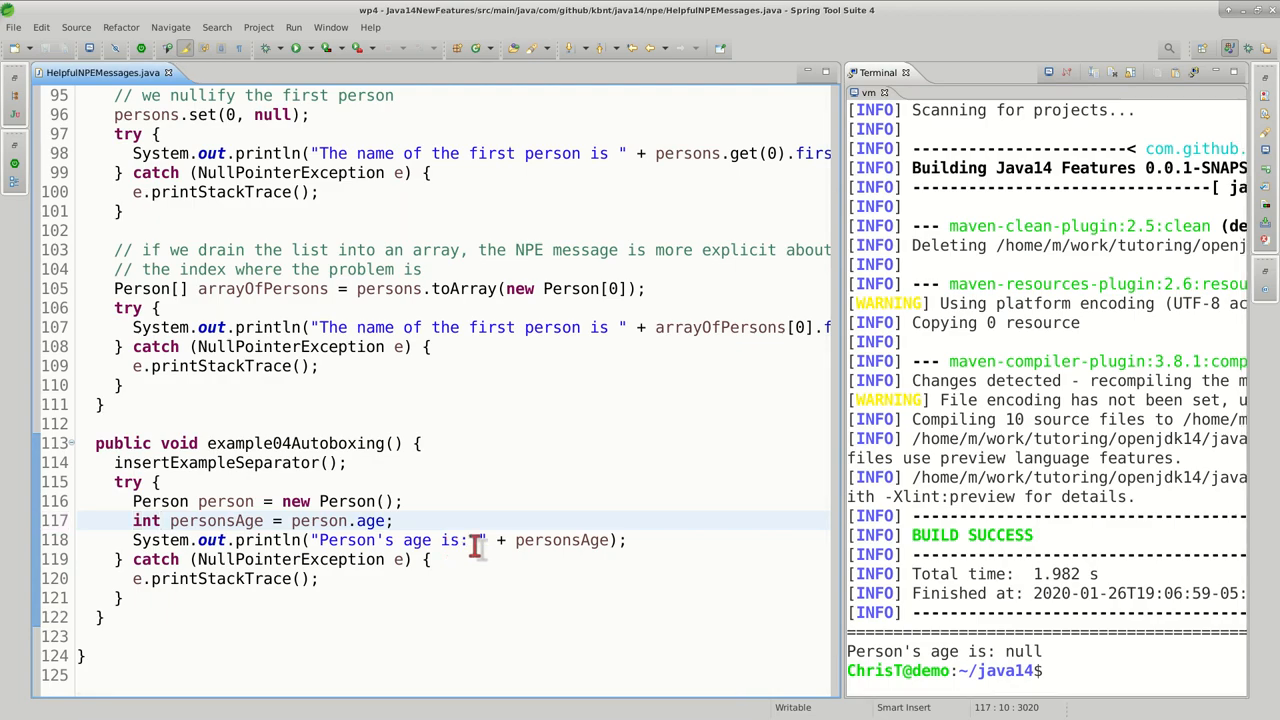
pyautogui.write('./compile-and-run.sh')
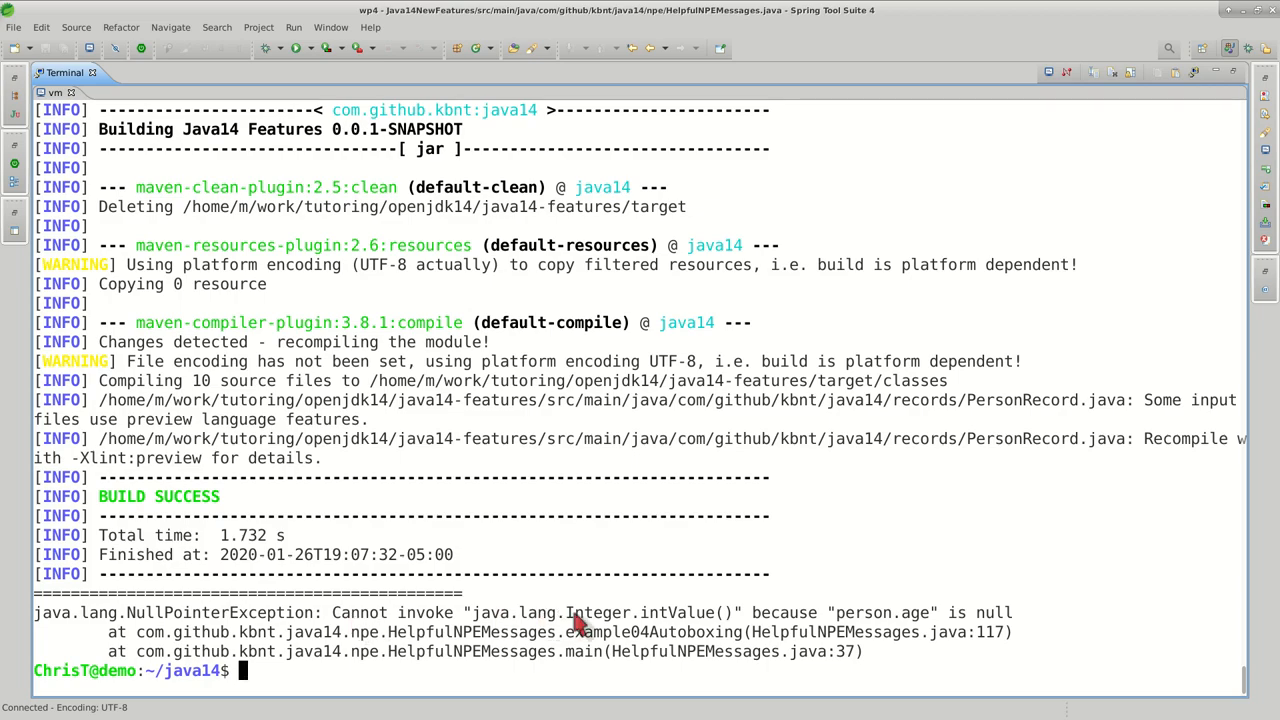
pyautogui.moveTo(880, 632)
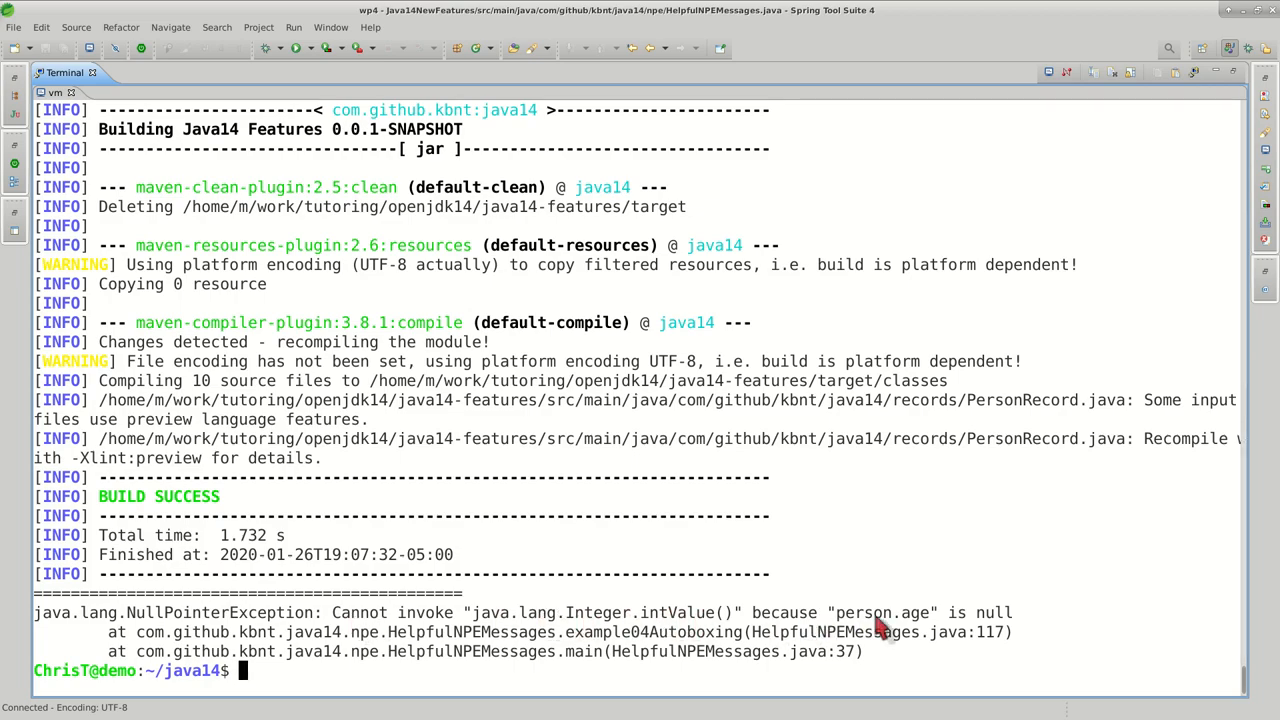
pyautogui.moveTo(762, 388)
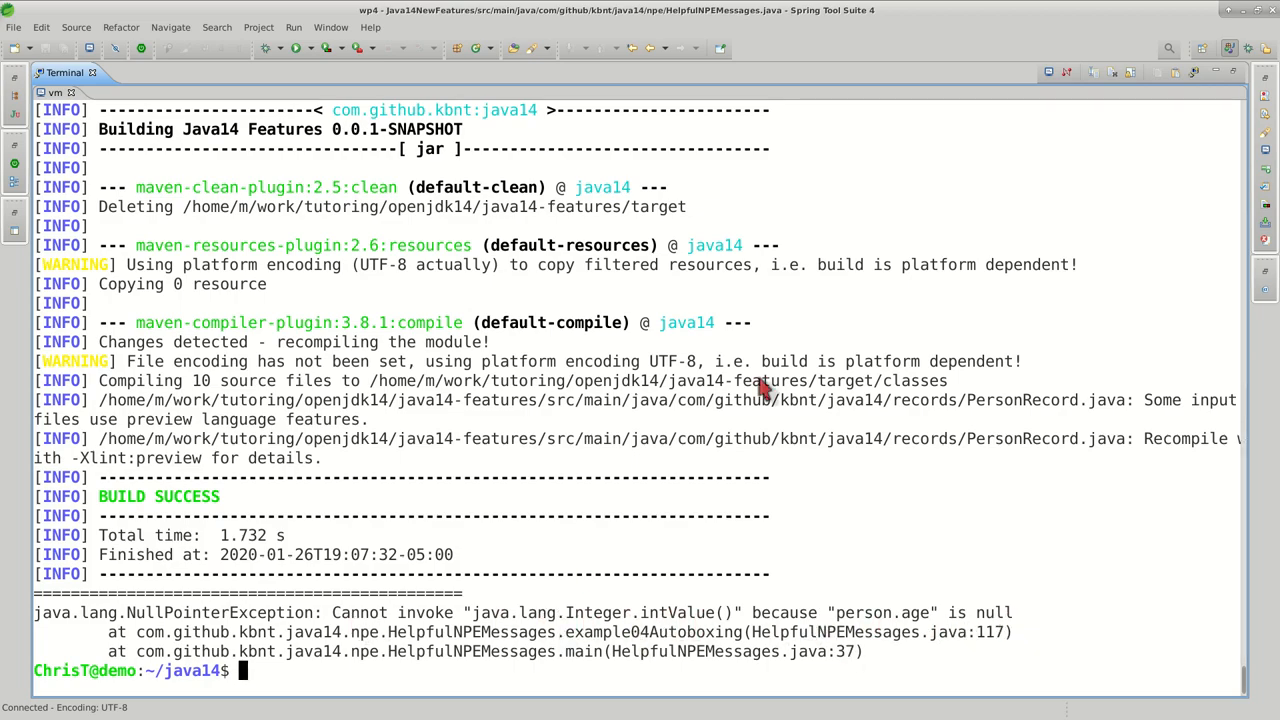